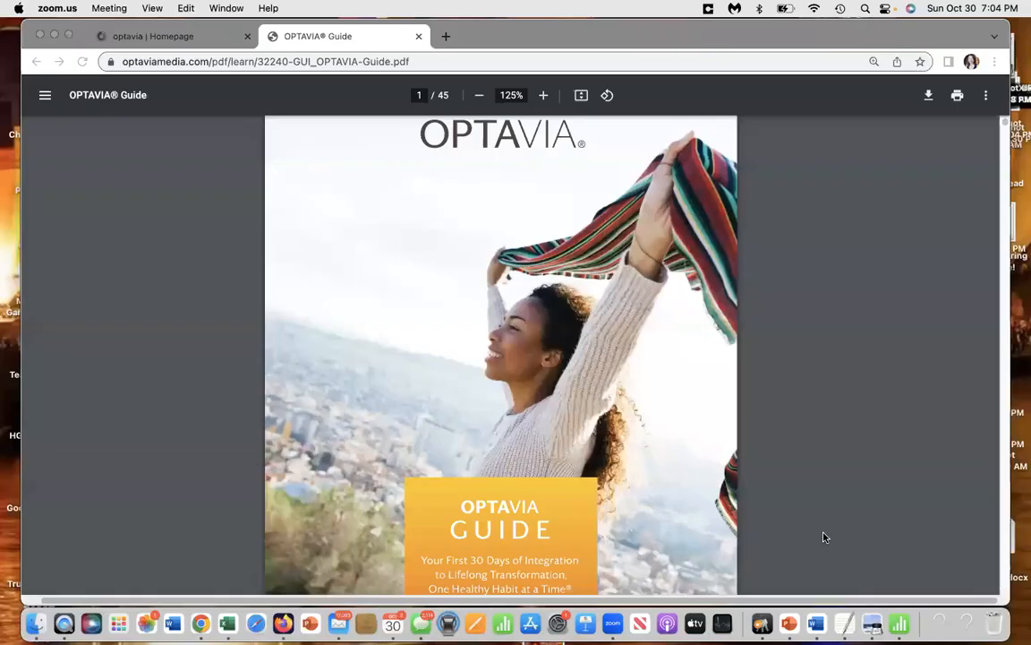
{"action": "mouse_move", "coordinate": [856, 416]}
{"action": "type", "text": "8"}
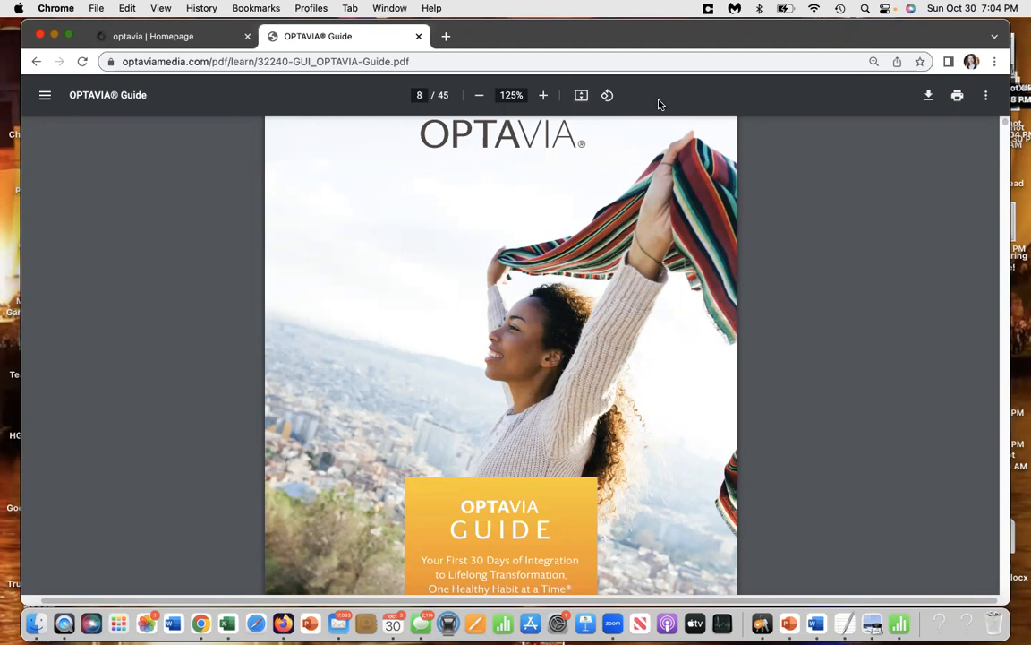
Step: Scroll the guide toward the Six Steps to Optimal Health page (8 of 45)
{"action": "scroll", "scroll_direction": "down", "scroll_amount": 3}
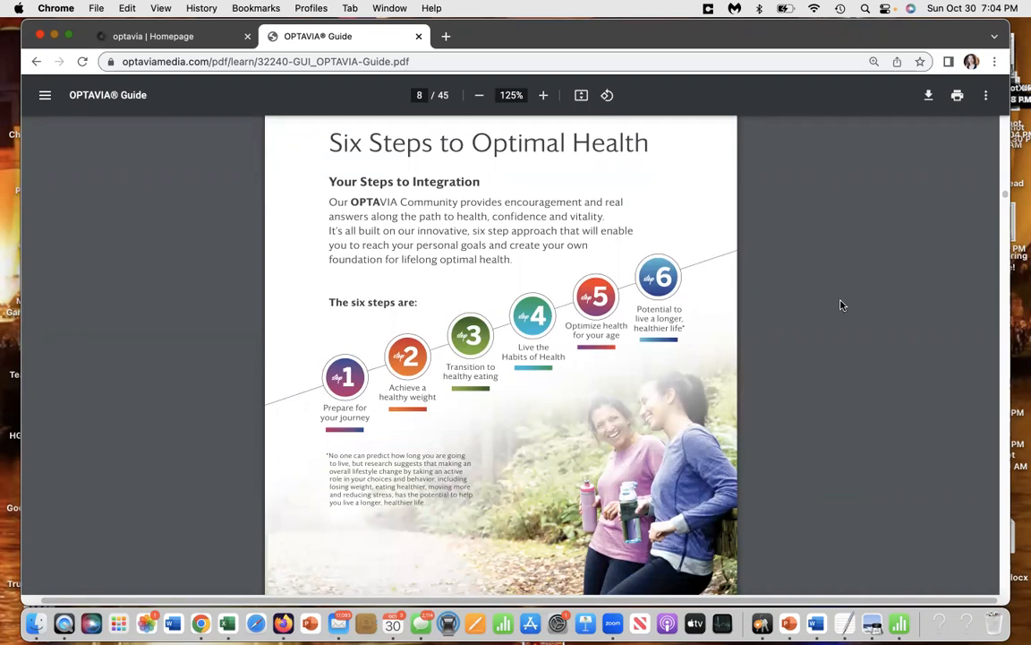
{"action": "mouse_move", "coordinate": [419, 344]}
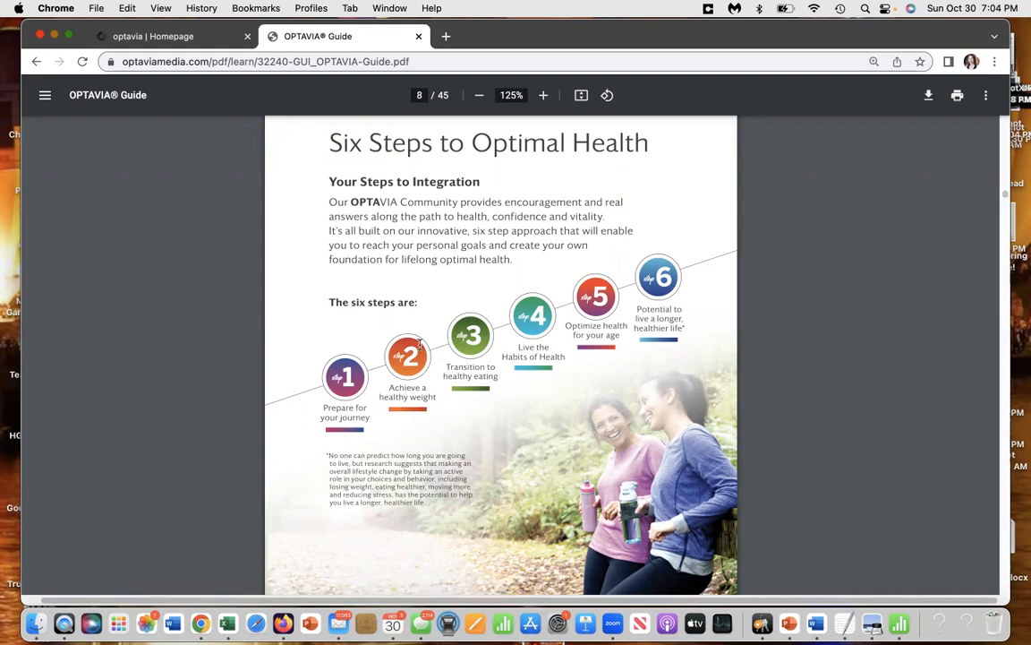
{"action": "mouse_move", "coordinate": [410, 421]}
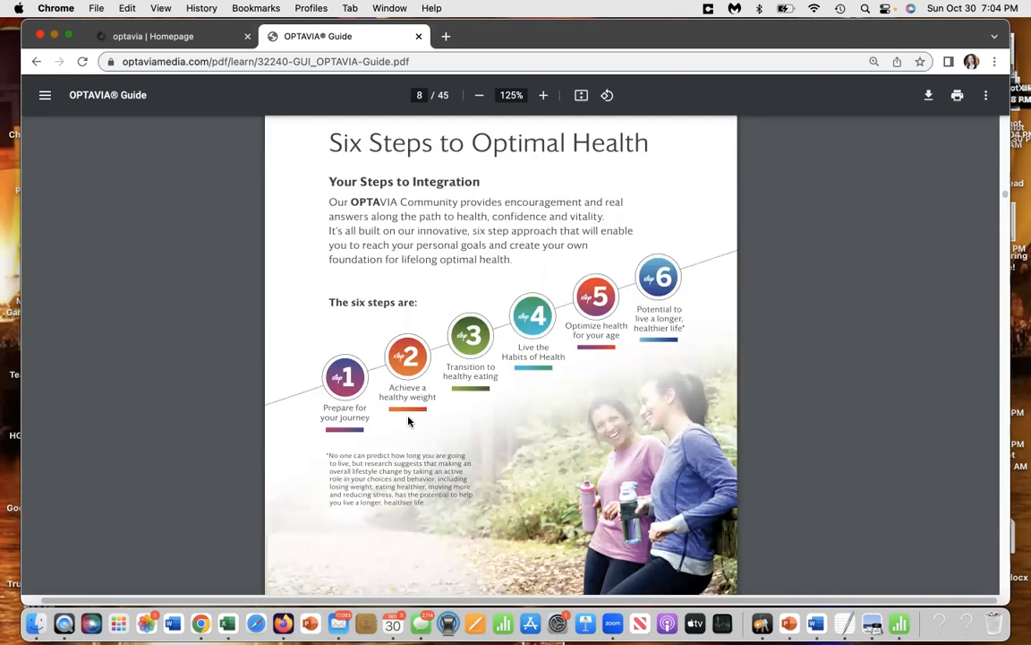
{"action": "mouse_move", "coordinate": [448, 469]}
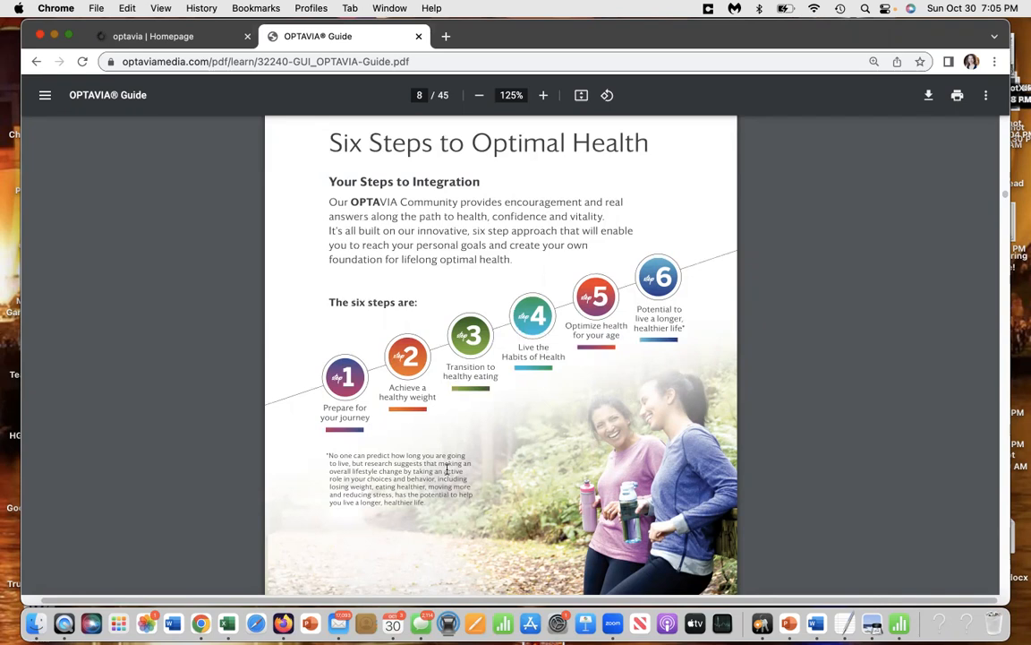
{"action": "mouse_move", "coordinate": [547, 385]}
{"action": "type", "text": "1"}
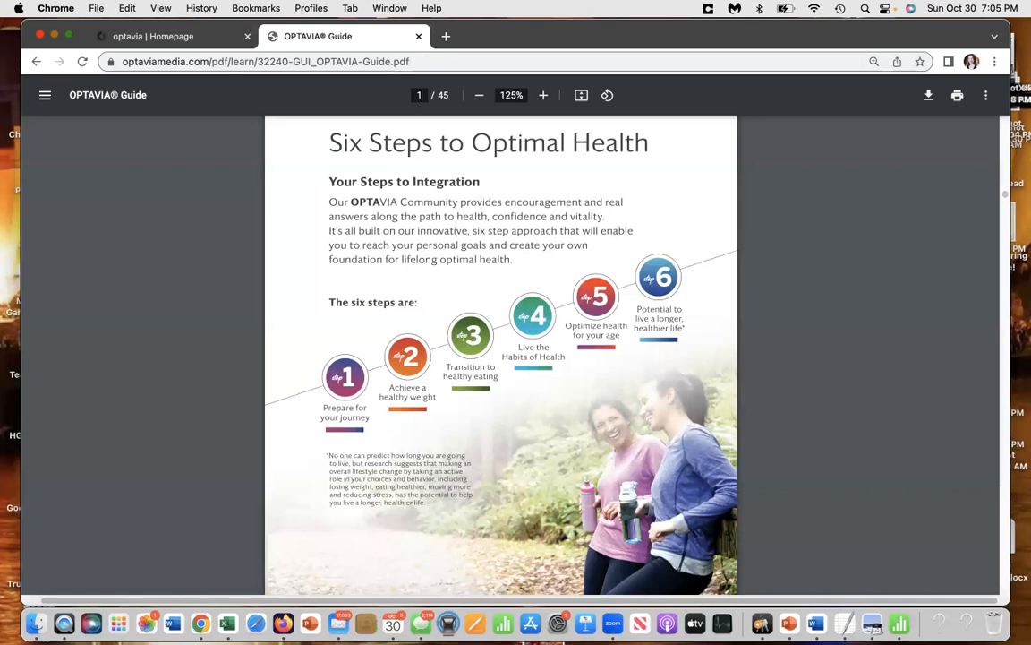
Step: Scroll past the meal photo pages 14–16 to the Lean & Green overview, page 17 of 45
{"action": "scroll", "scroll_direction": "down", "scroll_amount": 3}
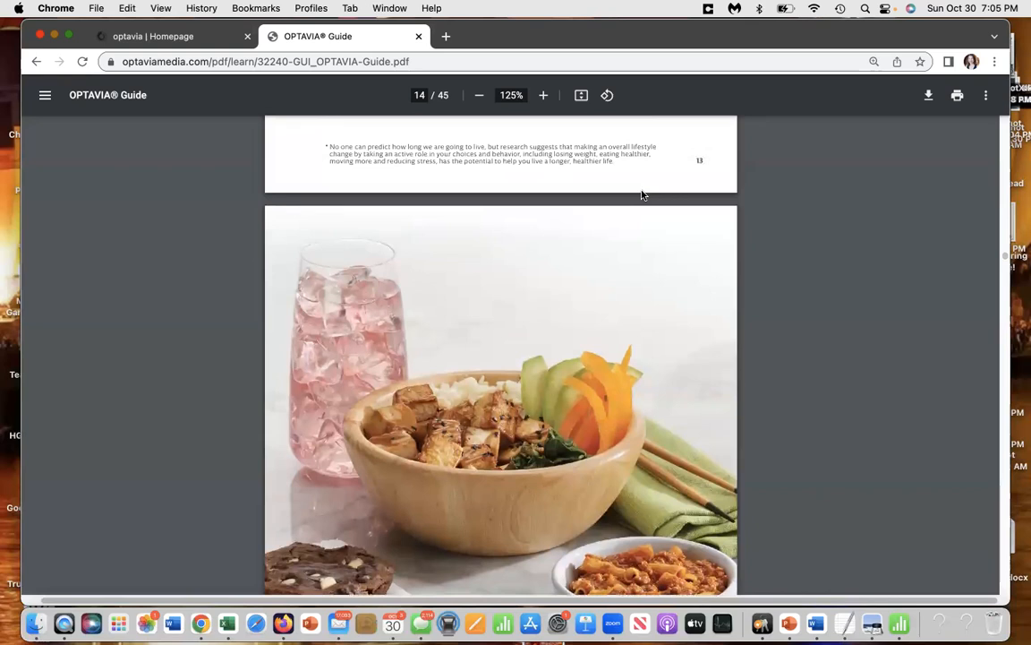
{"action": "scroll", "scroll_direction": "down", "scroll_amount": 3}
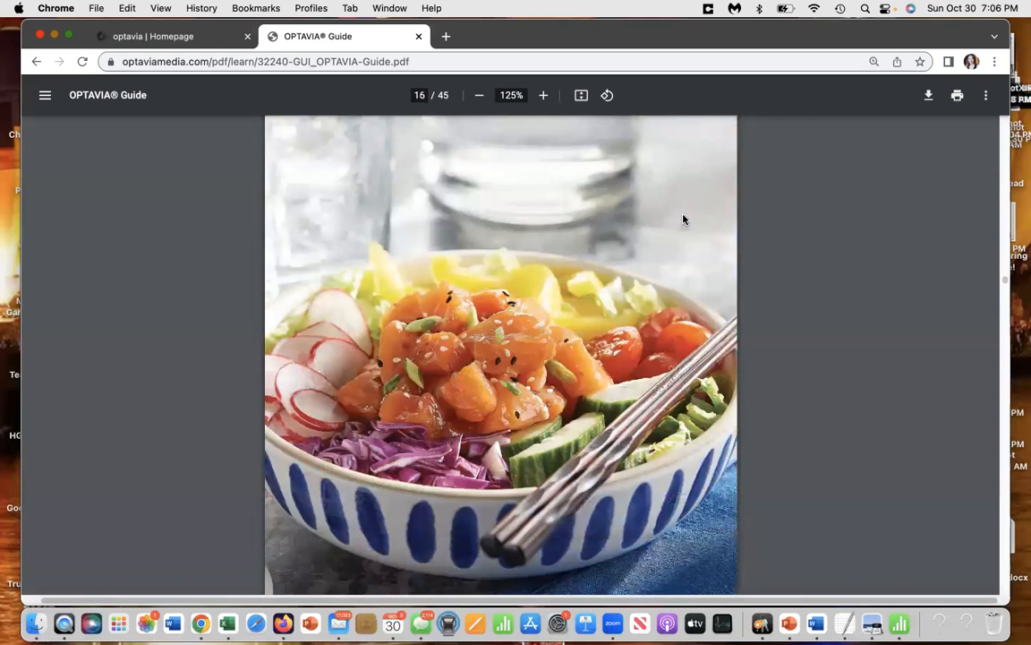
{"action": "scroll", "scroll_direction": "down", "scroll_amount": 3}
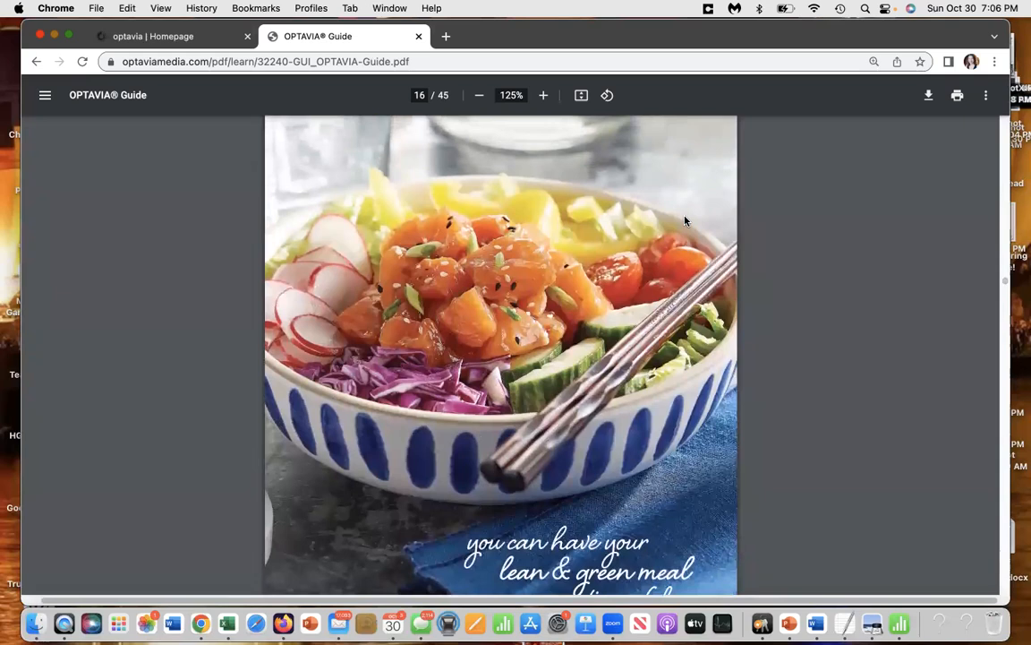
{"action": "scroll", "scroll_direction": "down", "scroll_amount": 3}
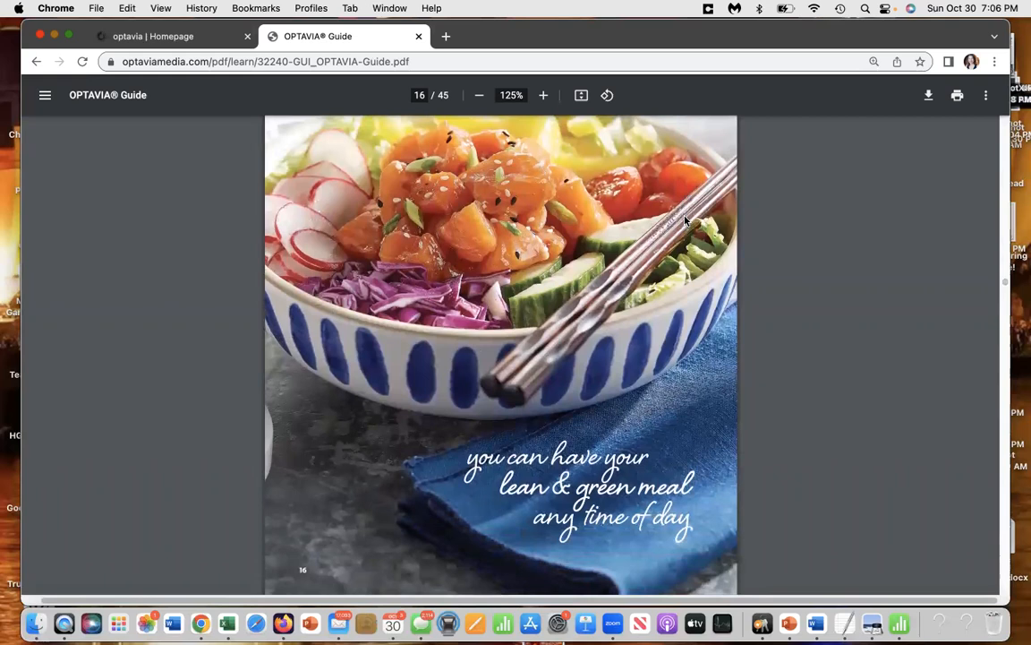
{"action": "scroll", "scroll_direction": "down", "scroll_amount": 3}
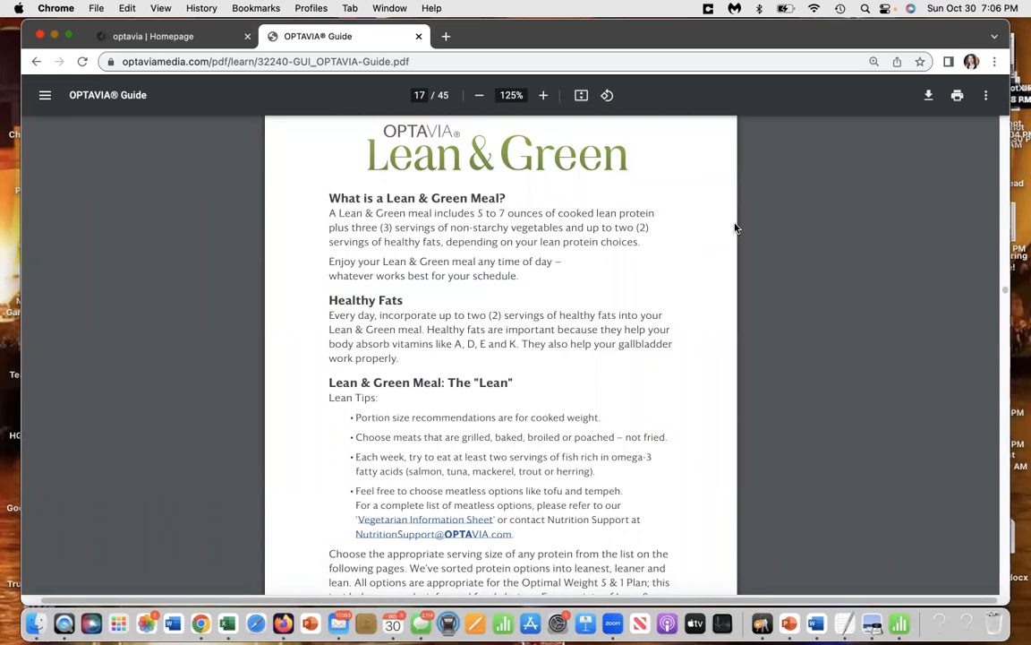
{"action": "mouse_move", "coordinate": [766, 181]}
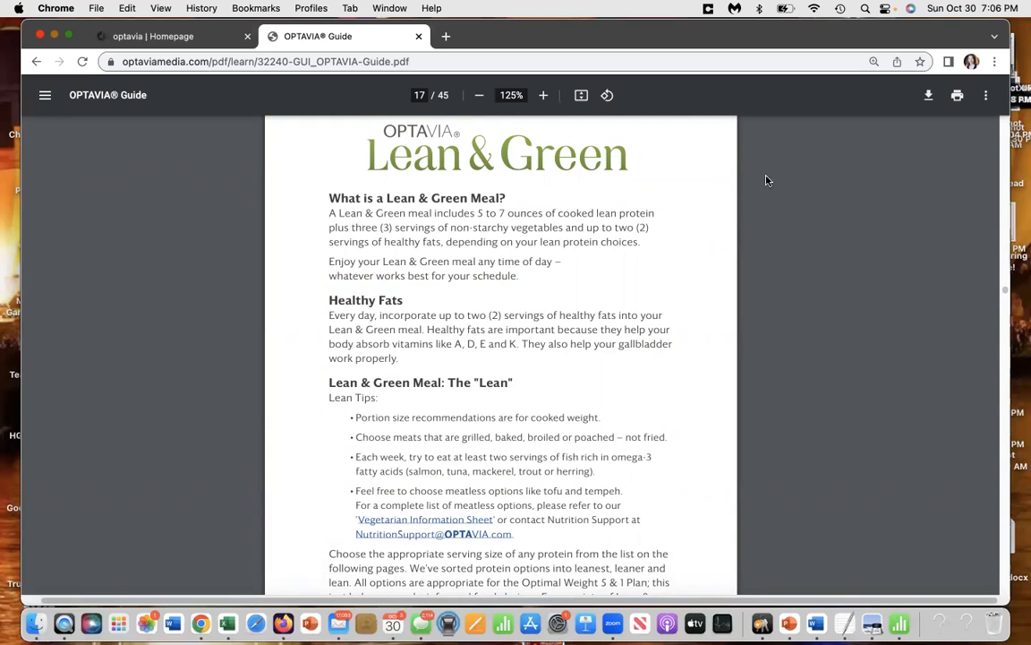
Step: Scroll to page 18 showing the Leanest and Leaner cooked-portion protein choices
{"action": "scroll", "scroll_direction": "down", "scroll_amount": 3}
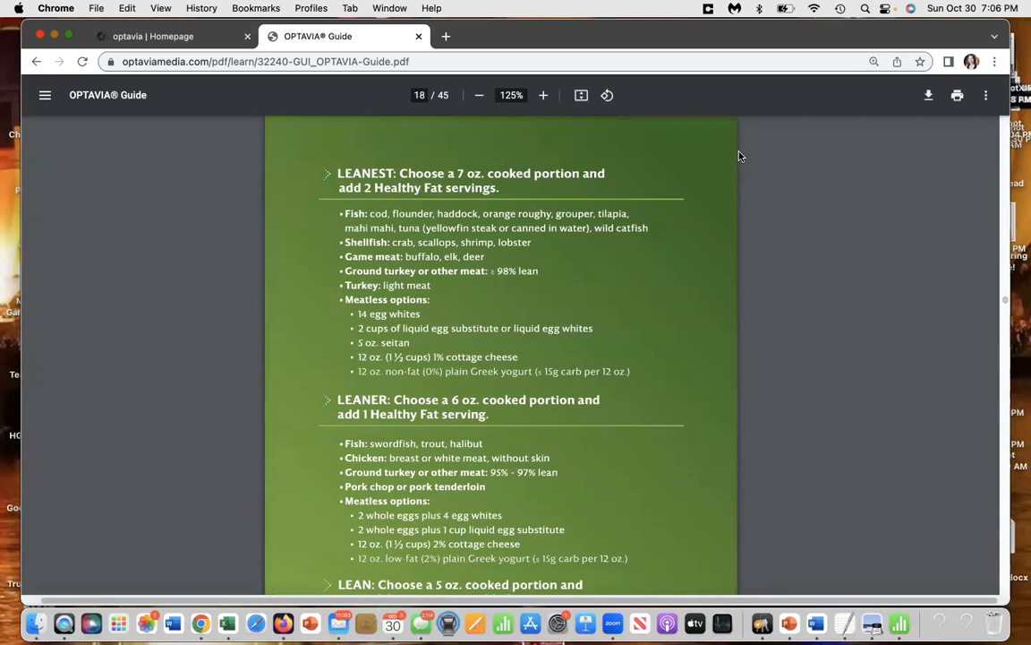
{"action": "scroll", "scroll_direction": "down", "scroll_amount": 3}
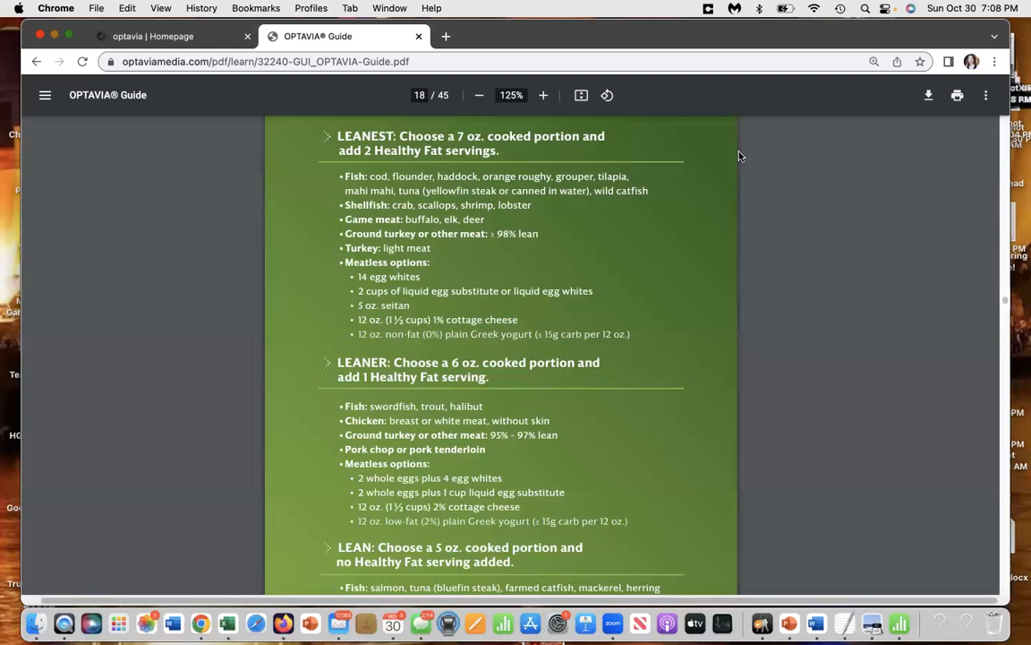
{"action": "mouse_move", "coordinate": [541, 125]}
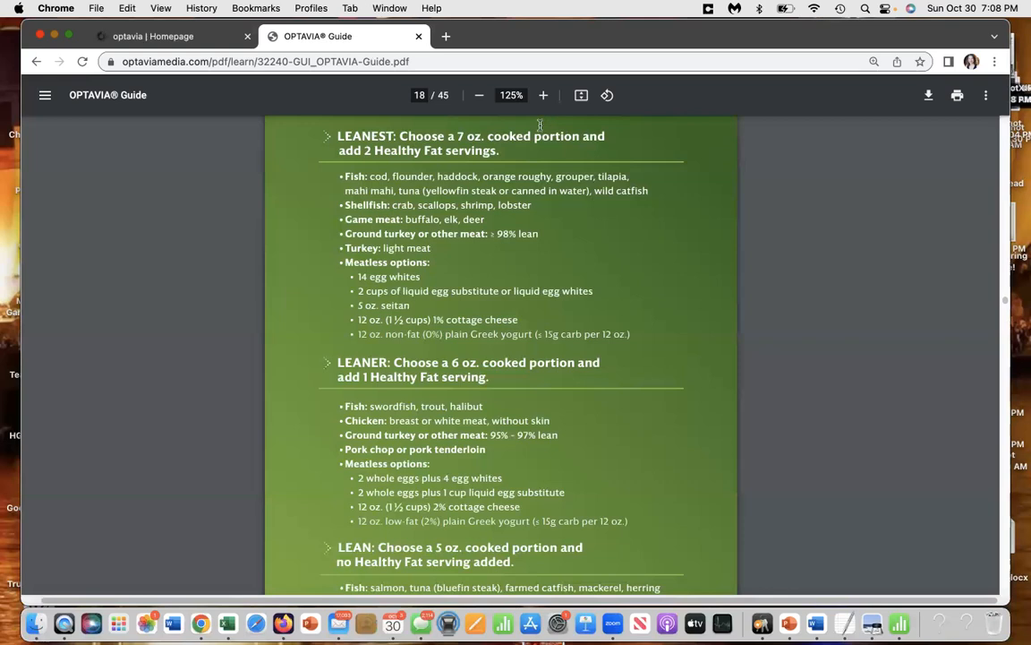
{"action": "mouse_move", "coordinate": [673, 172]}
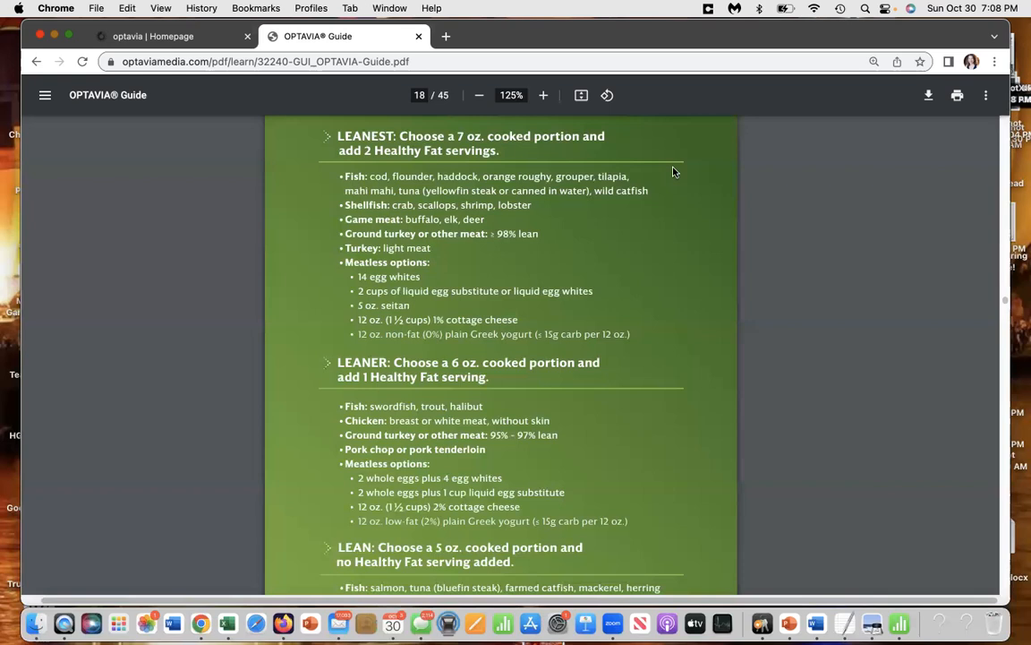
{"action": "mouse_move", "coordinate": [527, 204]}
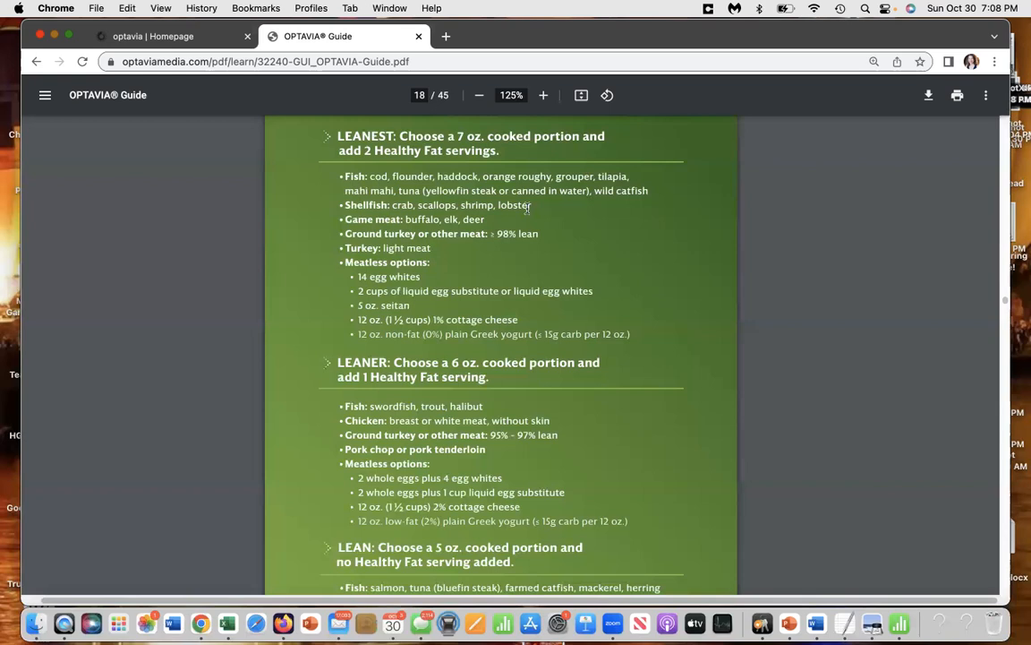
{"action": "mouse_move", "coordinate": [743, 237]}
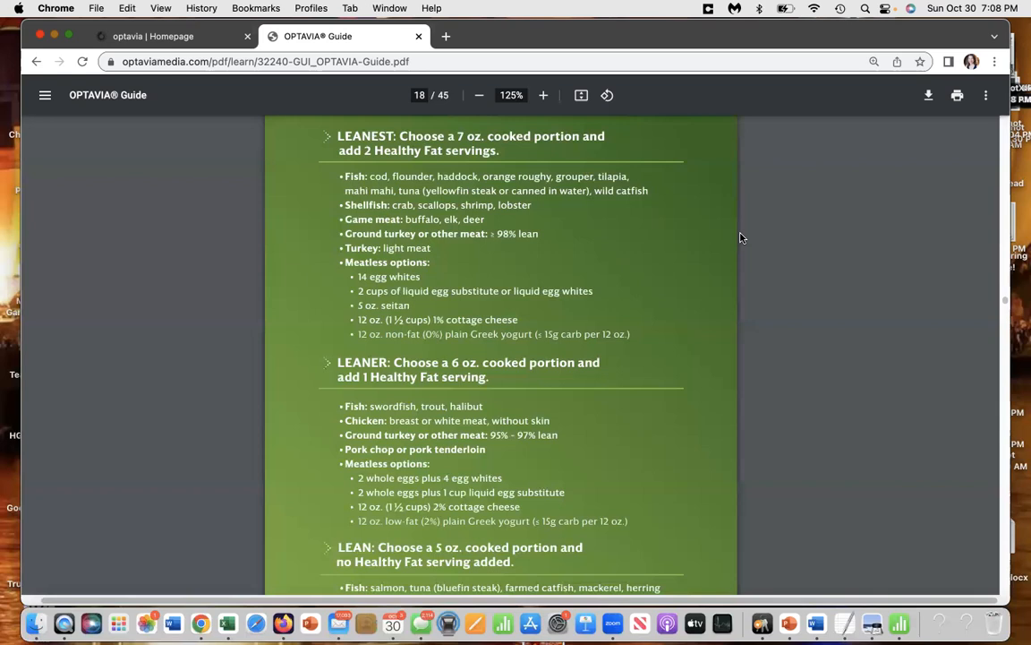
{"action": "mouse_move", "coordinate": [349, 152]}
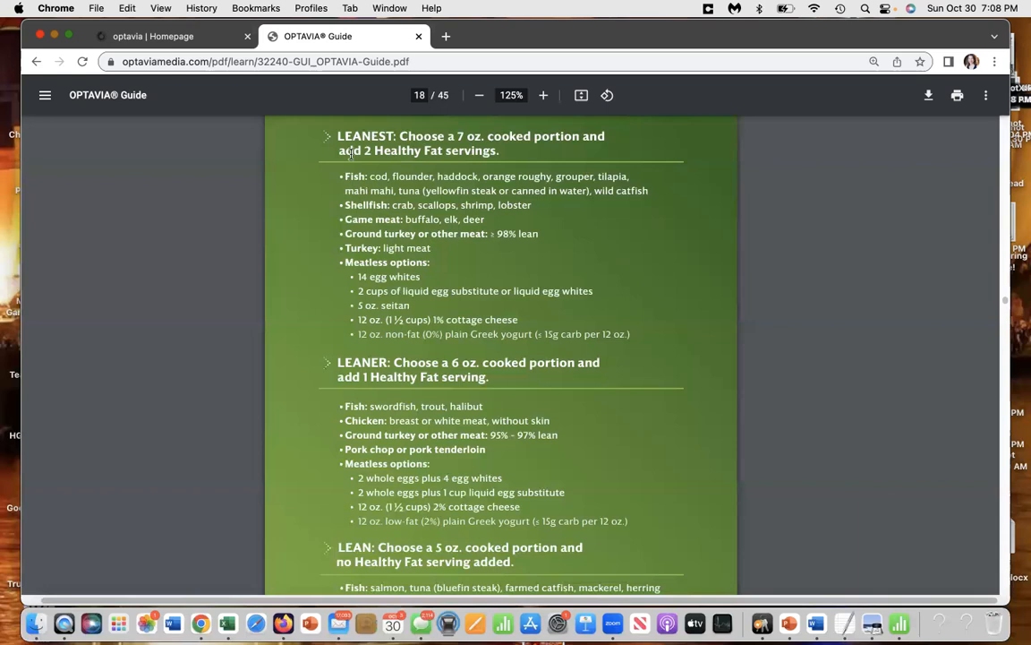
{"action": "mouse_move", "coordinate": [748, 229]}
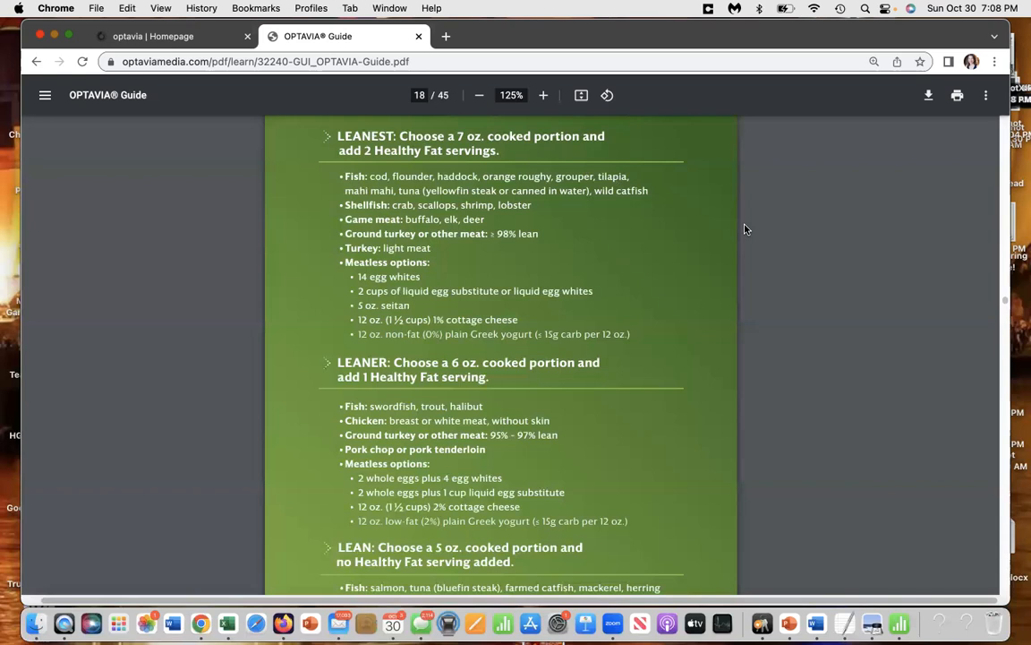
Step: Scroll through the Leaner/Lean protein list onto page 19, Healthy Fat Servings
{"action": "scroll", "scroll_direction": "down", "scroll_amount": 3}
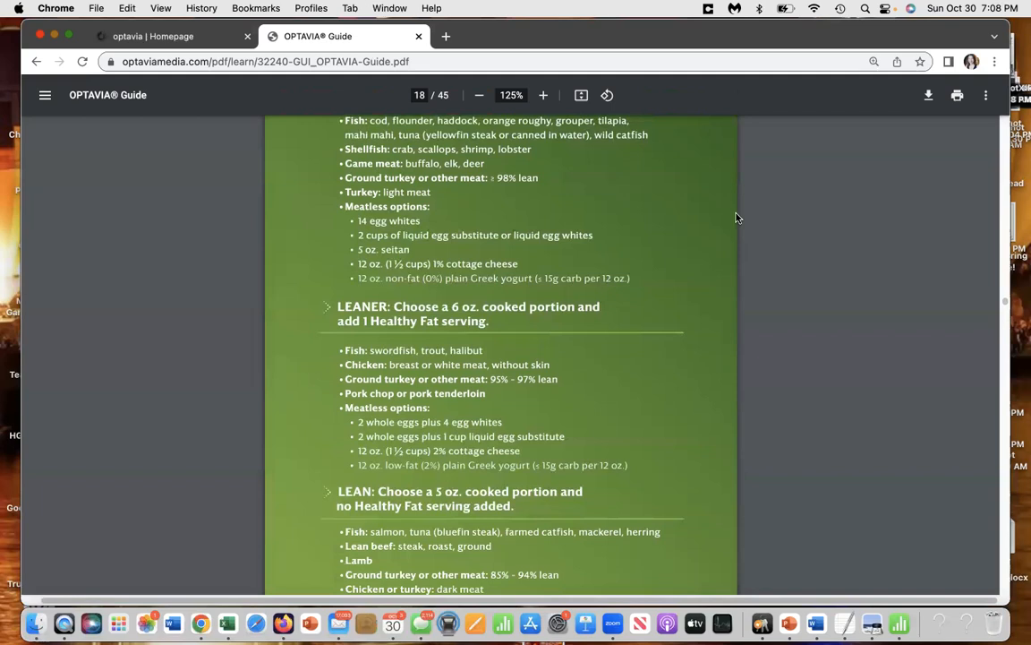
{"action": "scroll", "scroll_direction": "down", "scroll_amount": 3}
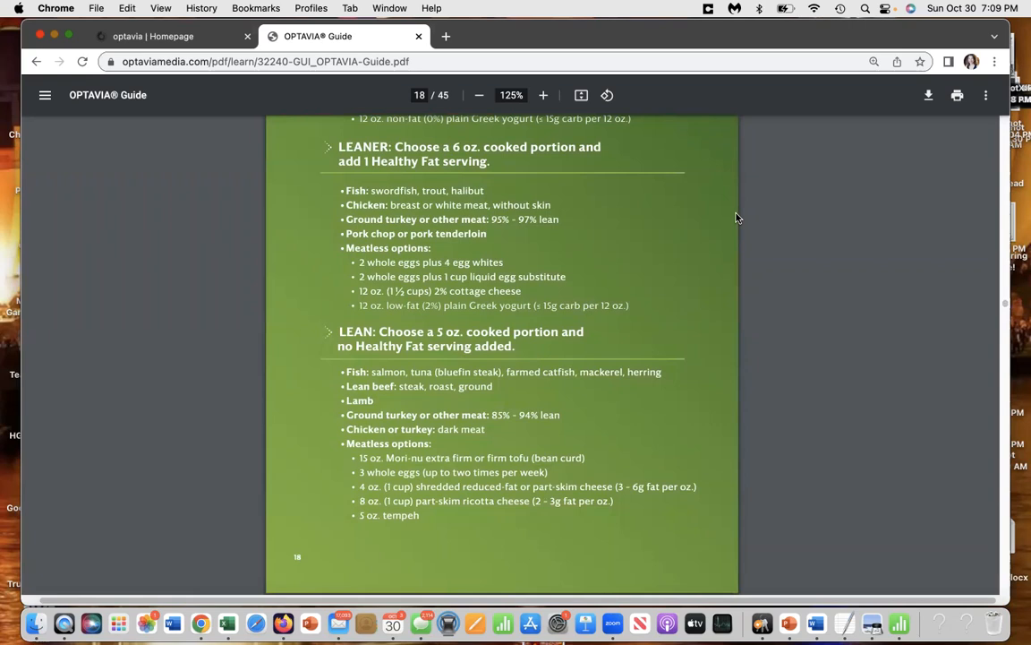
{"action": "mouse_move", "coordinate": [723, 213]}
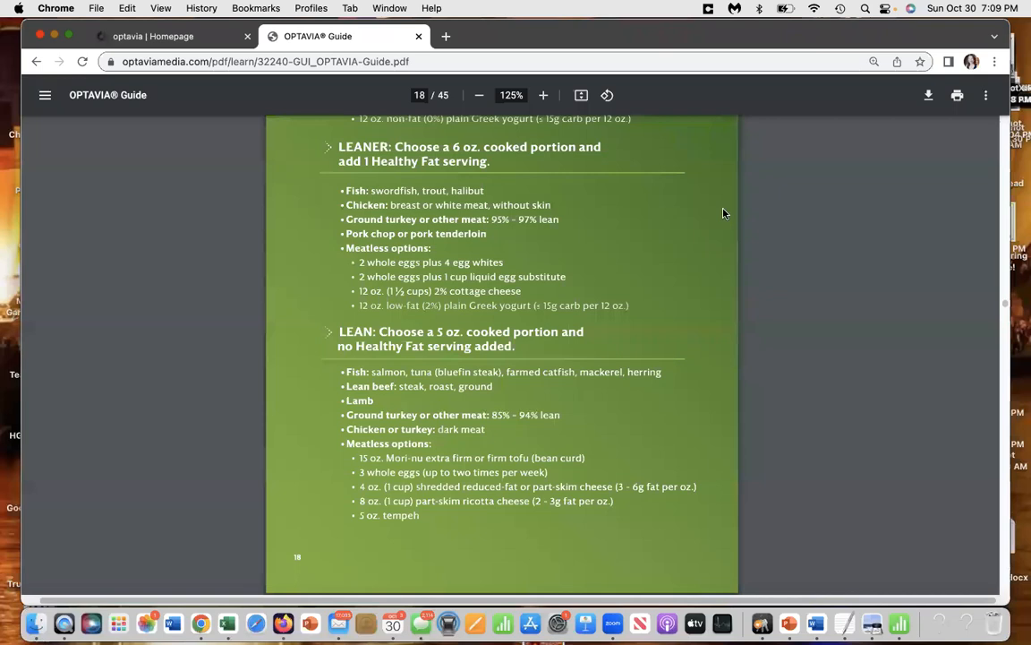
{"action": "mouse_move", "coordinate": [681, 348]}
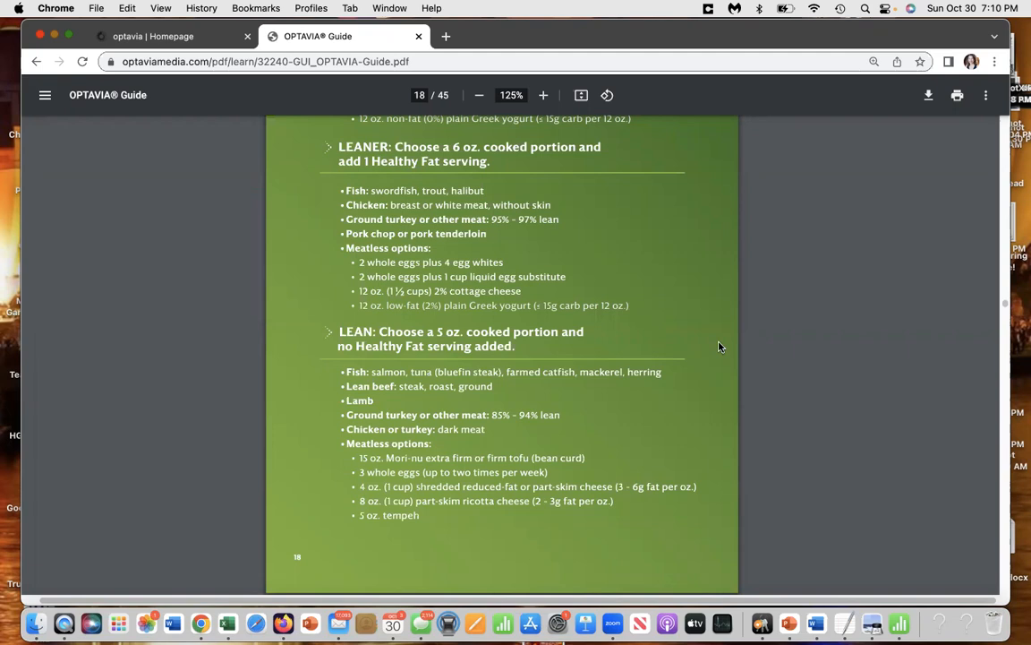
{"action": "mouse_move", "coordinate": [741, 365]}
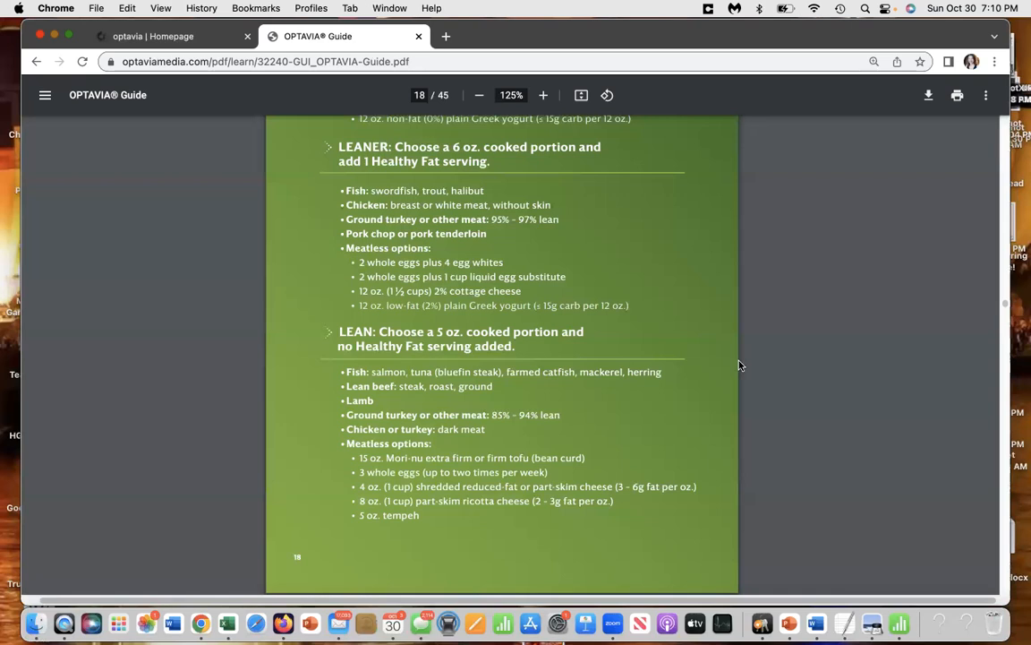
{"action": "mouse_move", "coordinate": [720, 386]}
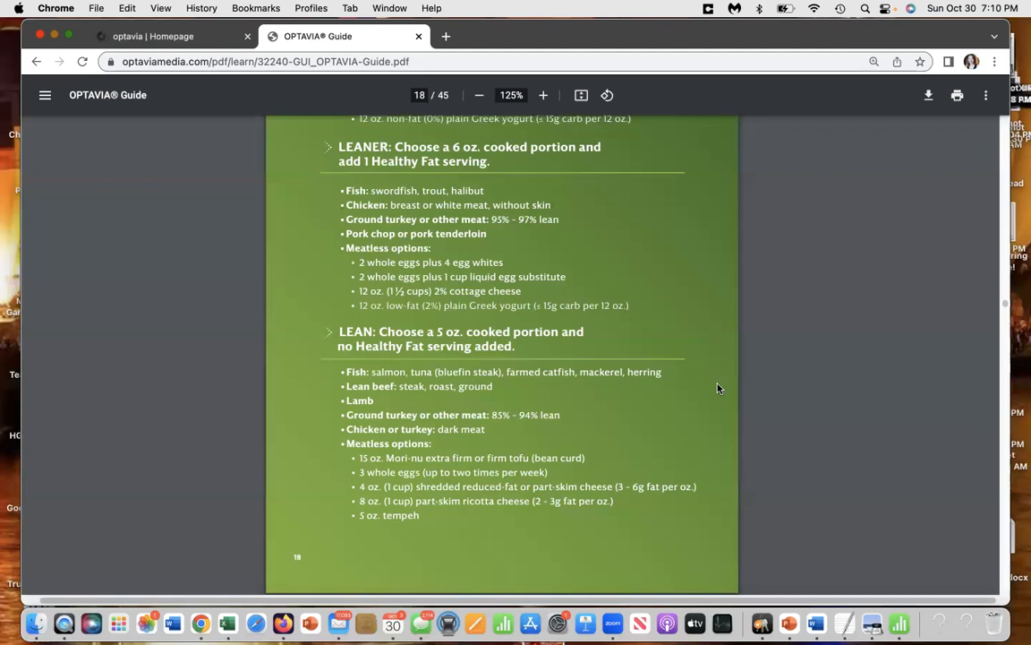
{"action": "scroll", "scroll_direction": "down", "scroll_amount": 3}
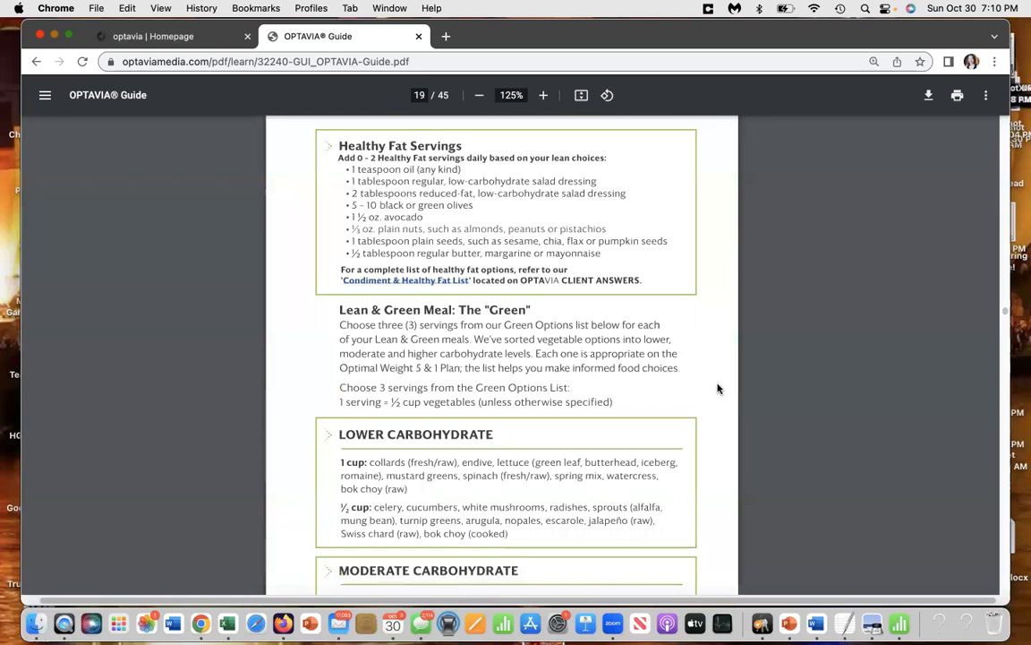
{"action": "mouse_move", "coordinate": [720, 244]}
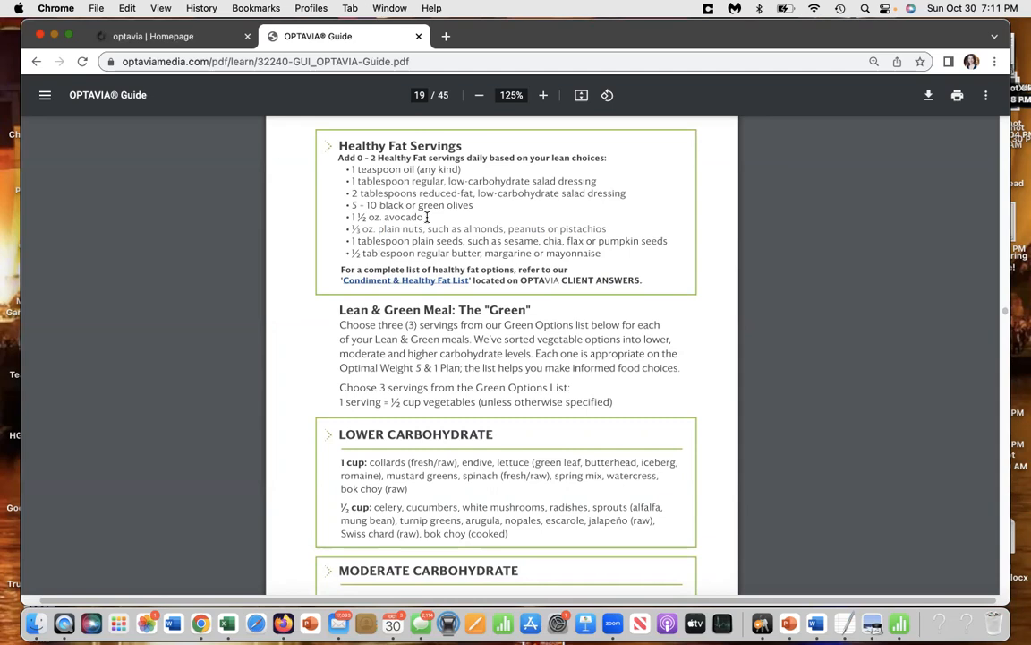
{"action": "mouse_move", "coordinate": [792, 283]}
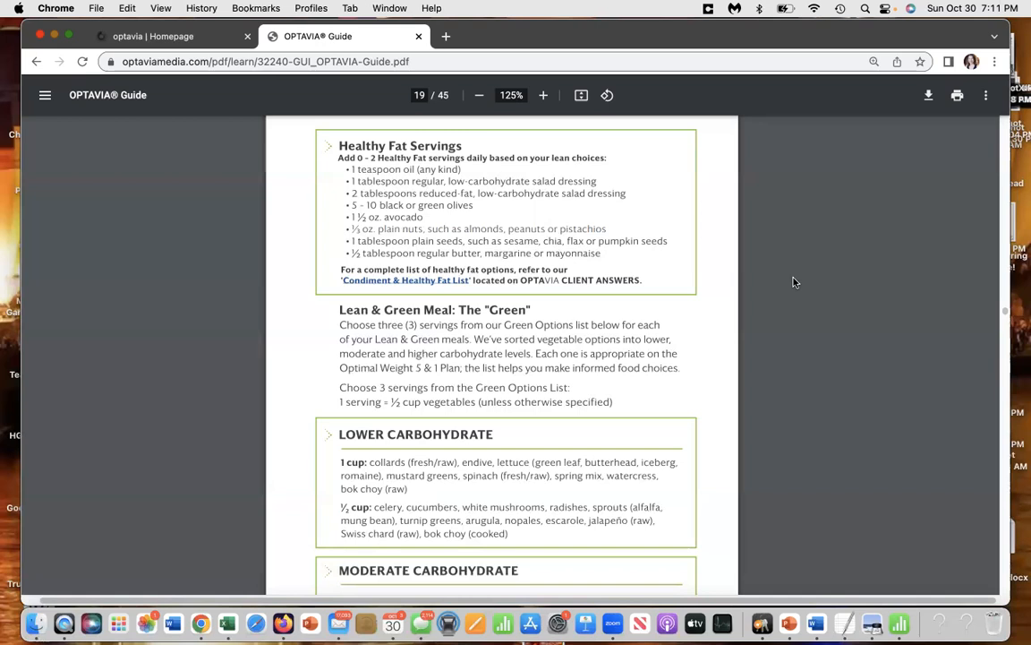
{"action": "mouse_move", "coordinate": [625, 226]}
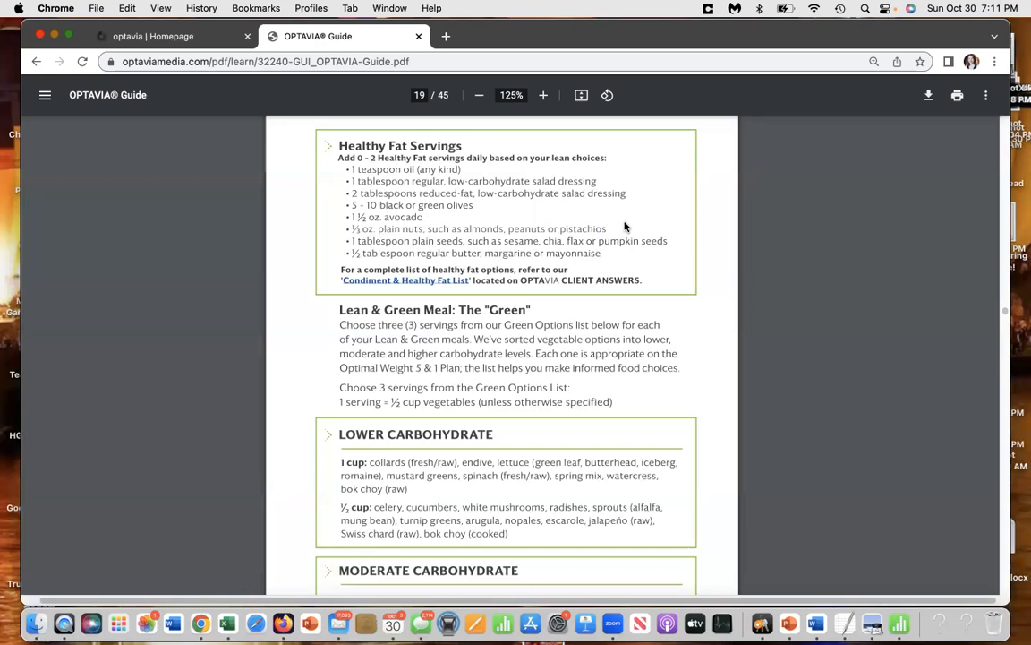
{"action": "mouse_move", "coordinate": [696, 223]}
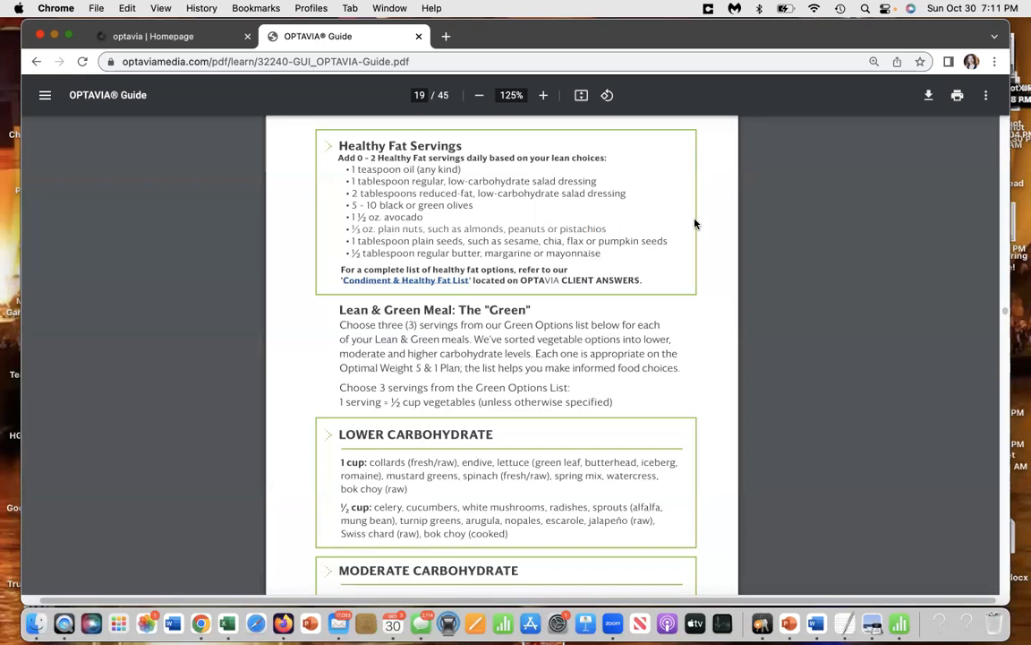
{"action": "mouse_move", "coordinate": [698, 271]}
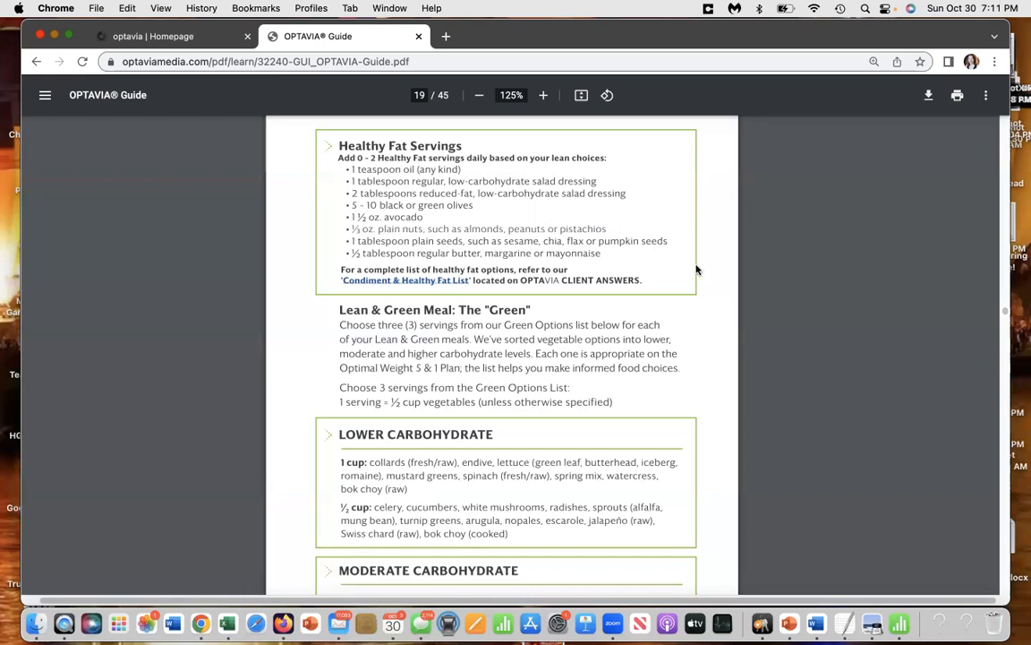
{"action": "mouse_move", "coordinate": [715, 251]}
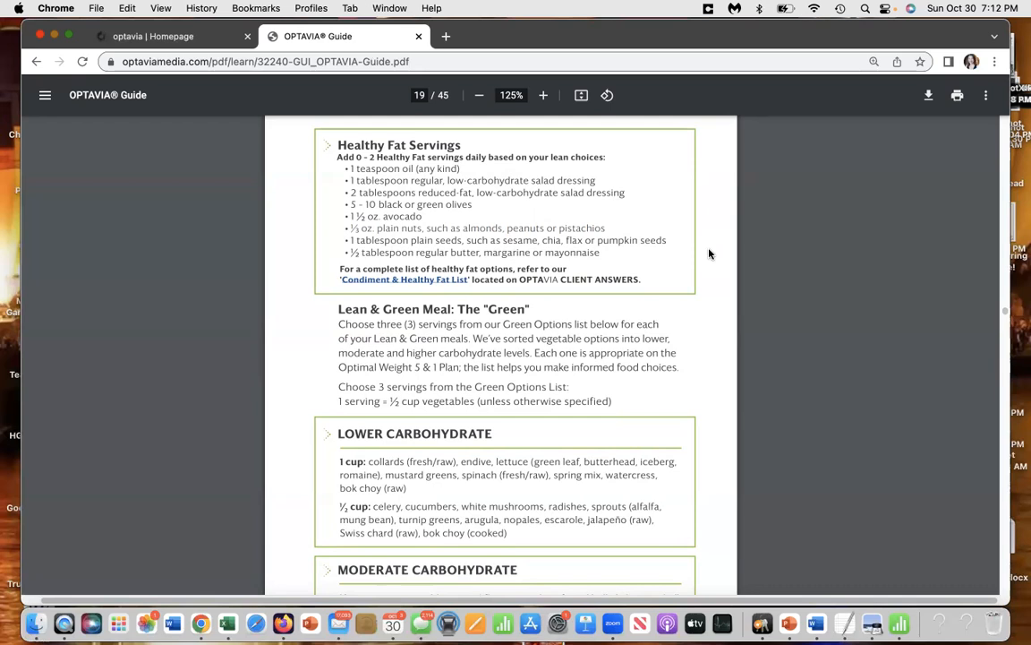
{"action": "mouse_move", "coordinate": [401, 279]}
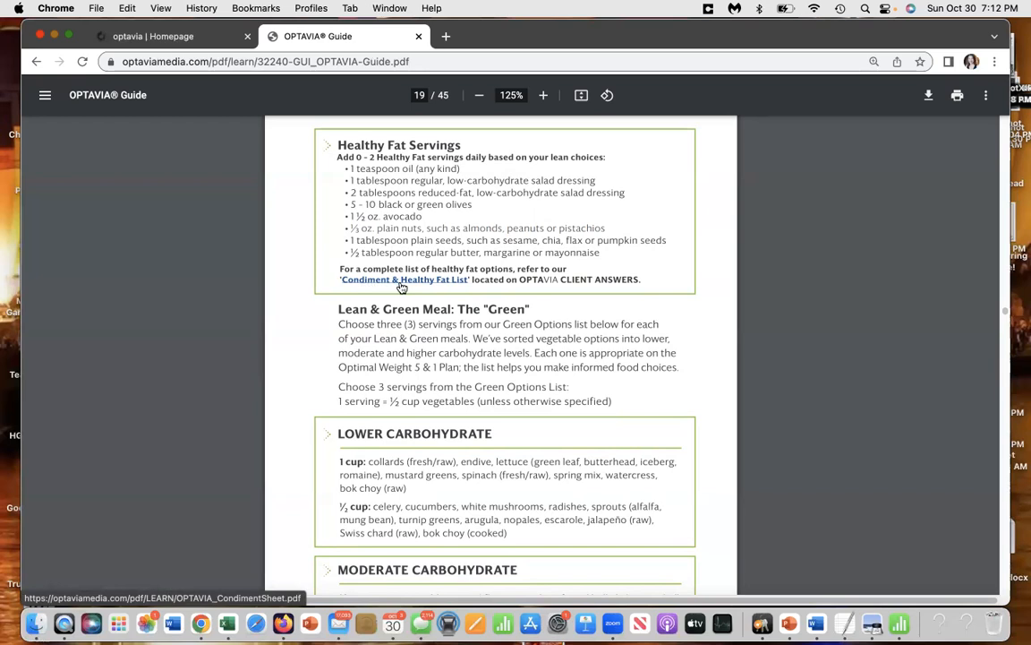
{"action": "mouse_move", "coordinate": [566, 292]}
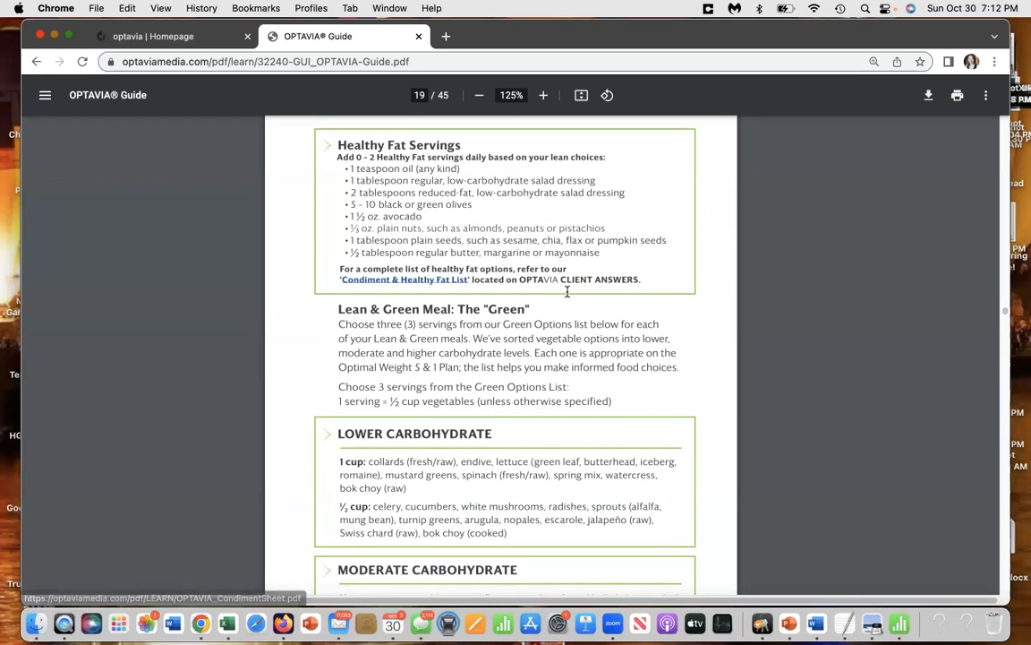
{"action": "mouse_move", "coordinate": [681, 290]}
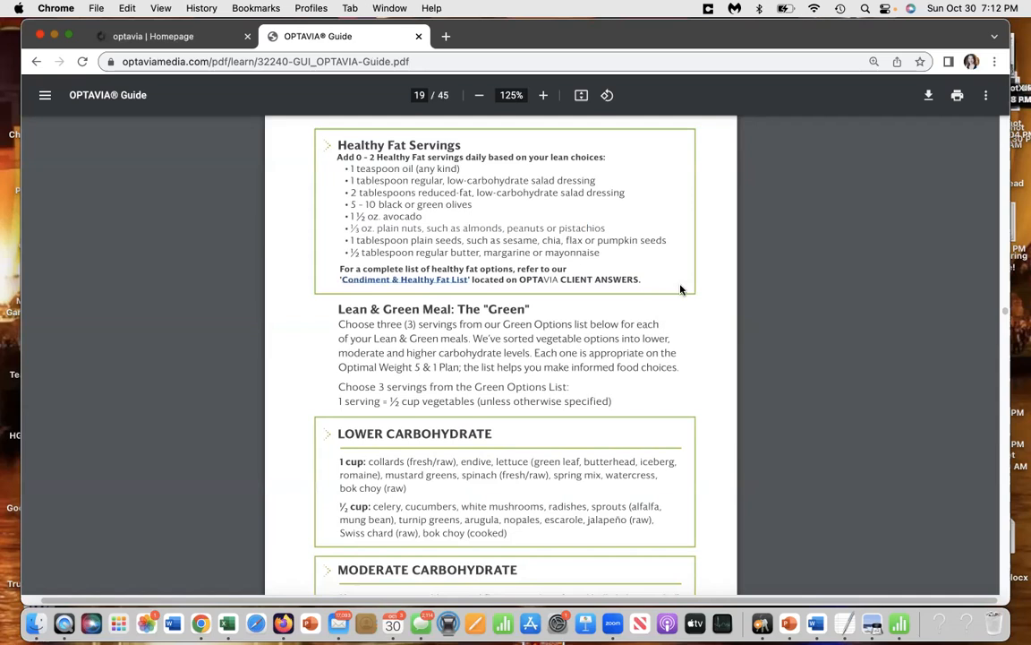
Step: Scroll page 19 until the Lower, Moderate and Higher Carbohydrate vegetable lists are visible
{"action": "scroll", "scroll_direction": "down", "scroll_amount": 3}
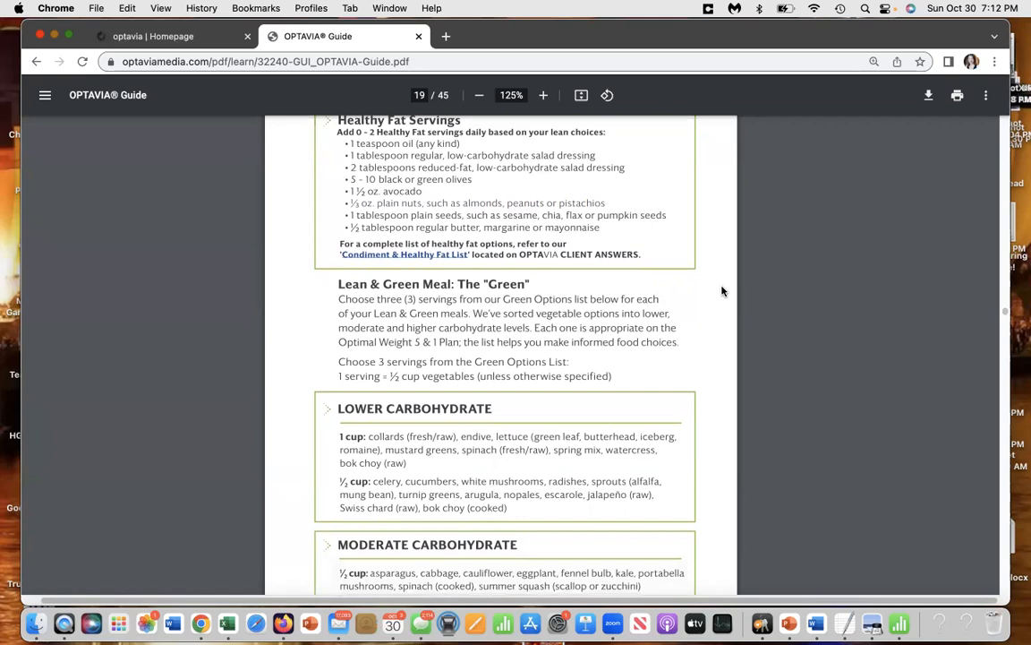
{"action": "scroll", "scroll_direction": "down", "scroll_amount": 3}
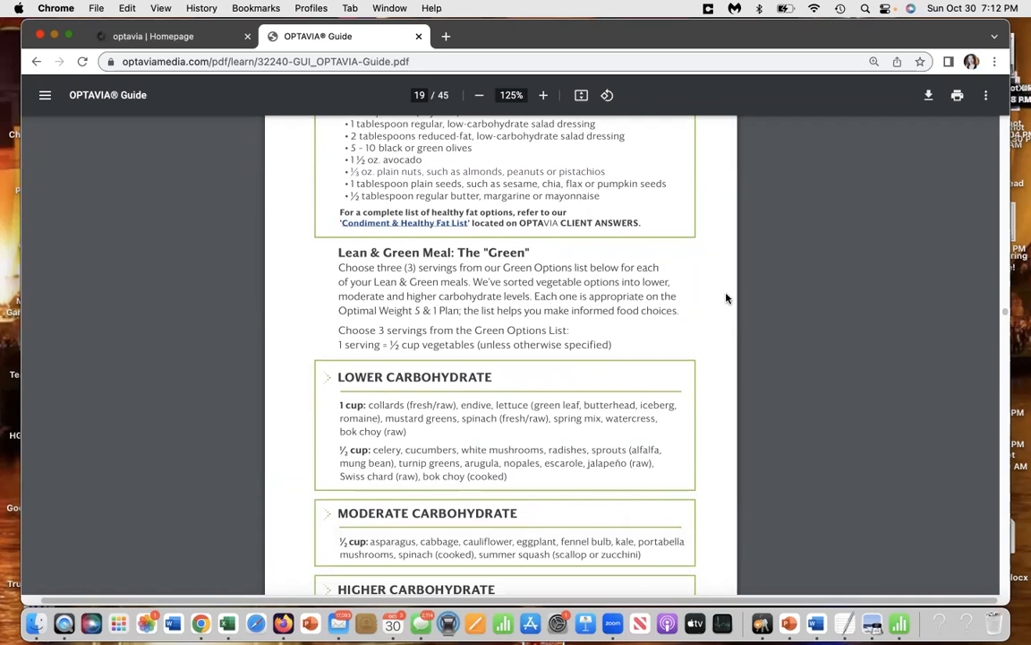
{"action": "mouse_move", "coordinate": [360, 267]}
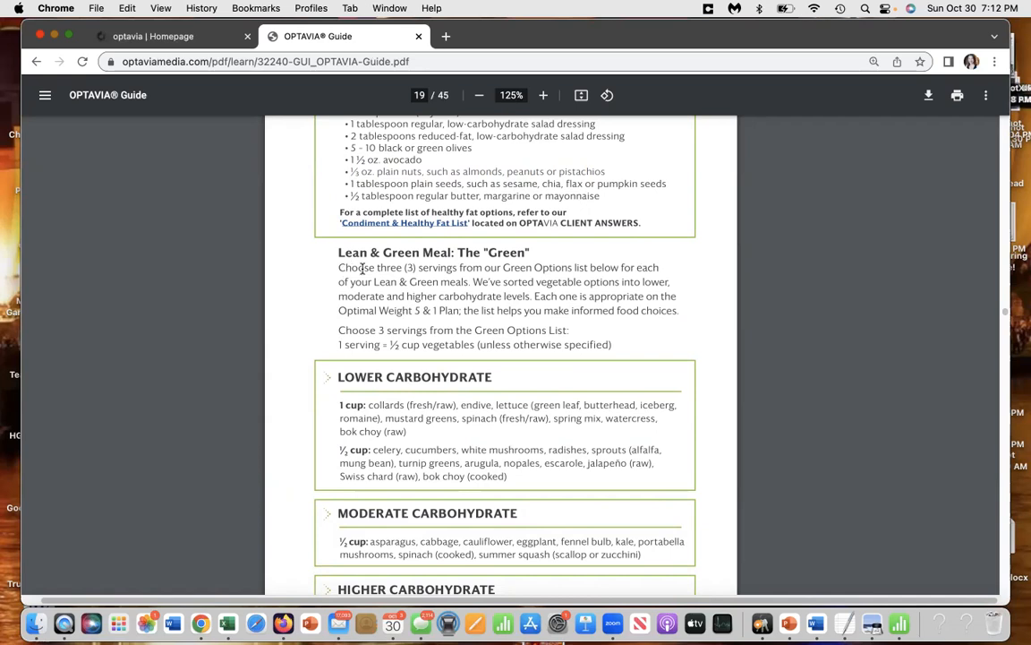
{"action": "mouse_move", "coordinate": [563, 266]}
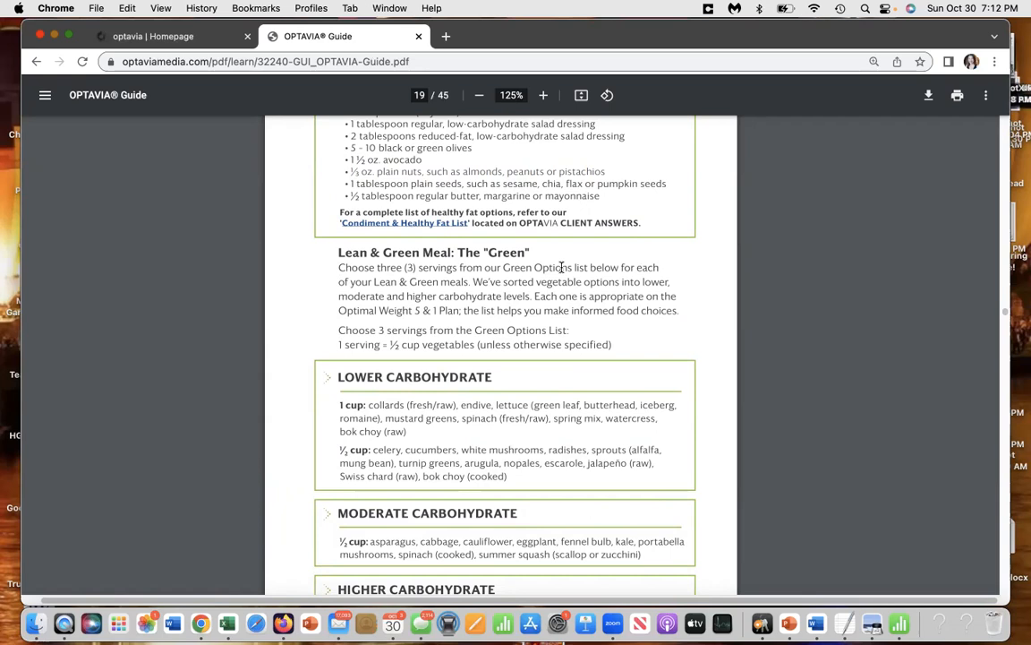
{"action": "mouse_move", "coordinate": [342, 344]}
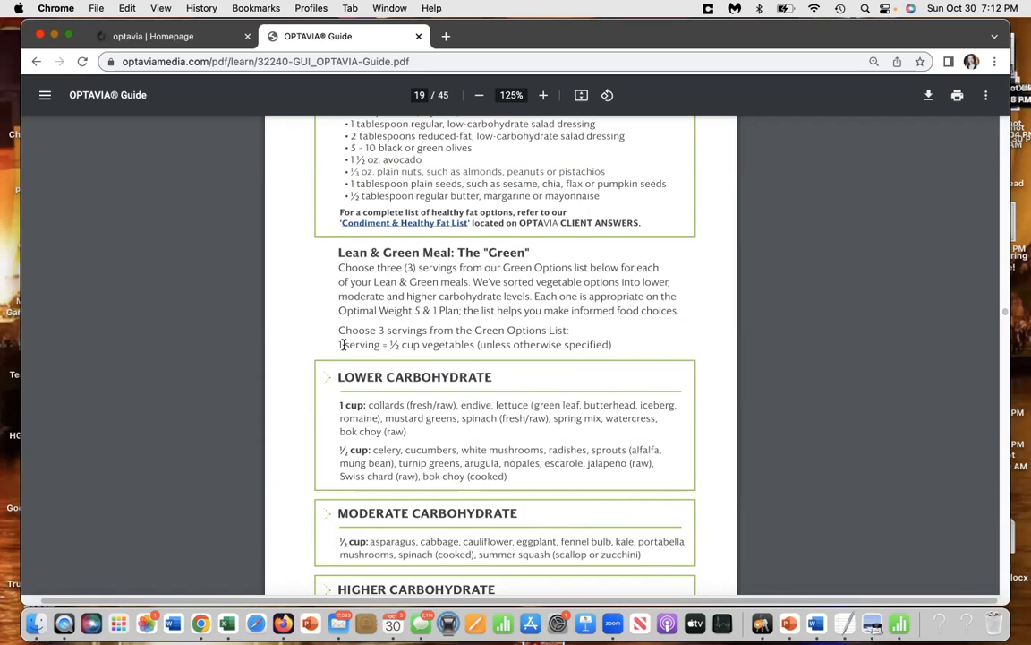
{"action": "mouse_move", "coordinate": [631, 354]}
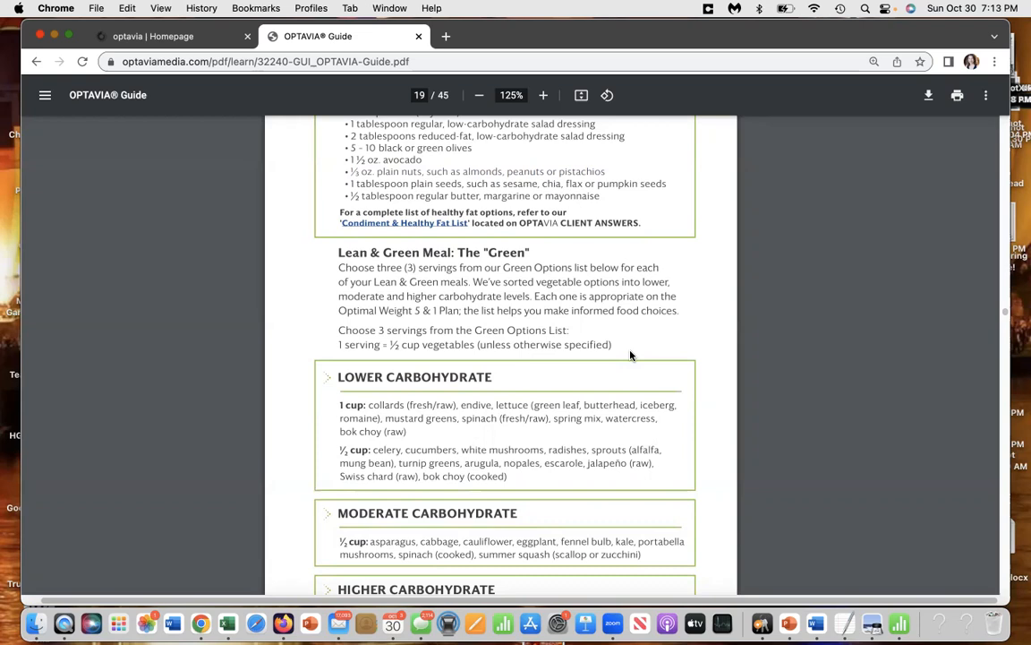
{"action": "scroll", "scroll_direction": "down", "scroll_amount": 3}
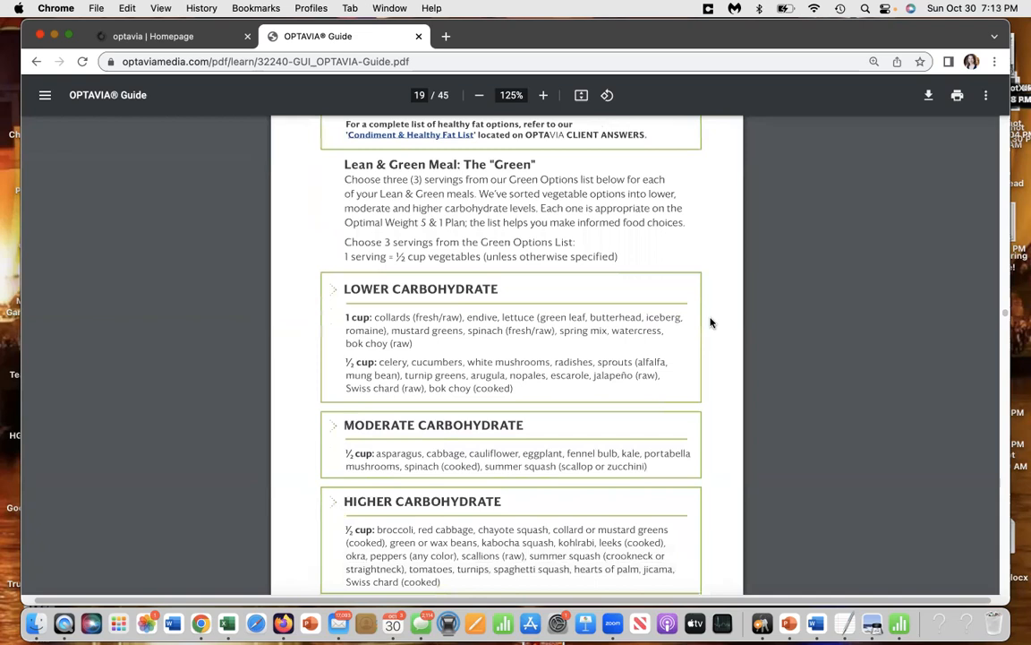
{"action": "scroll", "scroll_direction": "down", "scroll_amount": 3}
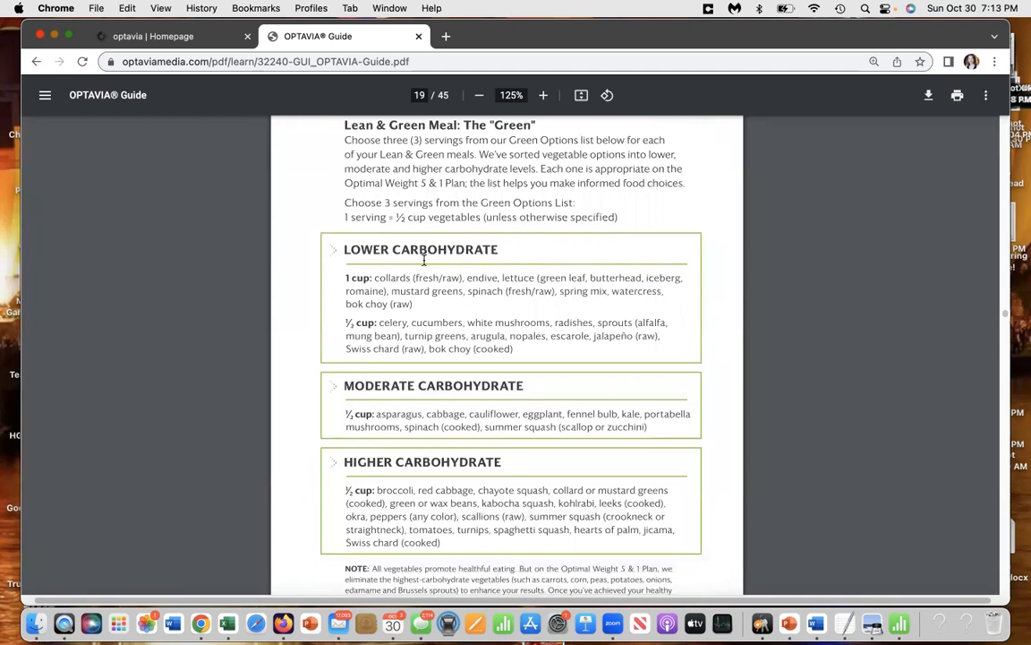
{"action": "mouse_move", "coordinate": [318, 295]}
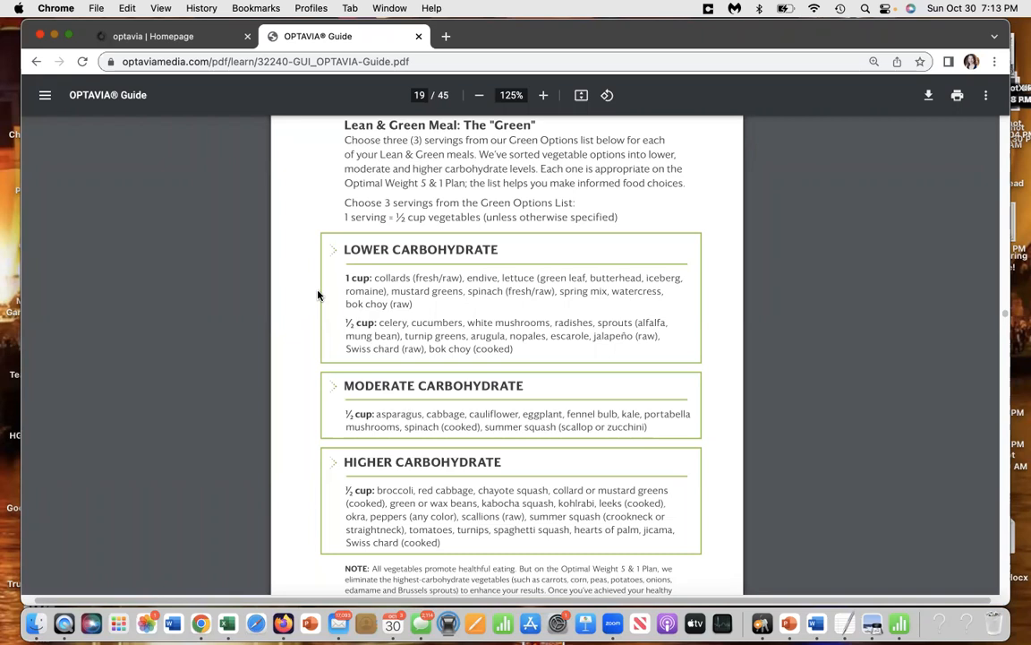
{"action": "mouse_move", "coordinate": [333, 283]}
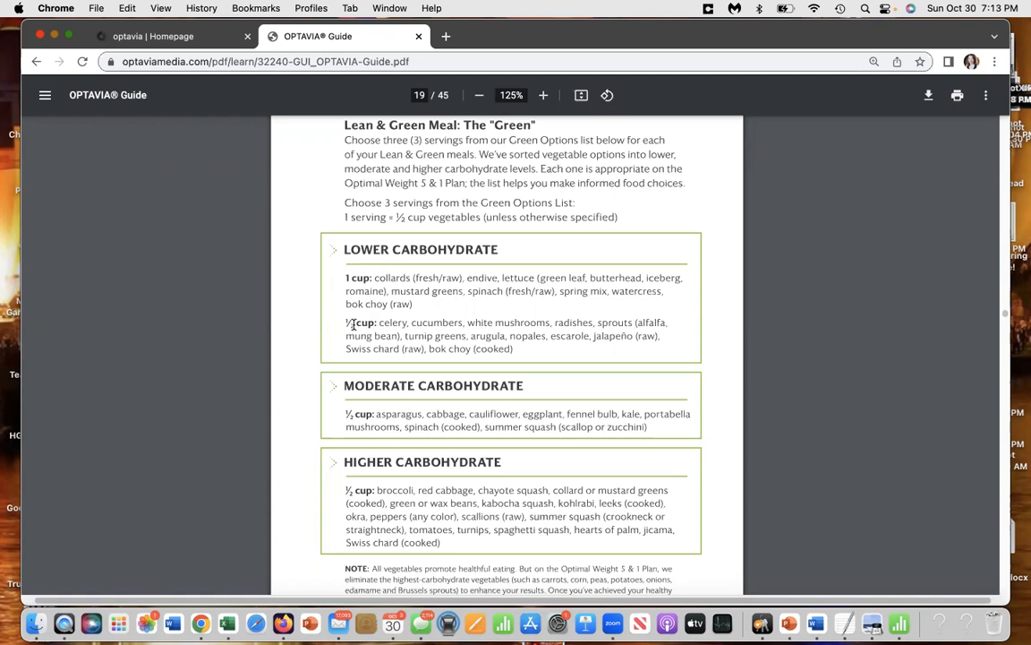
{"action": "mouse_move", "coordinate": [441, 320]}
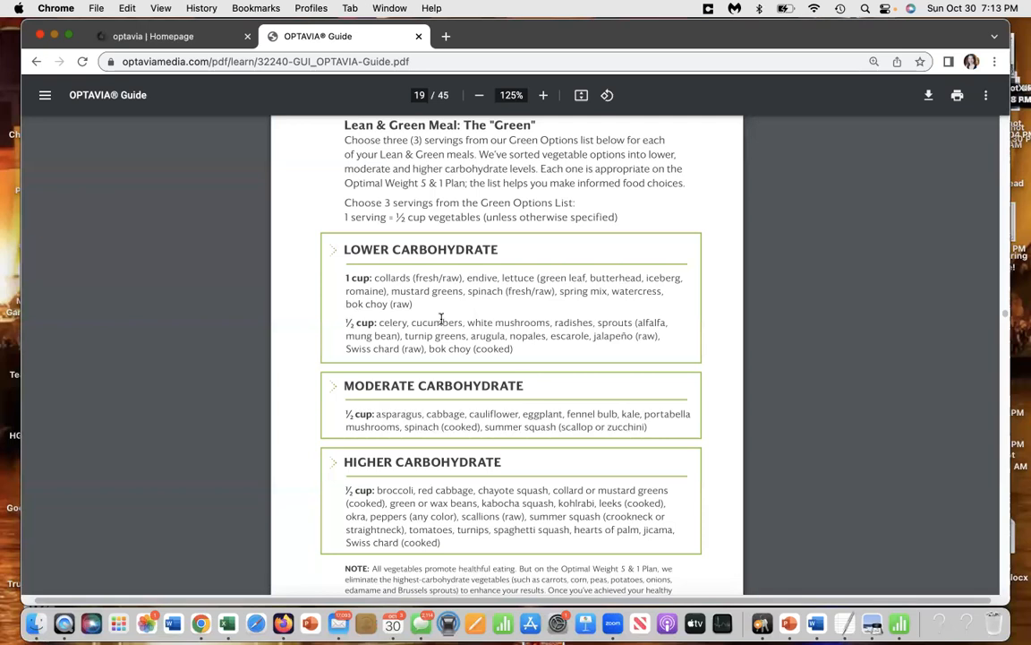
{"action": "mouse_move", "coordinate": [626, 315]}
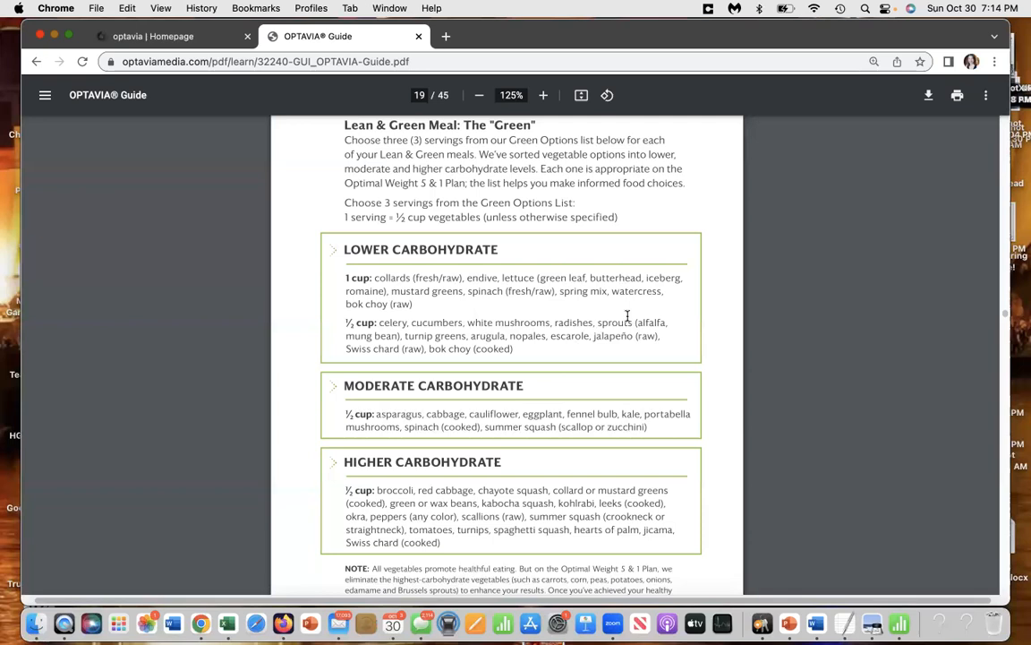
Step: Scroll past the carbohydrate note and page 20's photo to page 21, optional snacks and Flavors of Home
{"action": "scroll", "scroll_direction": "down", "scroll_amount": 3}
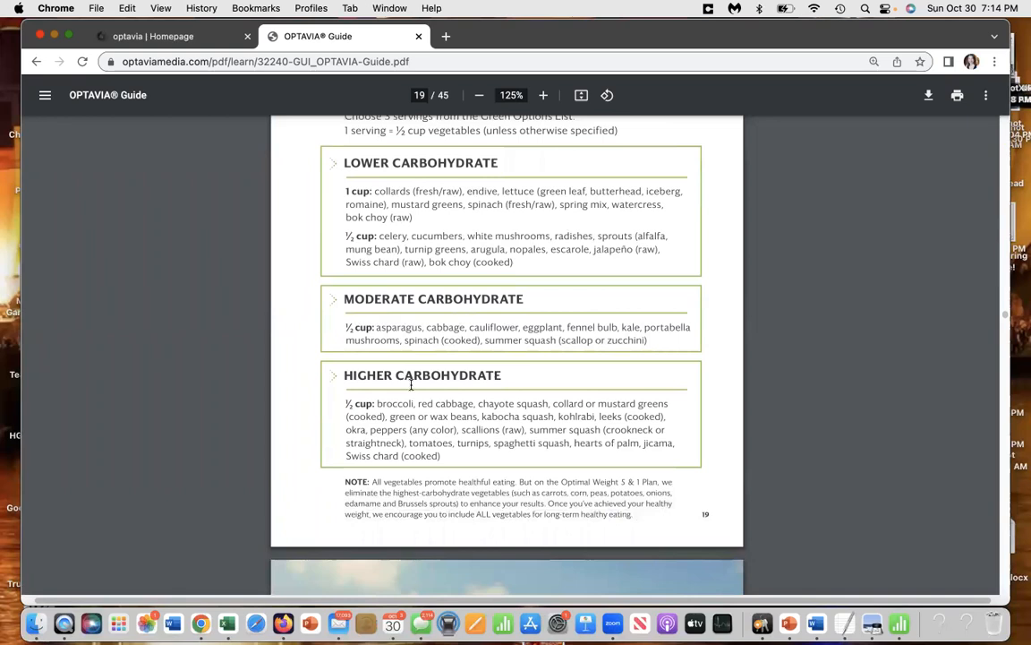
{"action": "mouse_move", "coordinate": [727, 275]}
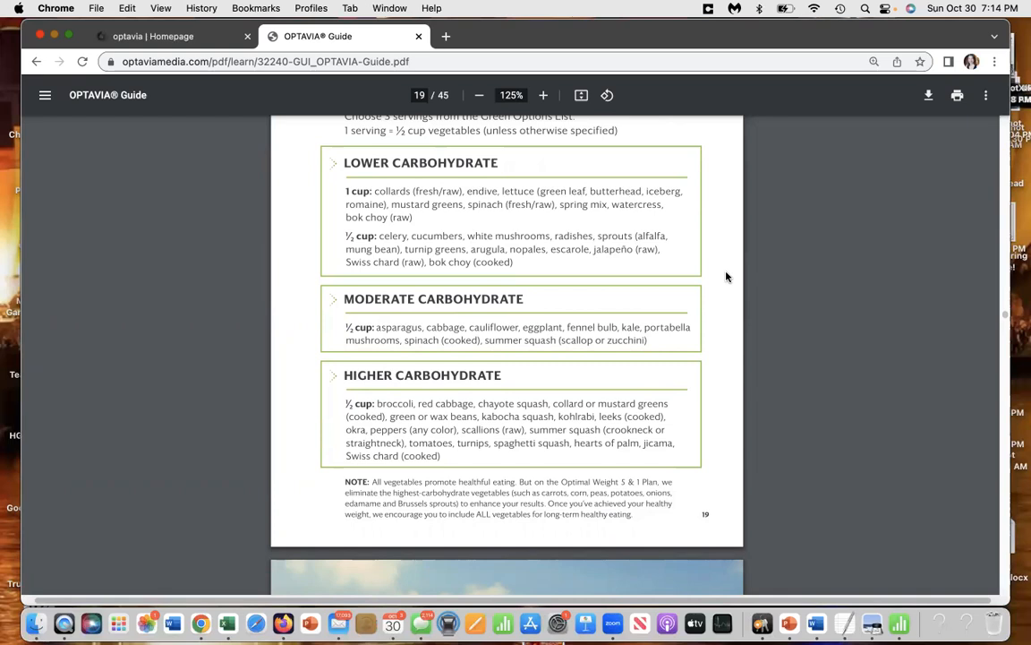
{"action": "scroll", "scroll_direction": "down", "scroll_amount": 3}
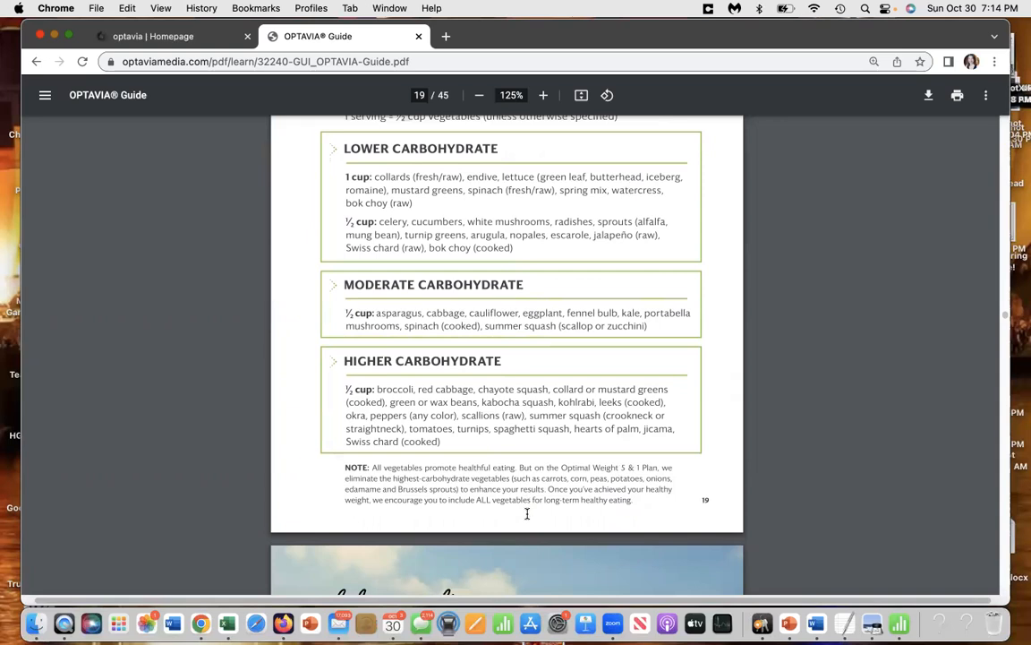
{"action": "scroll", "scroll_direction": "down", "scroll_amount": 3}
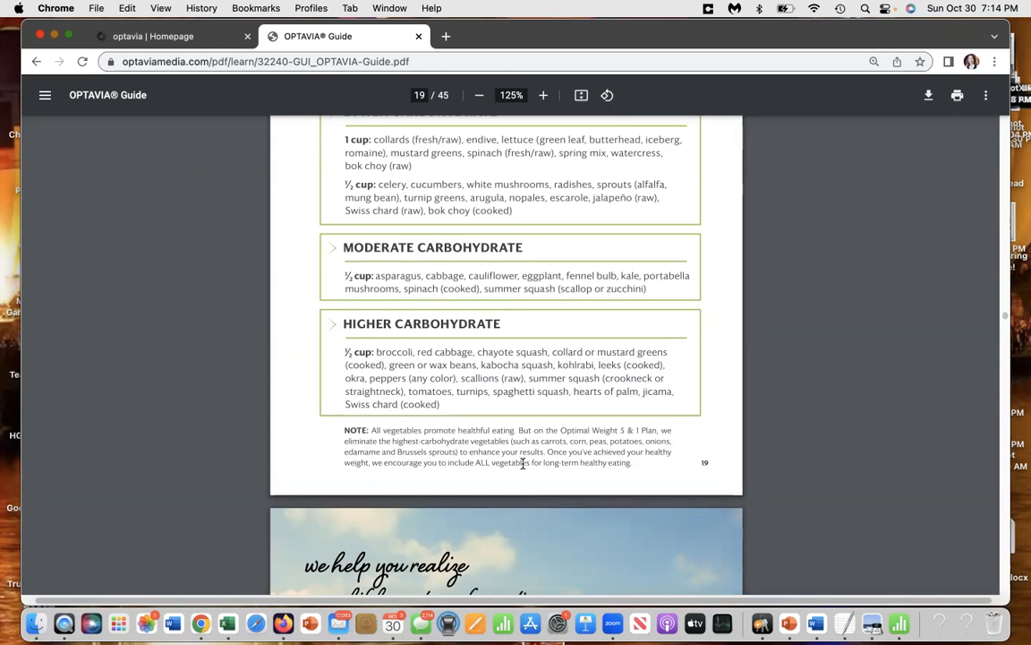
{"action": "scroll", "scroll_direction": "down", "scroll_amount": 3}
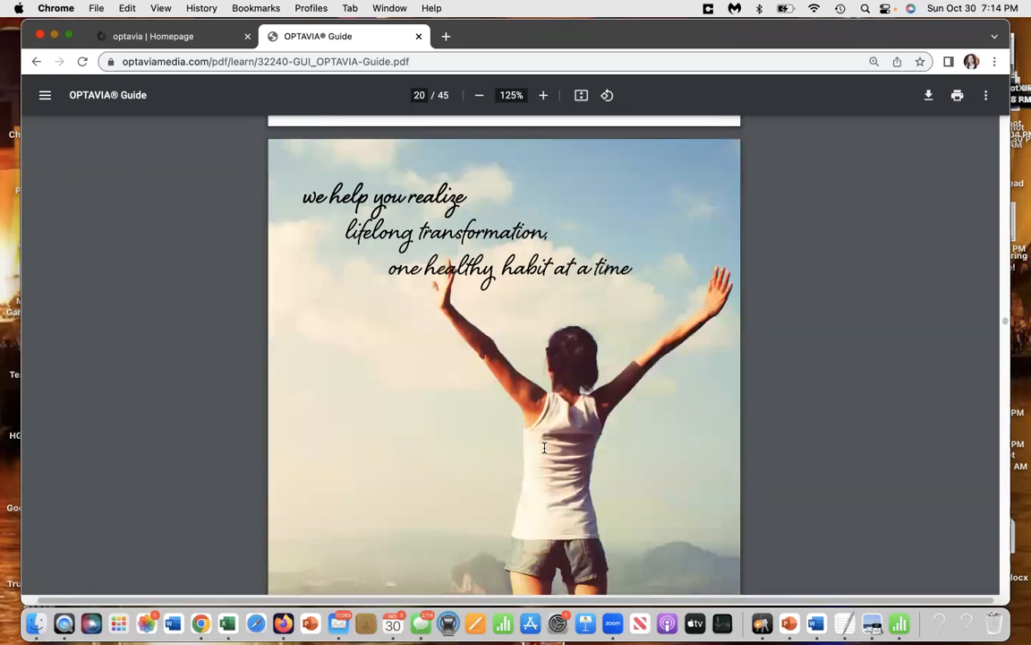
{"action": "scroll", "scroll_direction": "down", "scroll_amount": 3}
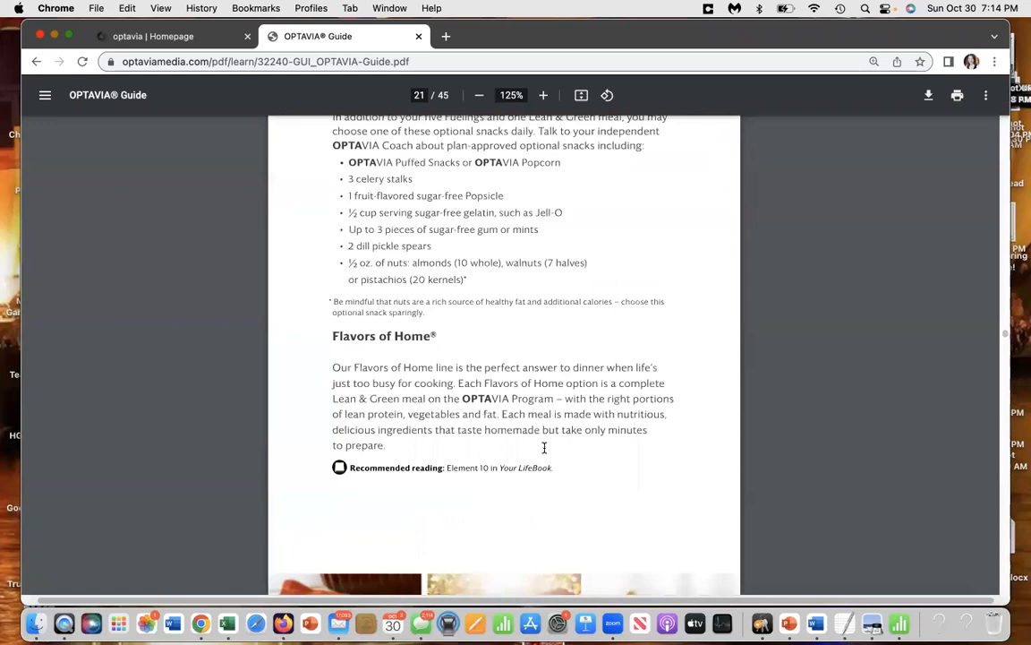
{"action": "scroll", "scroll_direction": "up", "scroll_amount": 3}
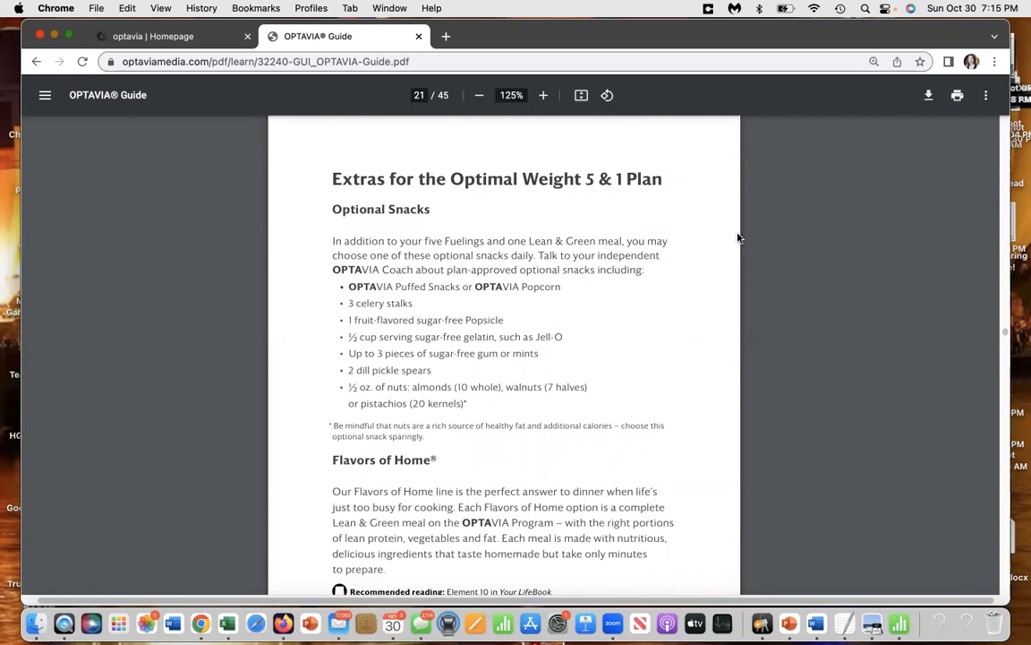
{"action": "mouse_move", "coordinate": [566, 288]}
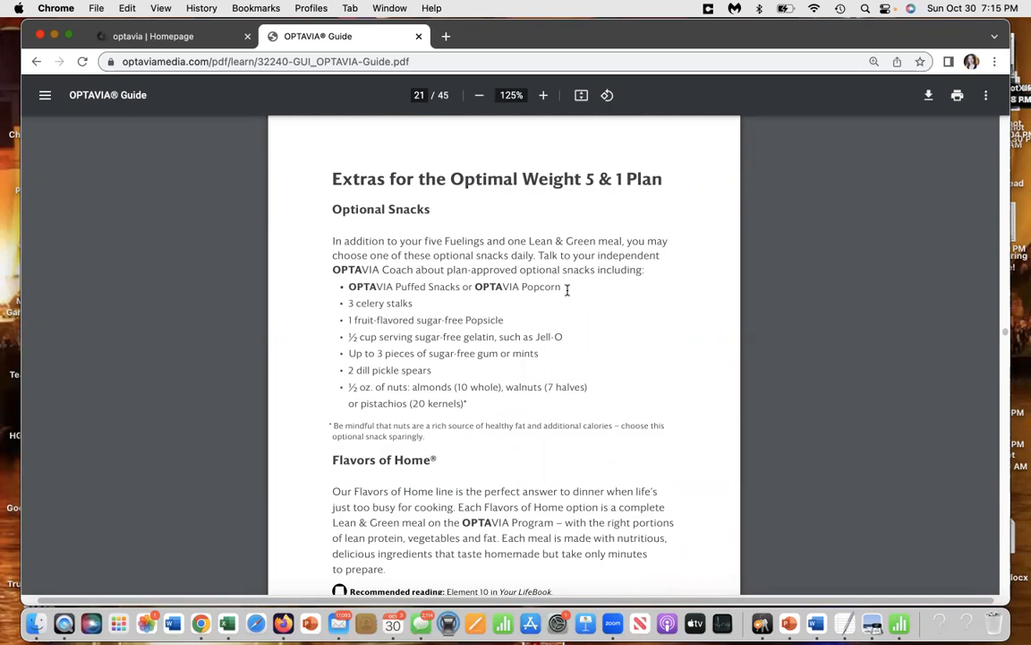
{"action": "mouse_move", "coordinate": [702, 296]}
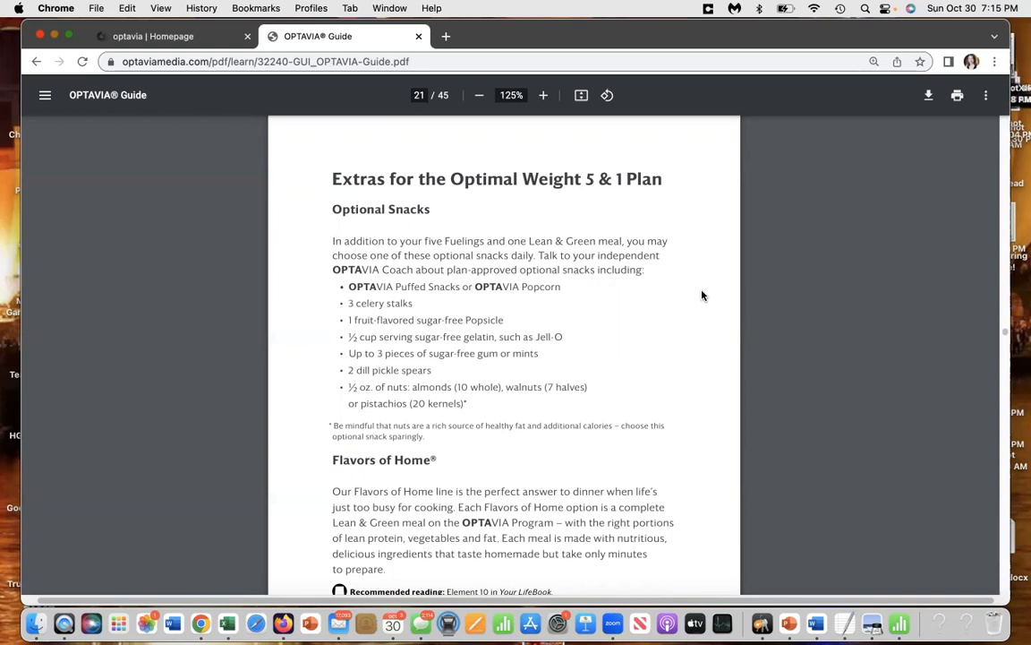
{"action": "mouse_move", "coordinate": [349, 289]}
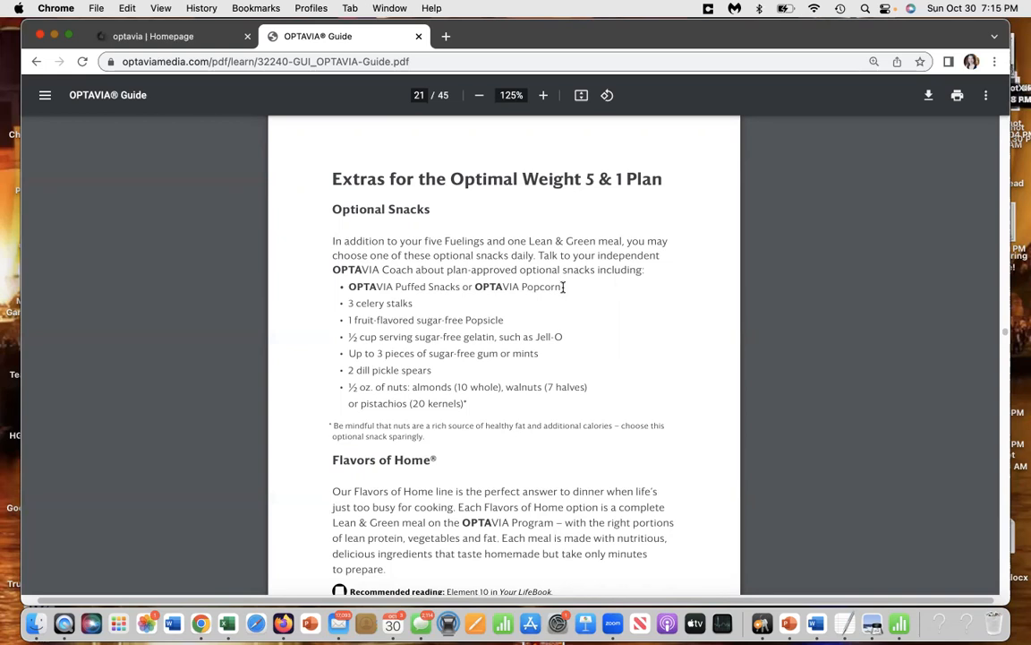
{"action": "mouse_move", "coordinate": [344, 368]}
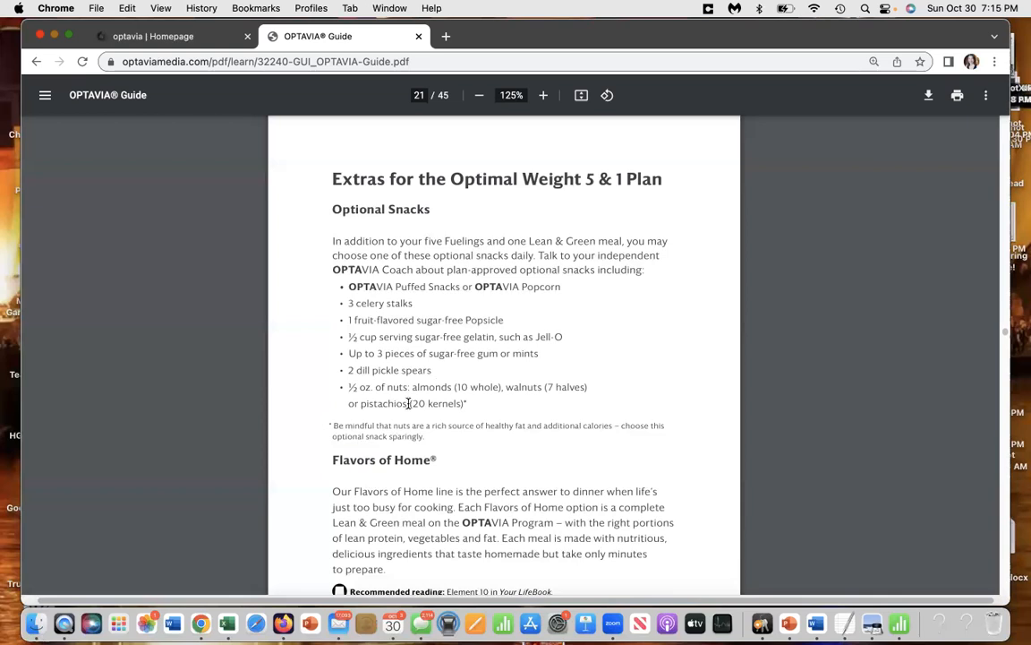
{"action": "scroll", "scroll_direction": "down", "scroll_amount": 3}
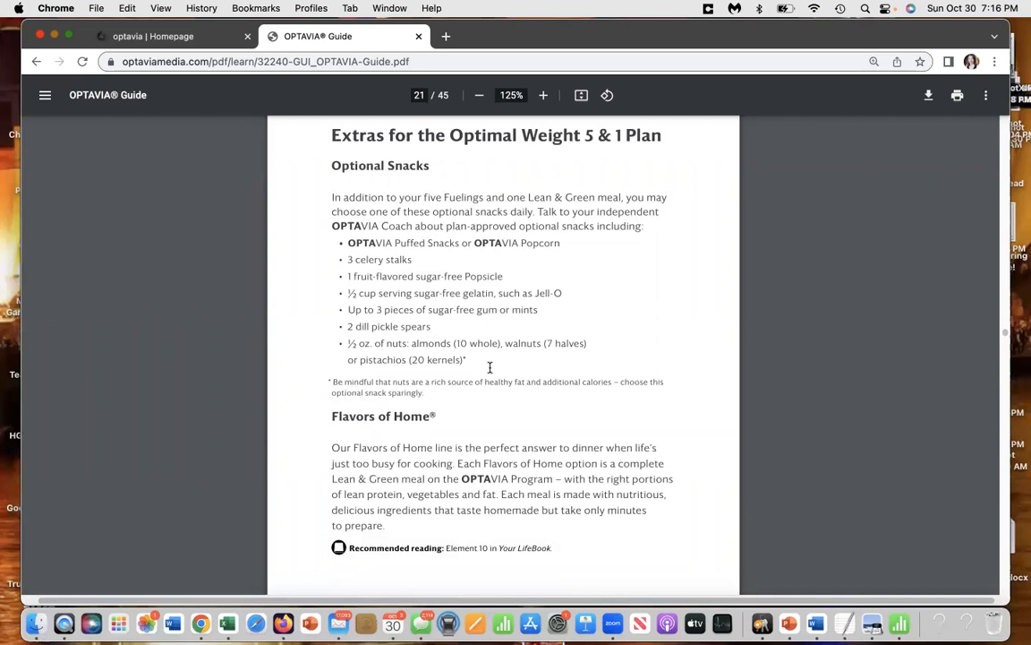
{"action": "mouse_move", "coordinate": [455, 344]}
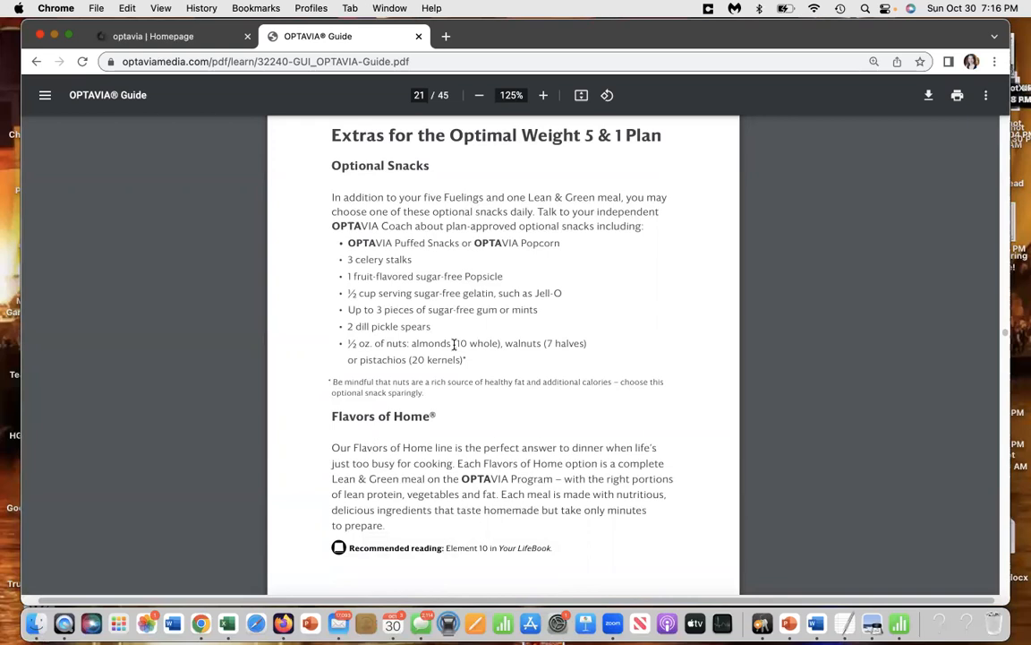
{"action": "mouse_move", "coordinate": [530, 369]}
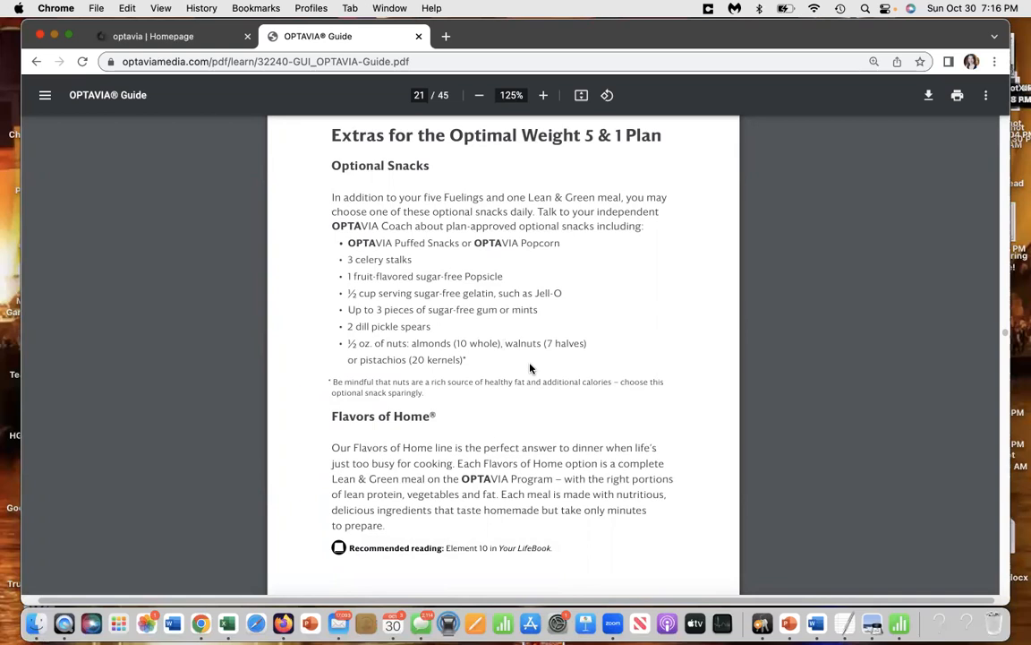
{"action": "mouse_move", "coordinate": [473, 364]}
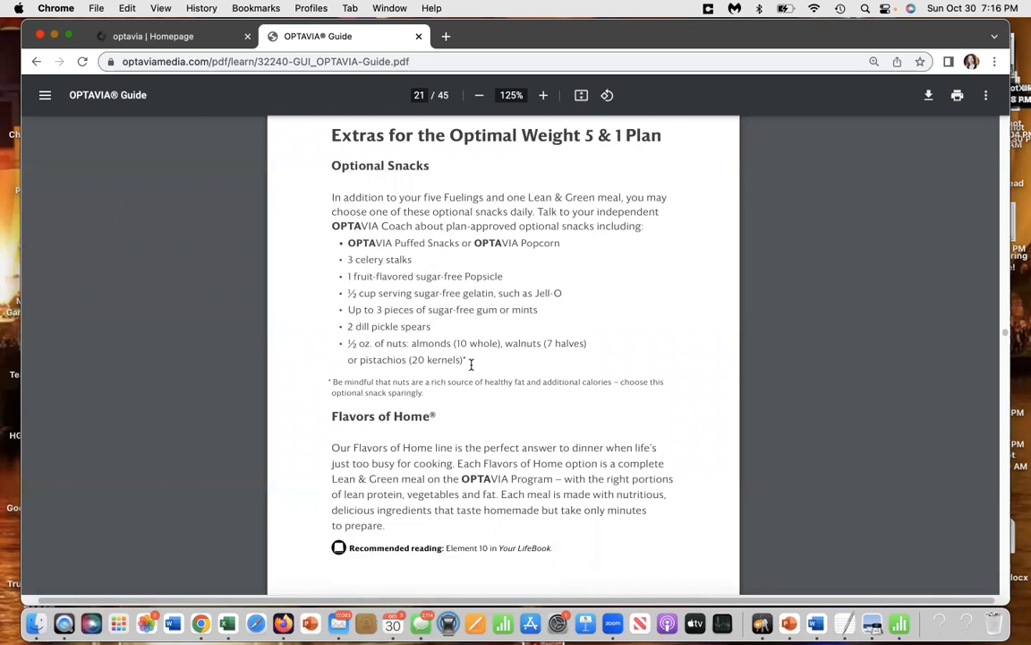
{"action": "scroll", "scroll_direction": "up", "scroll_amount": 3}
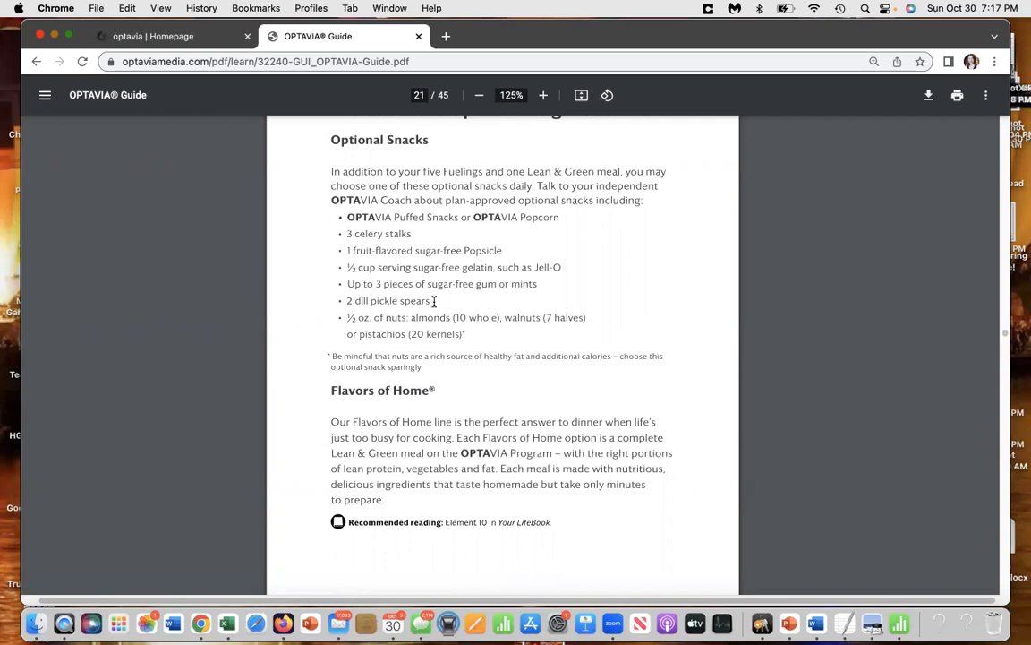
{"action": "scroll", "scroll_direction": "down", "scroll_amount": 3}
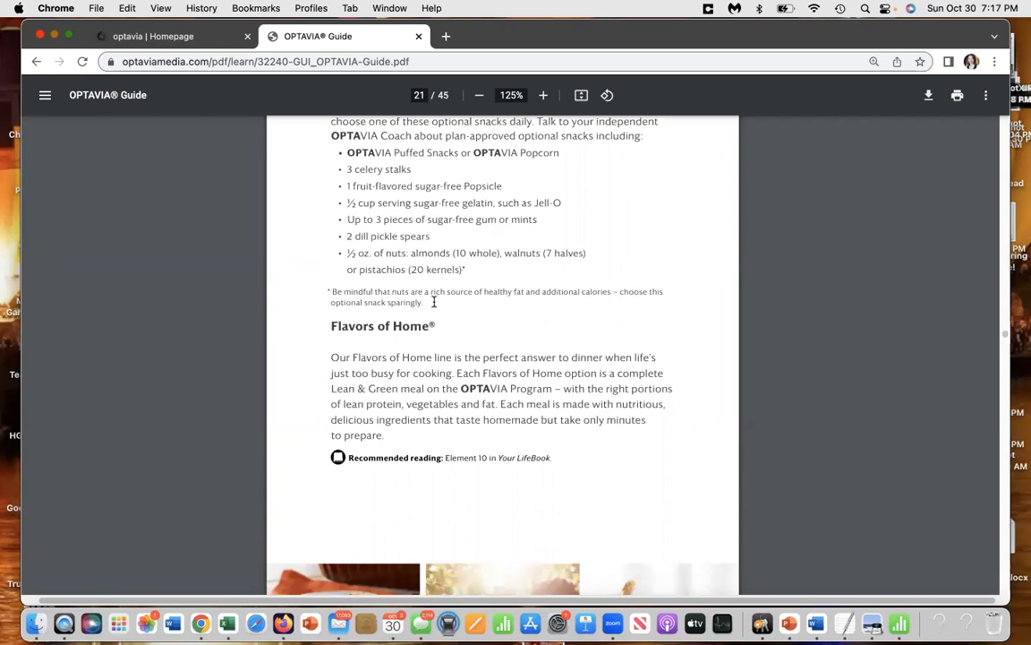
{"action": "scroll", "scroll_direction": "down", "scroll_amount": 3}
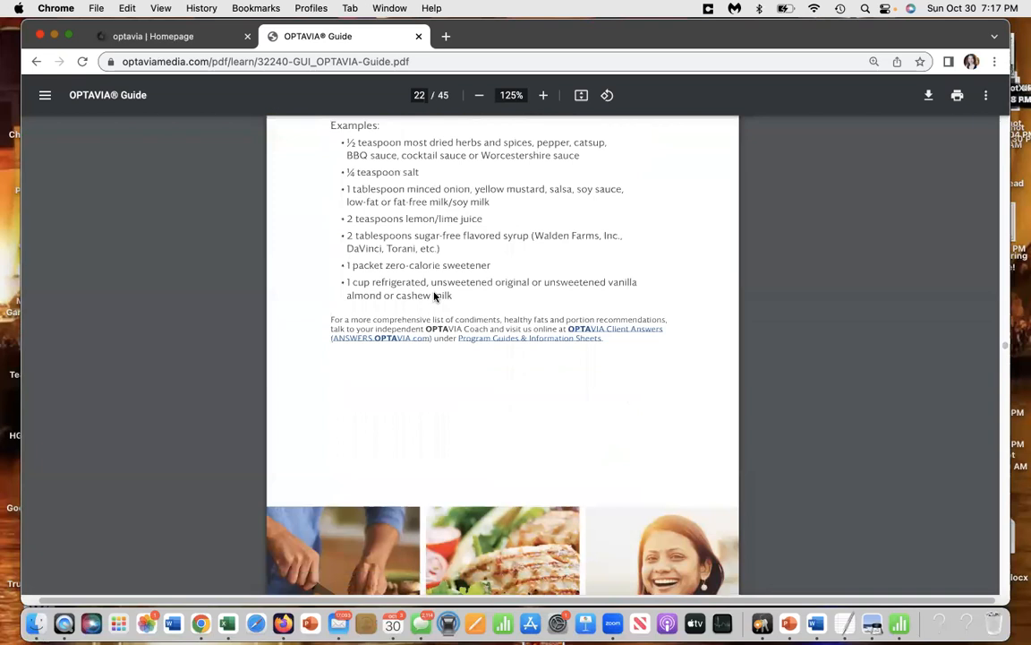
Step: Bring the Optional Condiments page (22 of 45) into view and zoom in from 125% to 150%
{"action": "scroll", "scroll_direction": "up", "scroll_amount": 3}
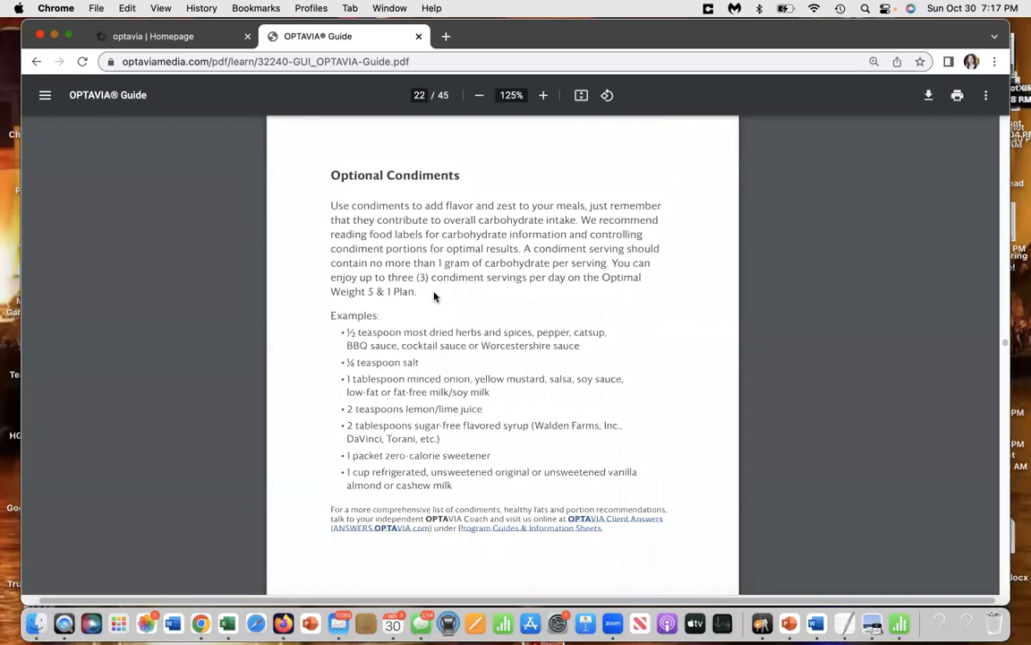
{"action": "mouse_move", "coordinate": [545, 95]}
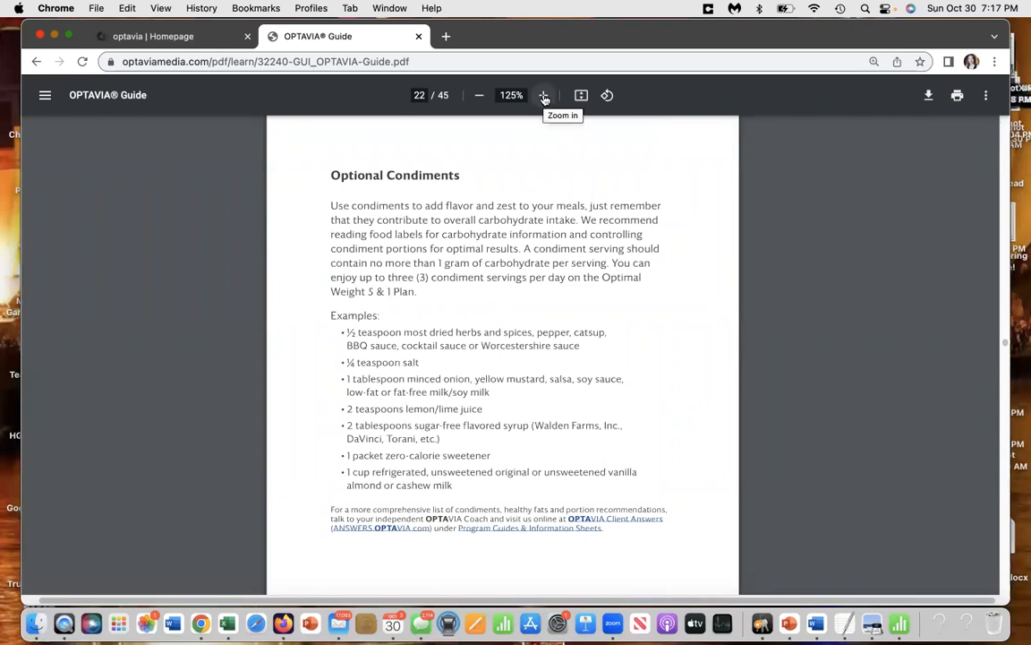
{"action": "left_click", "coordinate": [545, 95]}
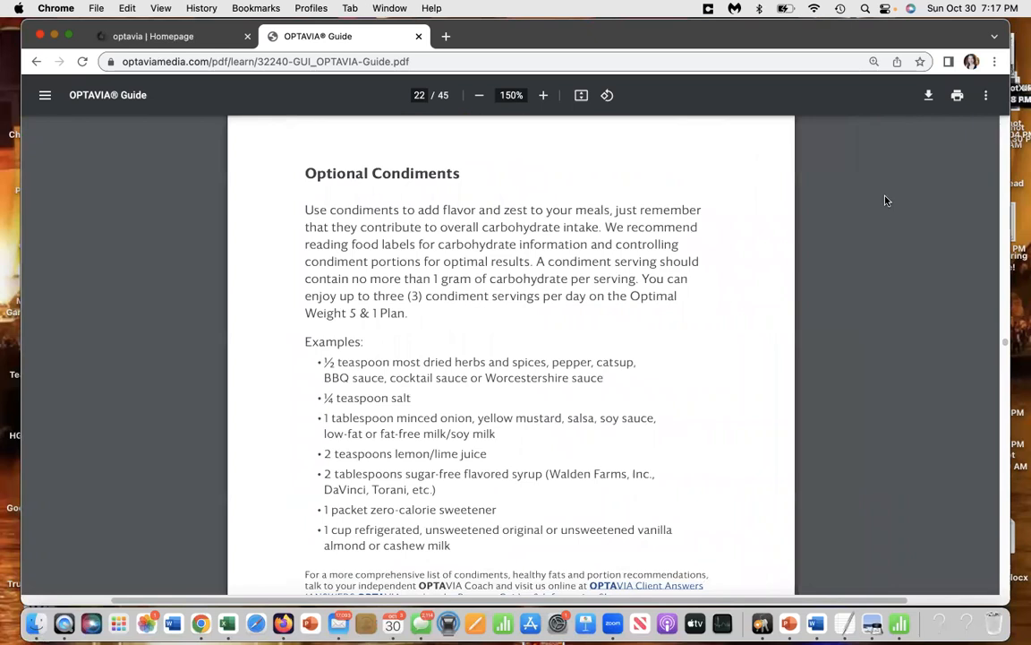
{"action": "mouse_move", "coordinate": [684, 329]}
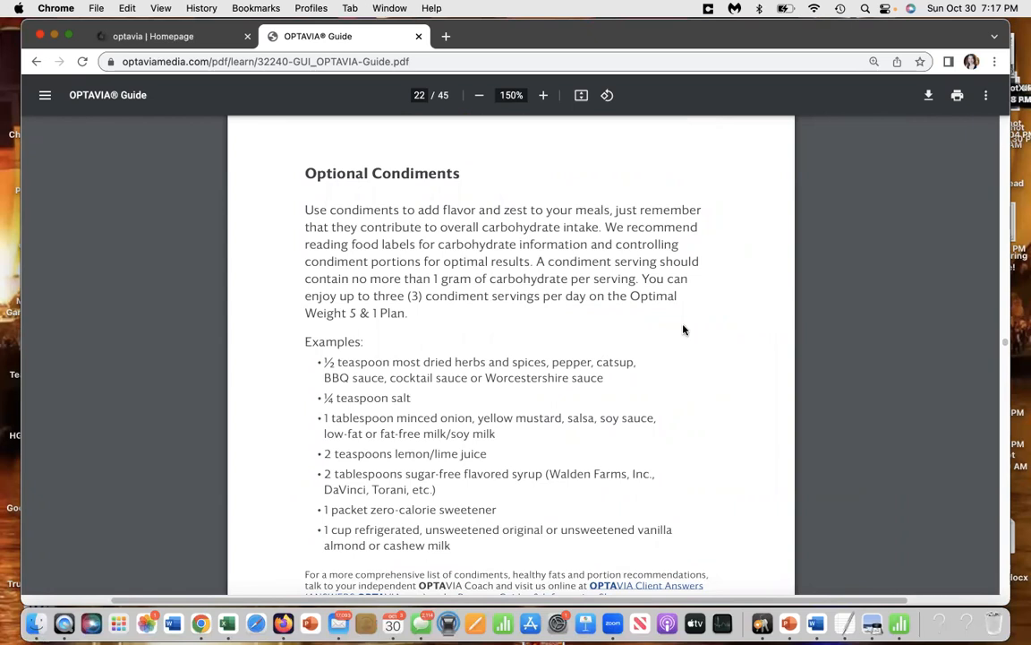
{"action": "mouse_move", "coordinate": [501, 319]}
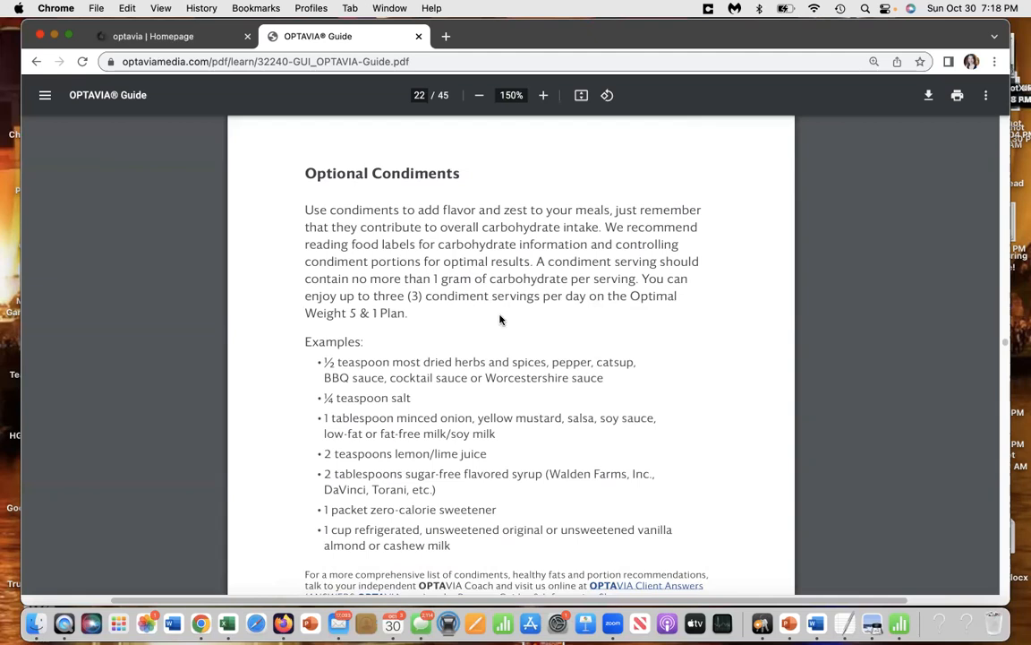
{"action": "scroll", "scroll_direction": "down", "scroll_amount": 3}
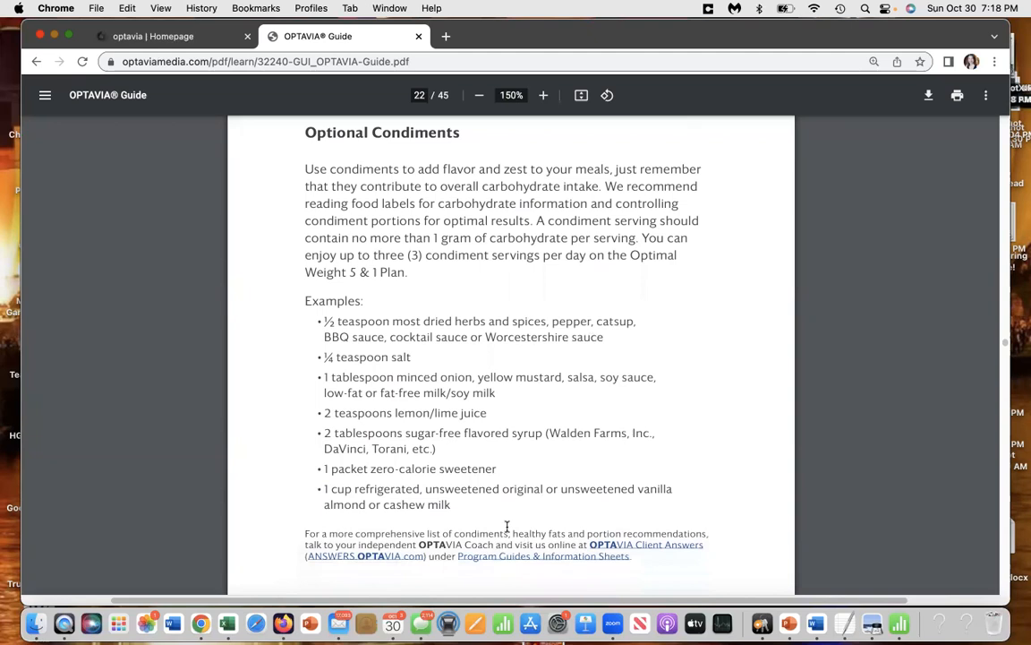
{"action": "mouse_move", "coordinate": [503, 523]}
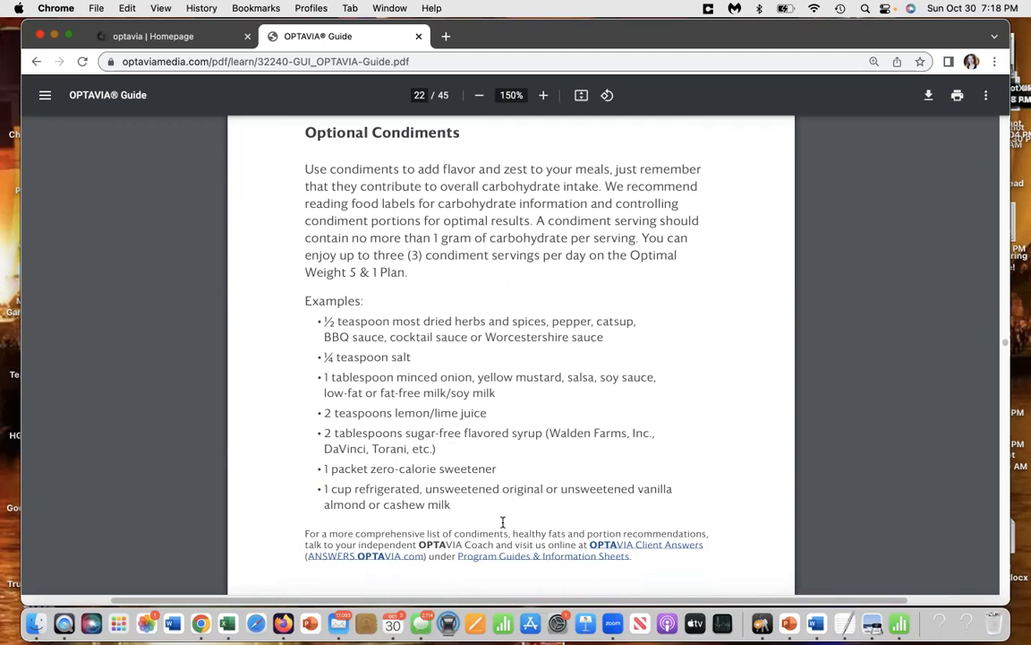
{"action": "mouse_move", "coordinate": [530, 520]}
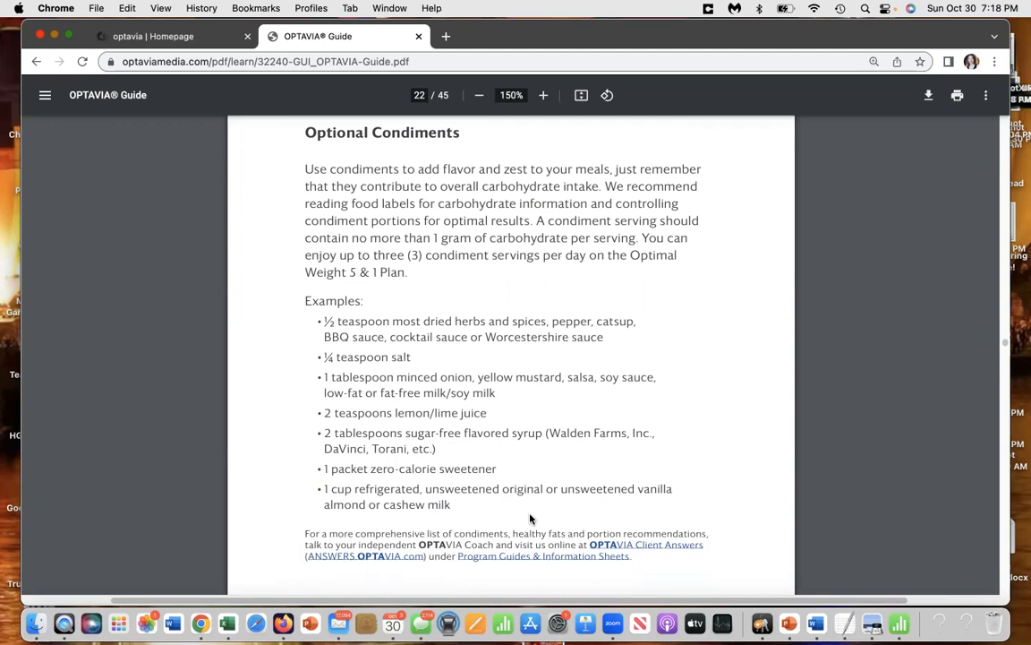
{"action": "mouse_move", "coordinate": [455, 505]}
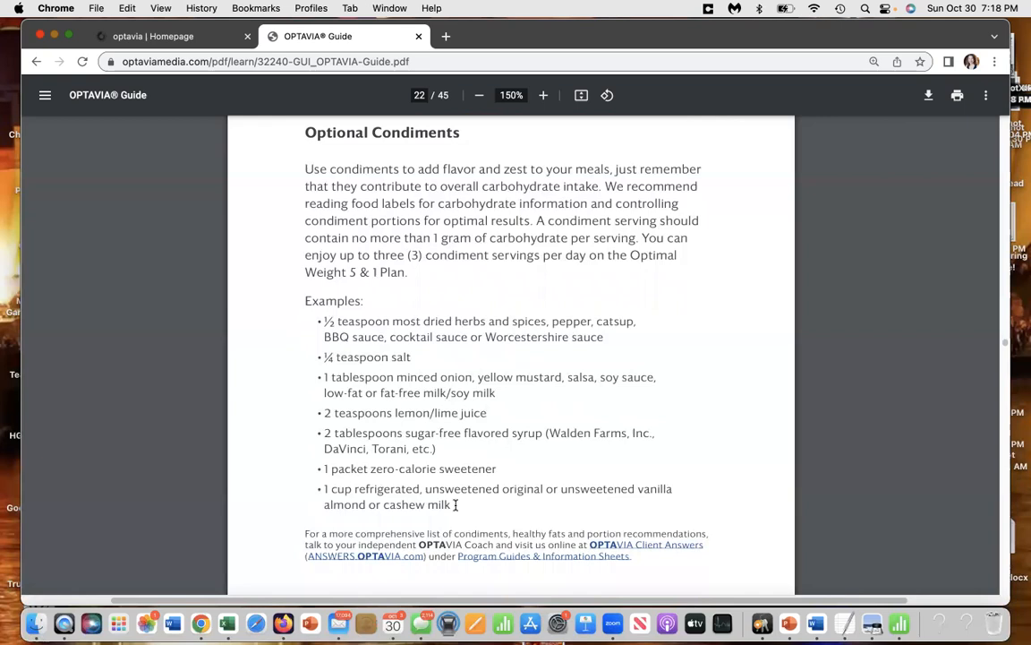
{"action": "mouse_move", "coordinate": [509, 509]}
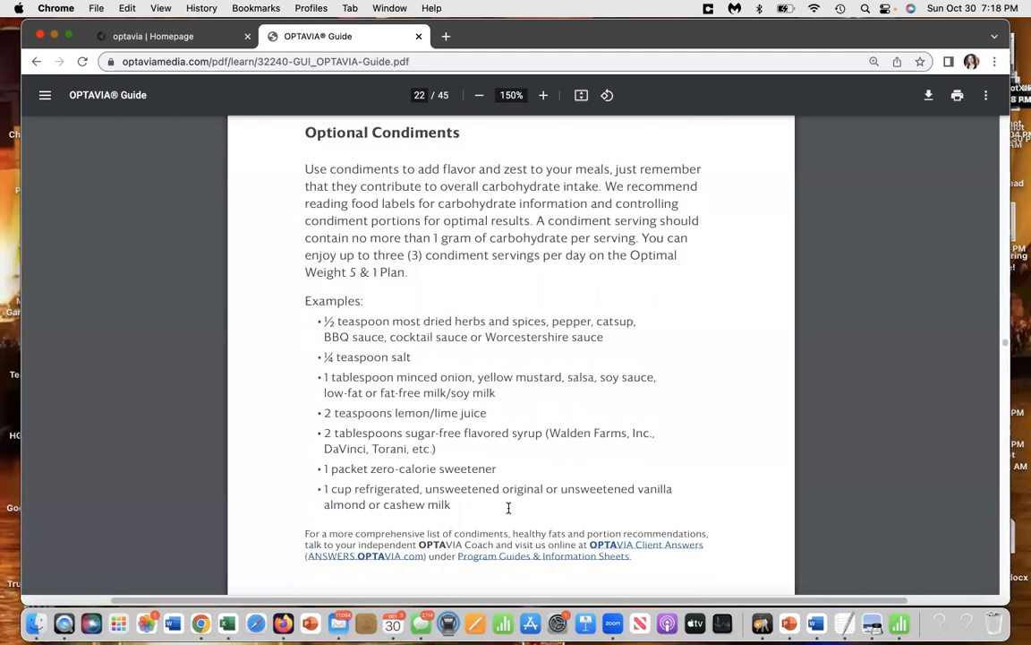
{"action": "mouse_move", "coordinate": [698, 340]}
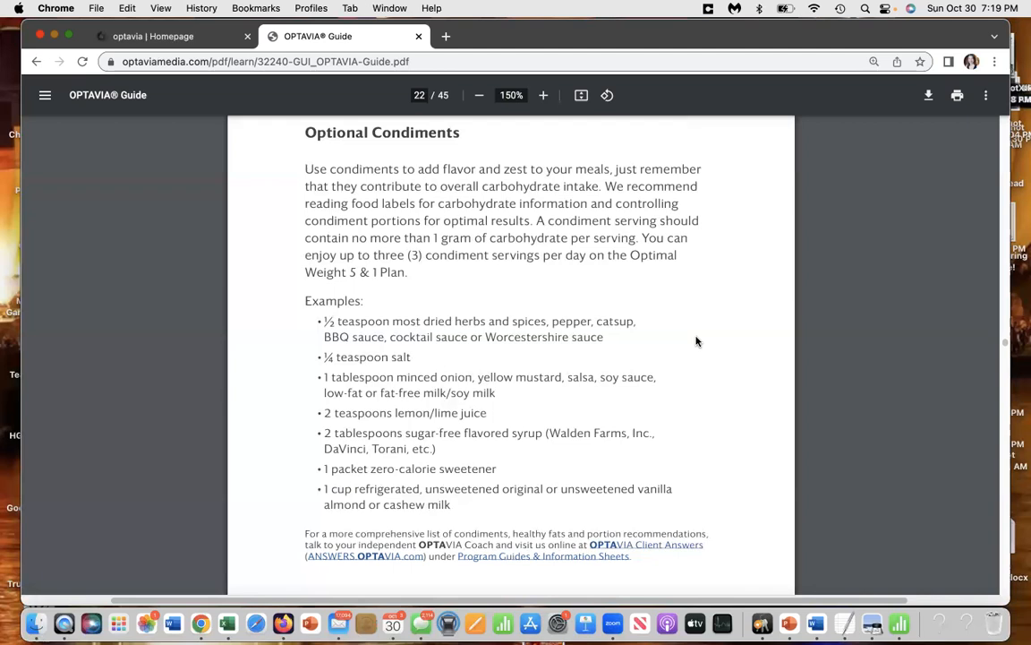
{"action": "mouse_move", "coordinate": [713, 347]}
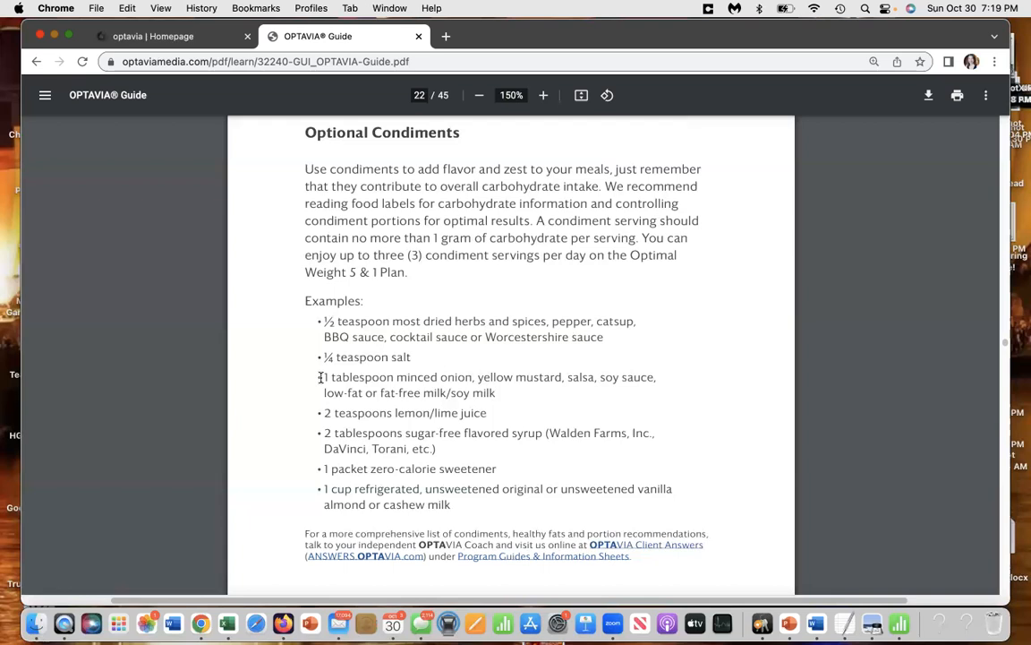
{"action": "mouse_move", "coordinate": [568, 369]}
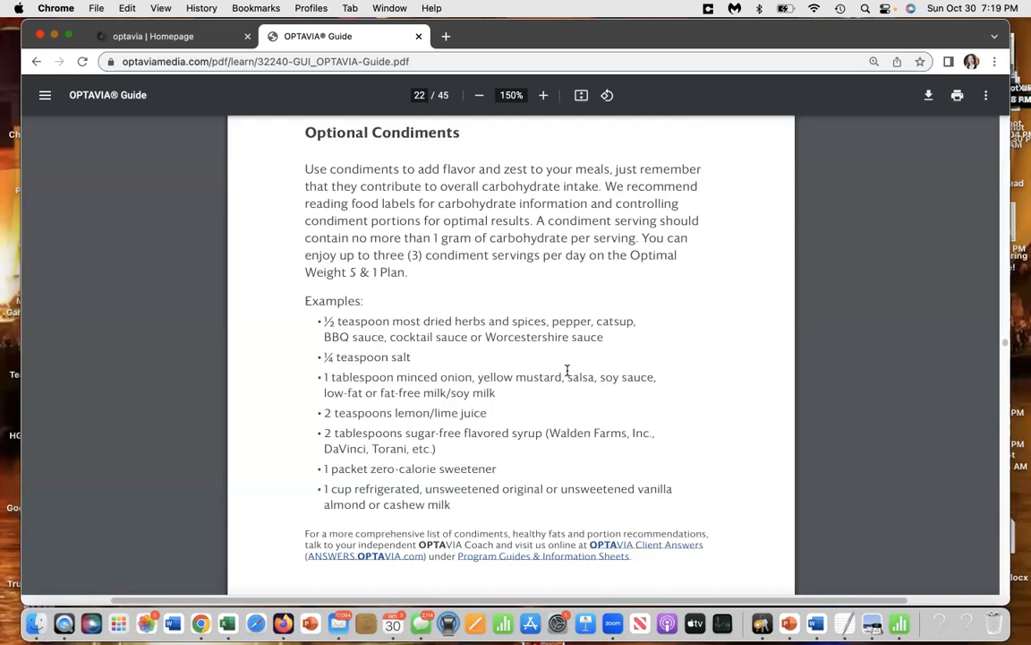
{"action": "mouse_move", "coordinate": [319, 323]}
{"action": "type", "text": "28"}
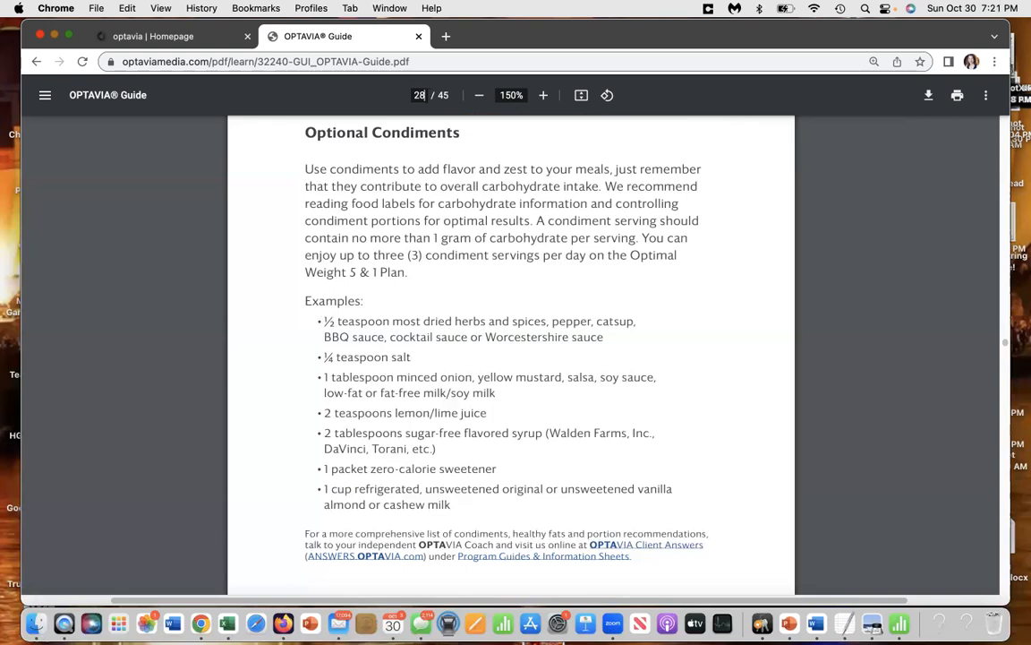
Step: Zoom out from 150% to 125% so the whole glass-of-water photo on page 28 fits
{"action": "scroll", "scroll_direction": "down", "scroll_amount": 3}
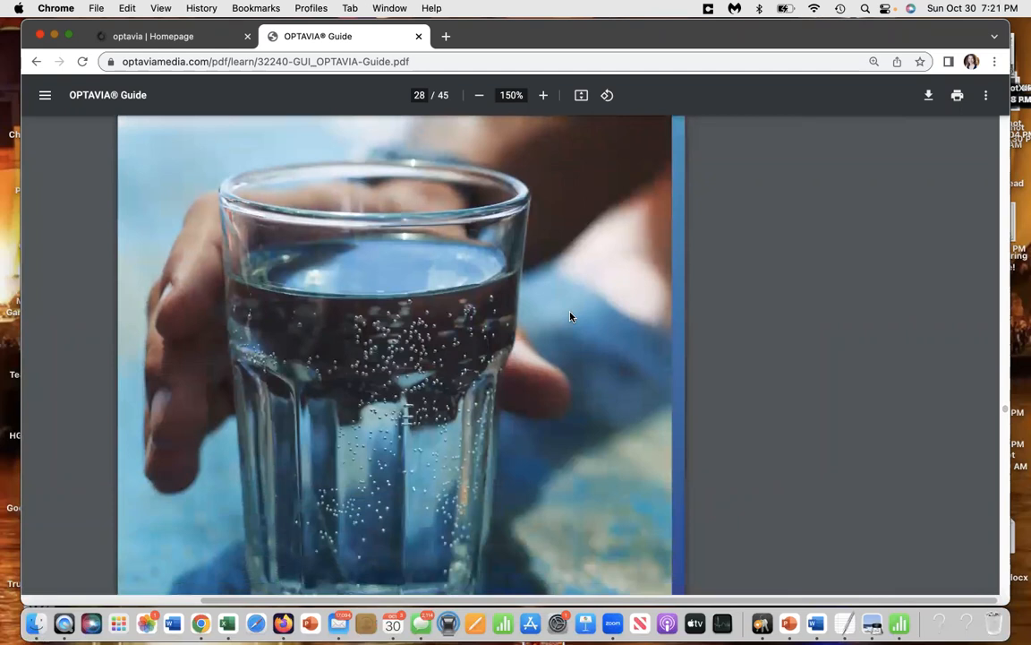
{"action": "left_click", "coordinate": [480, 95]}
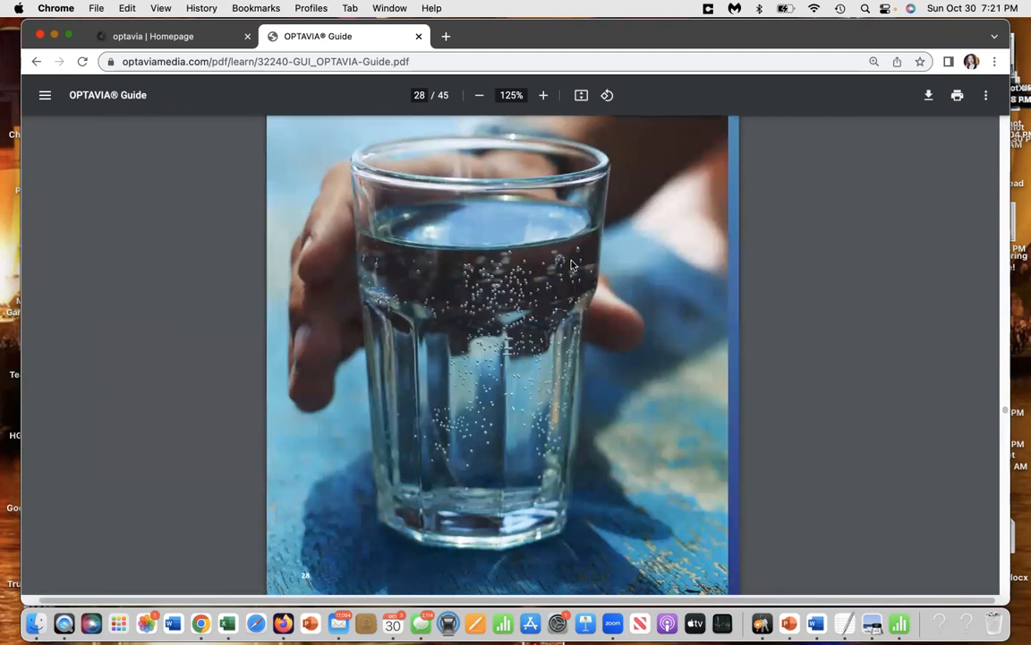
{"action": "mouse_move", "coordinate": [869, 319]}
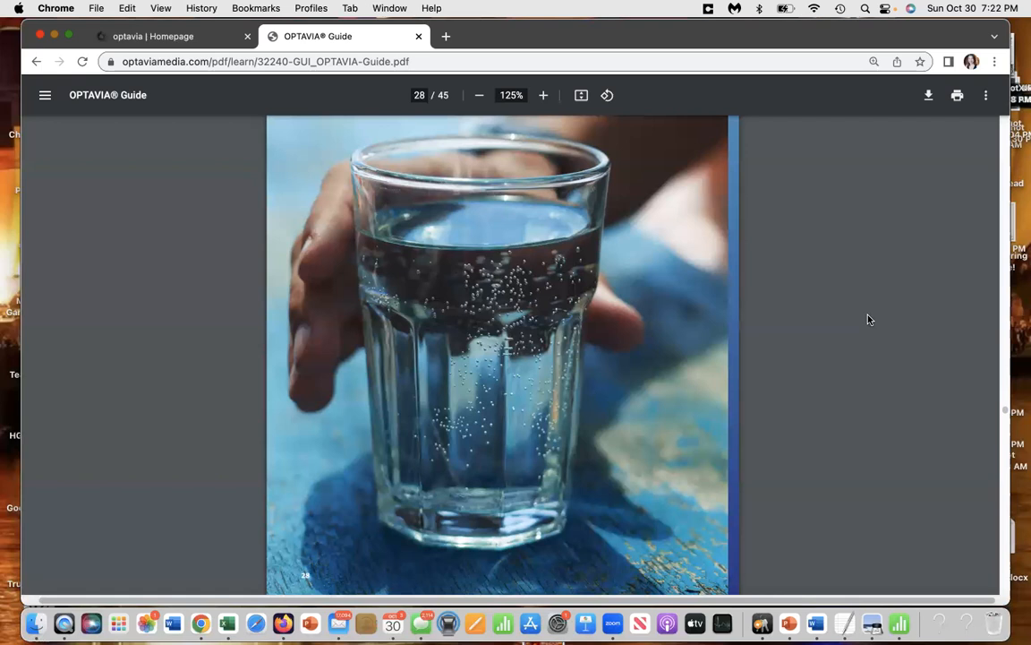
{"action": "mouse_move", "coordinate": [865, 319]}
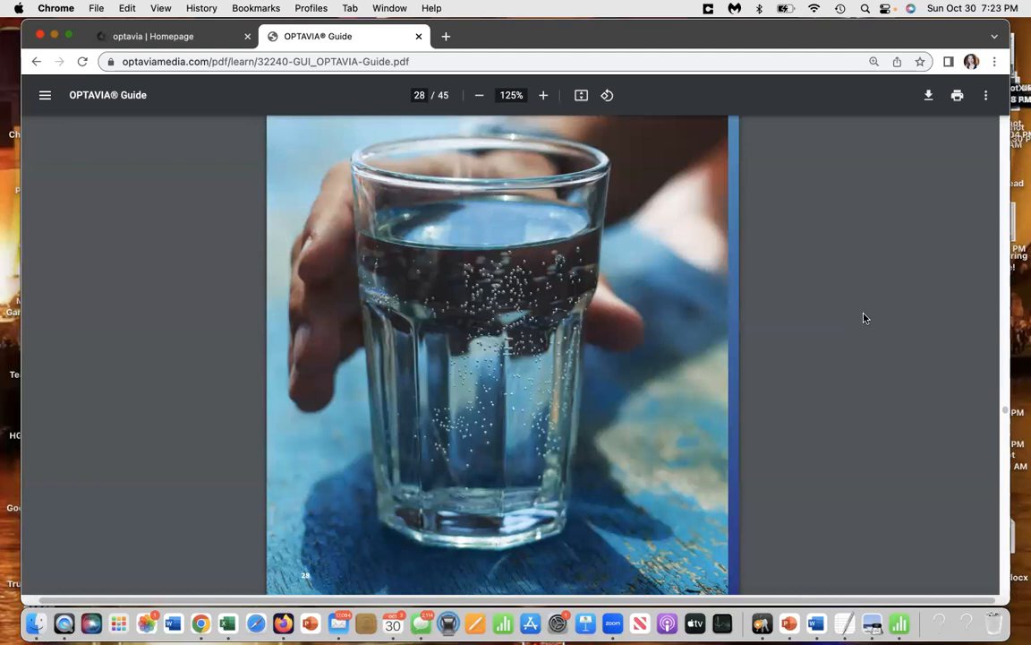
Step: Scroll to the coach information page (43 of 45) and zoom back in to 150%
{"action": "scroll", "scroll_direction": "down", "scroll_amount": 3}
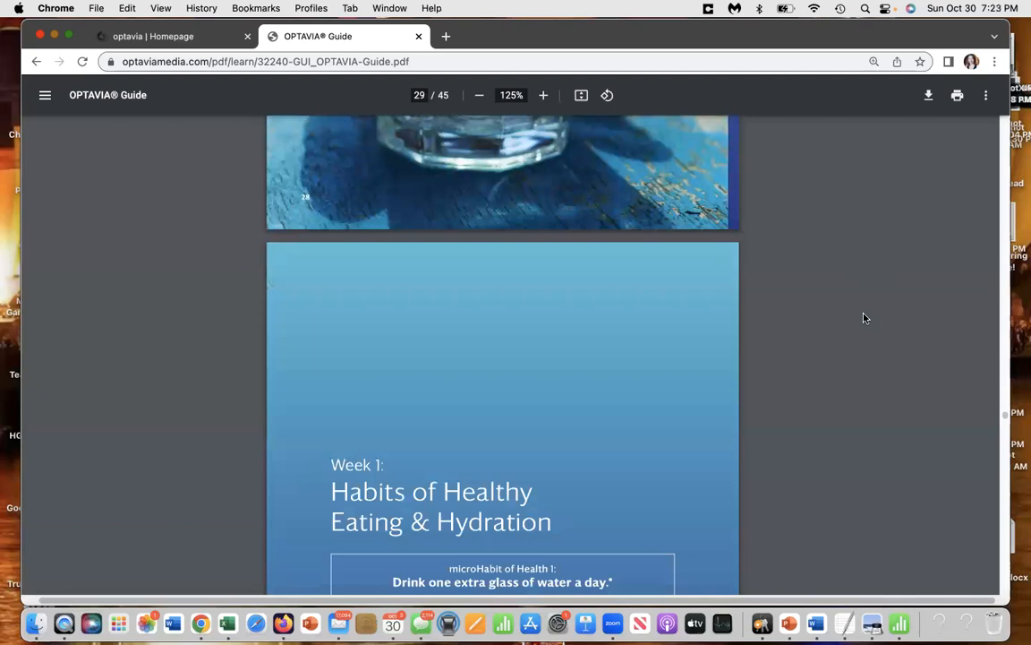
{"action": "scroll", "scroll_direction": "down", "scroll_amount": 3}
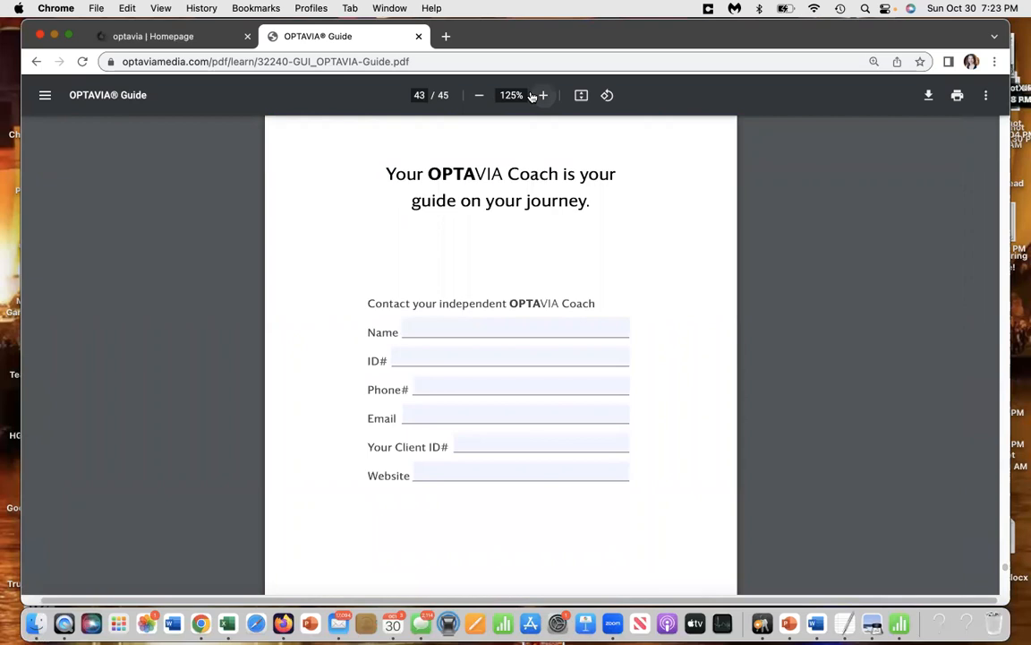
{"action": "left_click", "coordinate": [543, 95]}
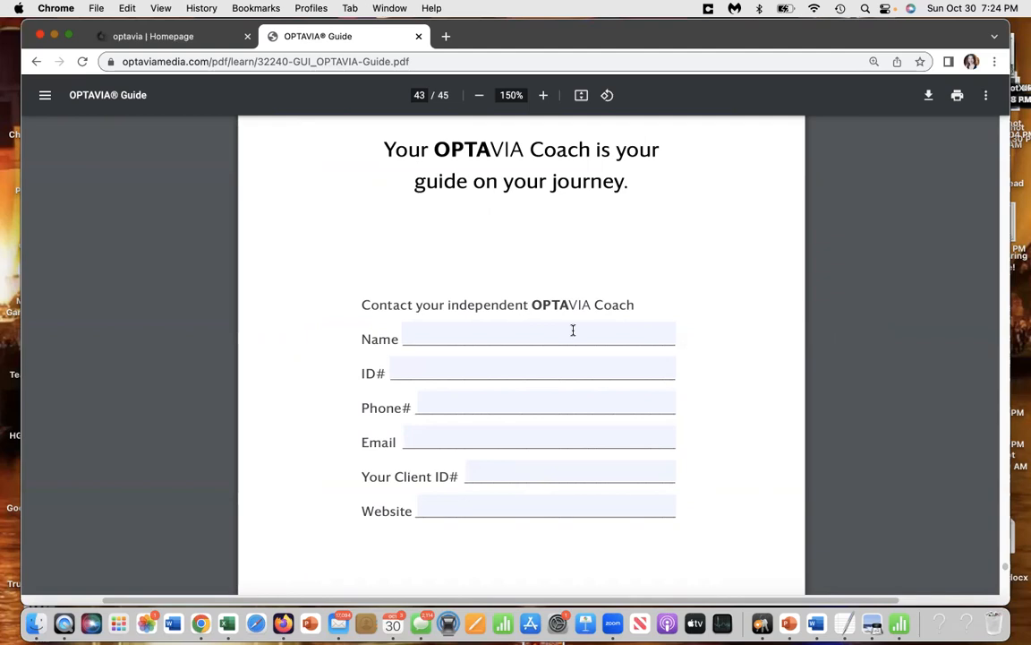
{"action": "mouse_move", "coordinate": [720, 465]}
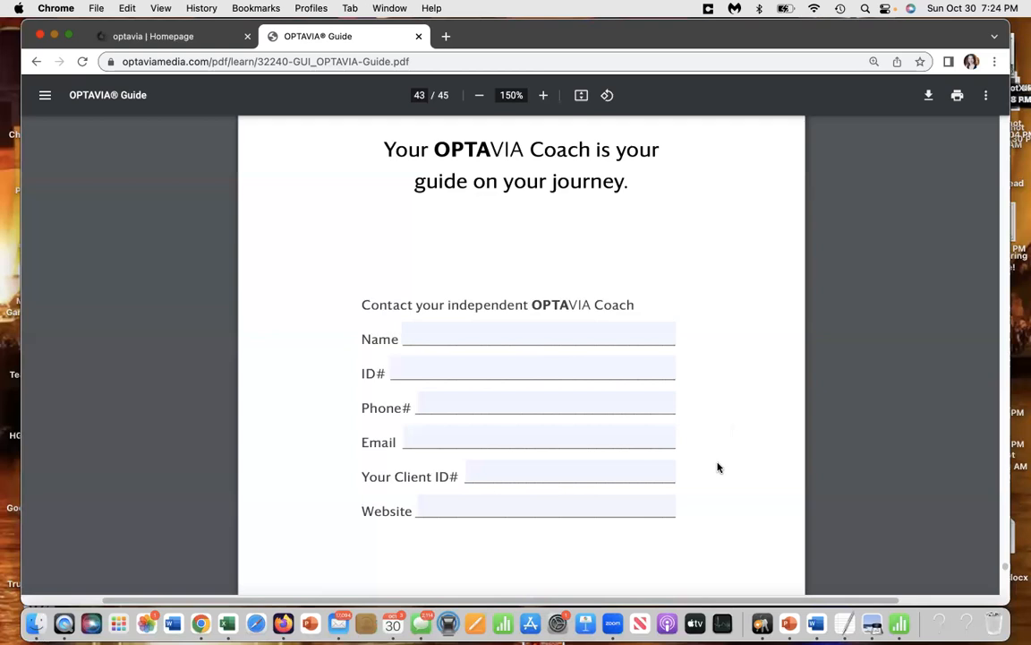
{"action": "mouse_move", "coordinate": [458, 129]}
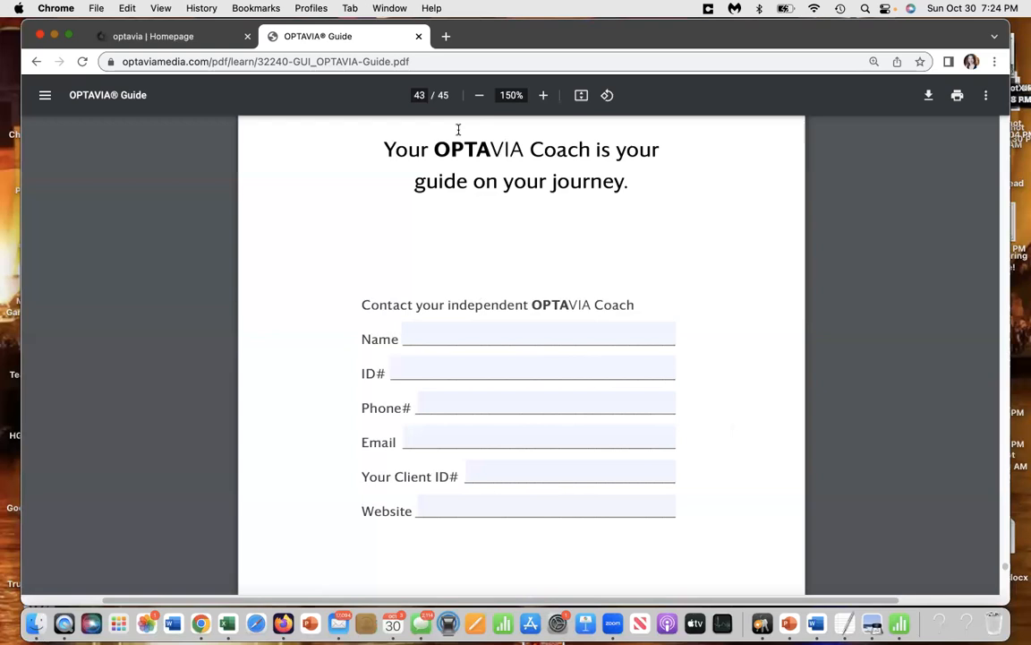
{"action": "mouse_move", "coordinate": [412, 537]}
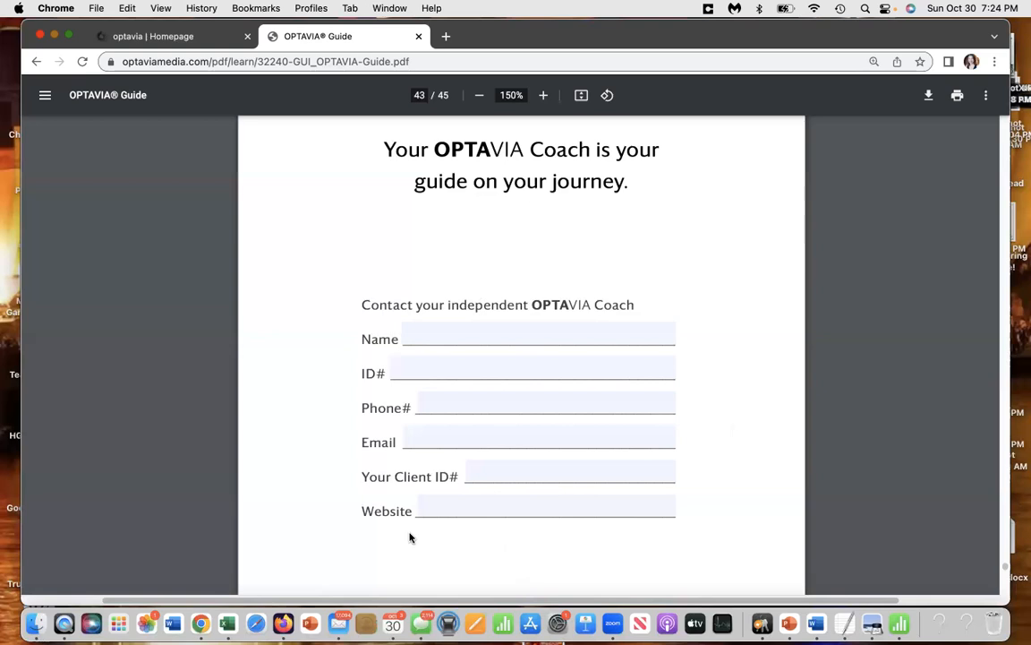
{"action": "mouse_move", "coordinate": [426, 539]}
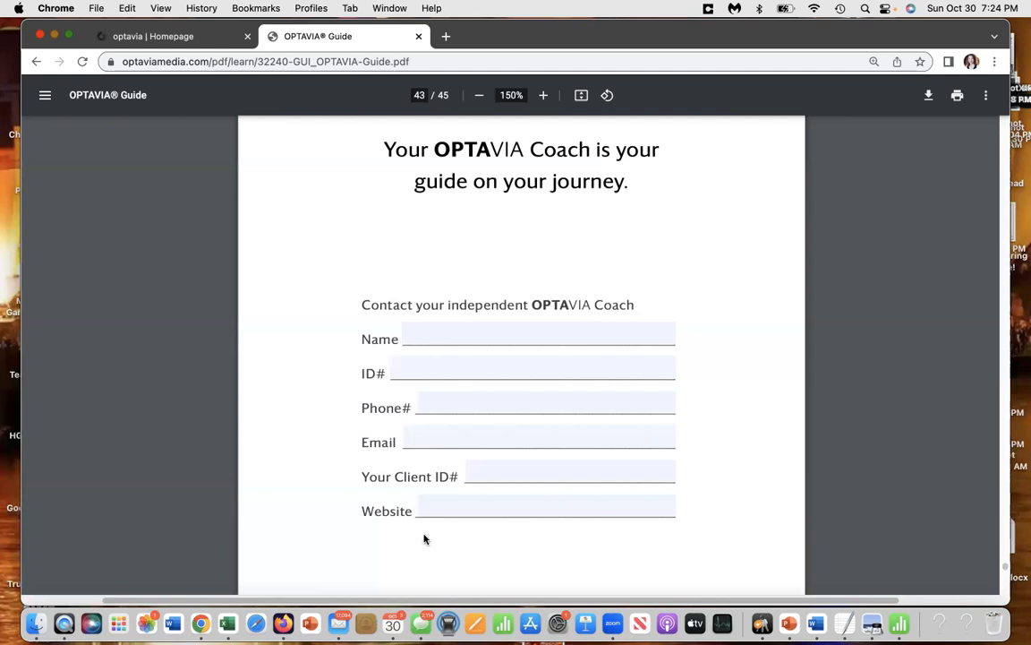
{"action": "mouse_move", "coordinate": [583, 559]}
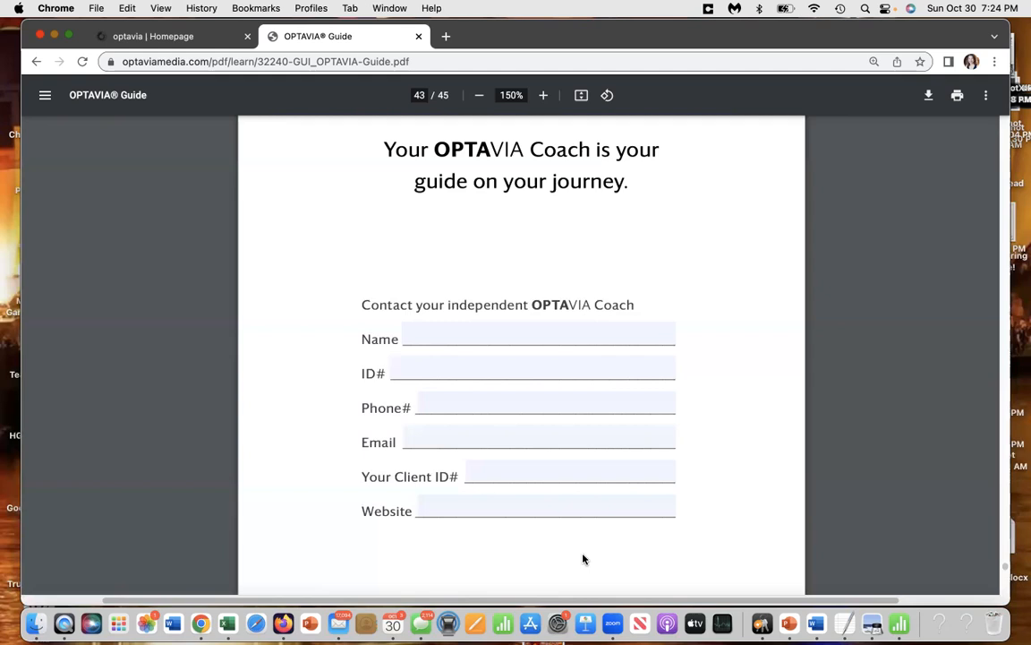
{"action": "mouse_move", "coordinate": [691, 548]}
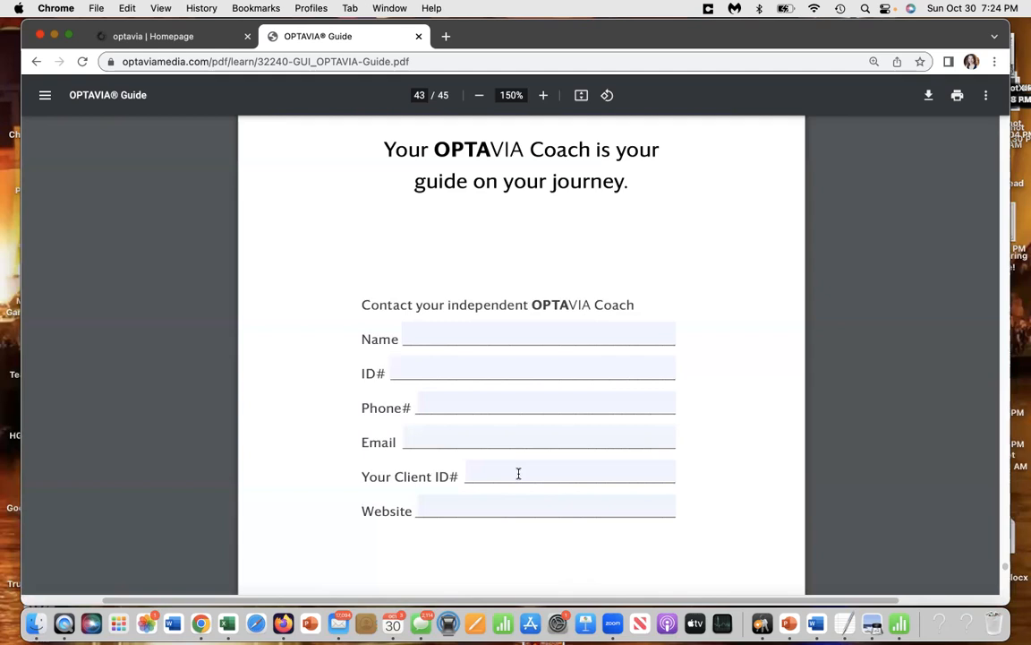
{"action": "mouse_move", "coordinate": [700, 345]}
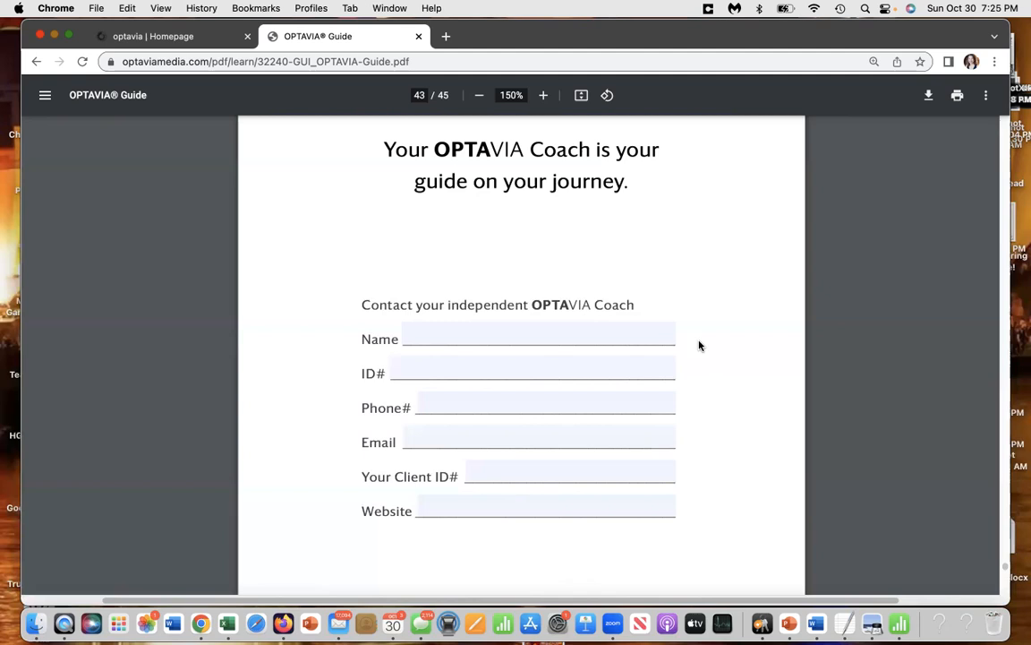
{"action": "scroll", "scroll_direction": "up", "scroll_amount": 3}
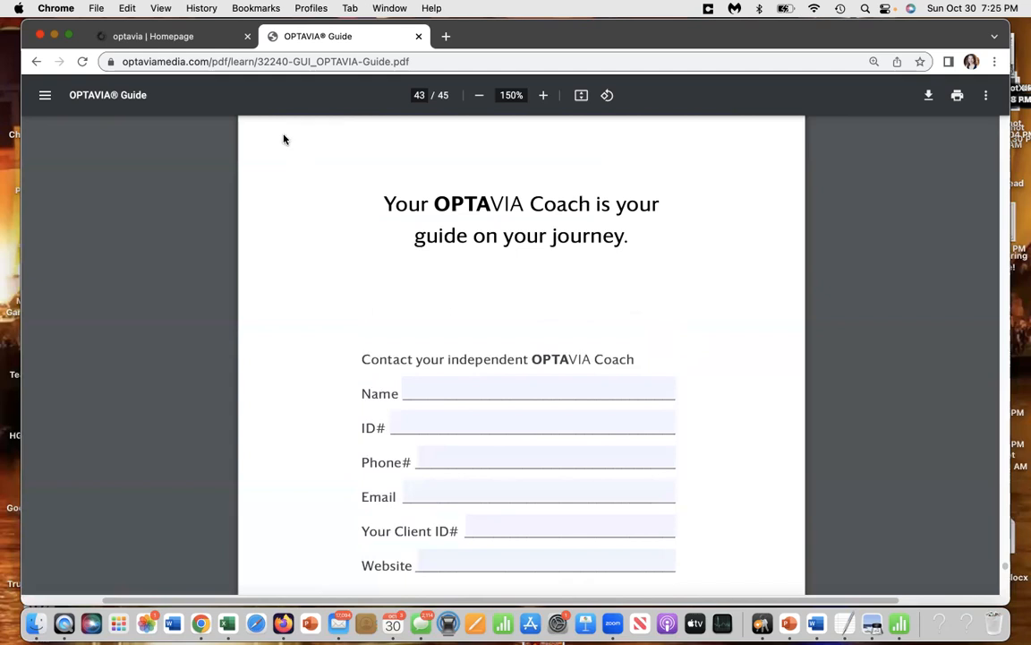
{"action": "mouse_move", "coordinate": [292, 132]}
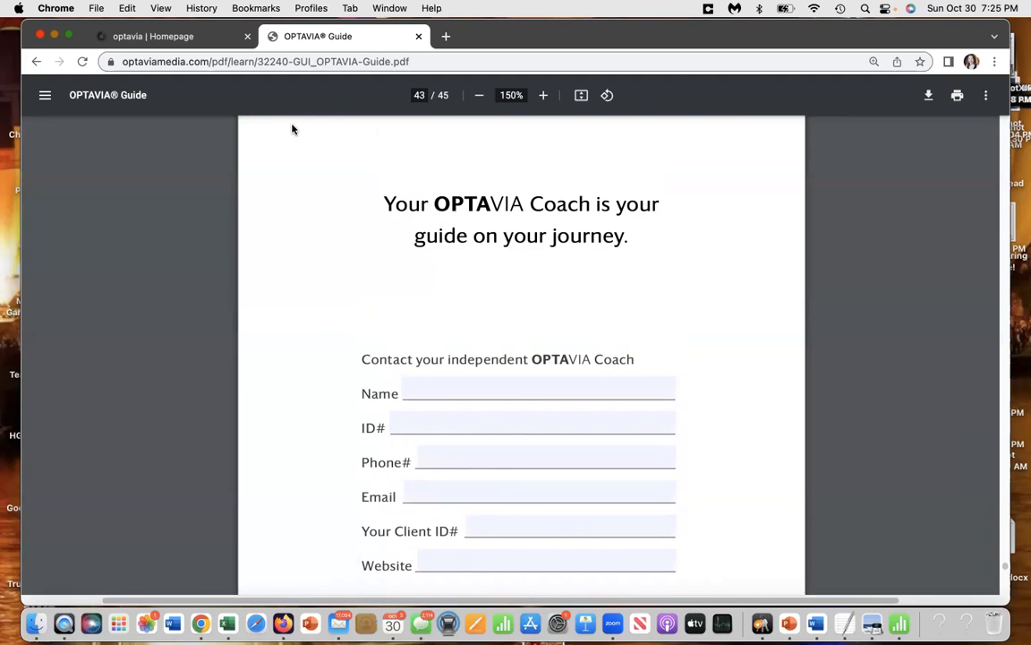
{"action": "scroll", "scroll_direction": "down", "scroll_amount": 3}
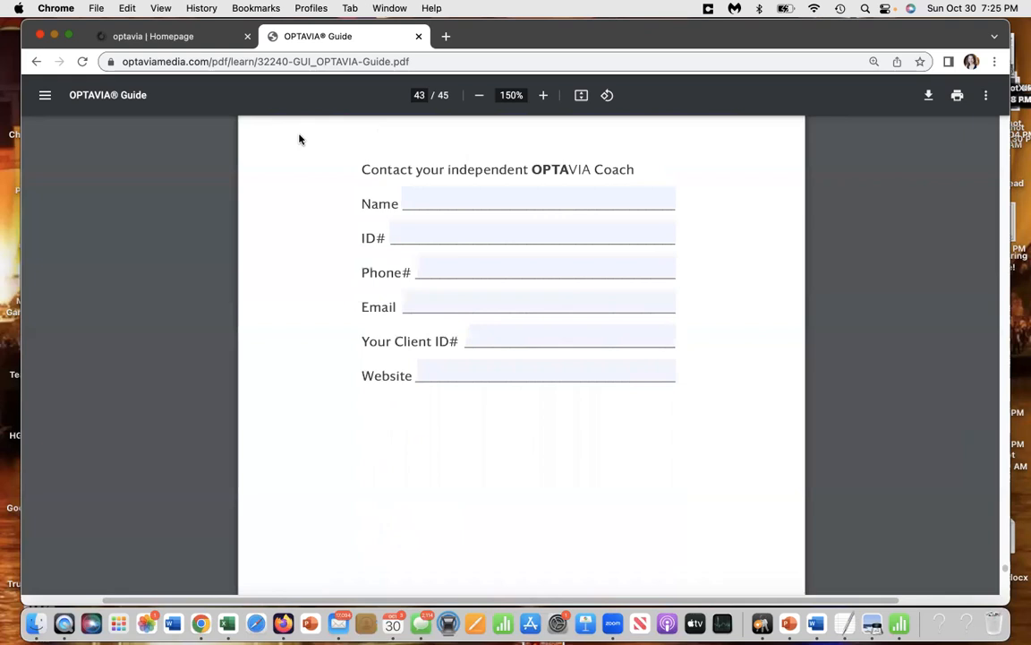
{"action": "scroll", "scroll_direction": "down", "scroll_amount": 3}
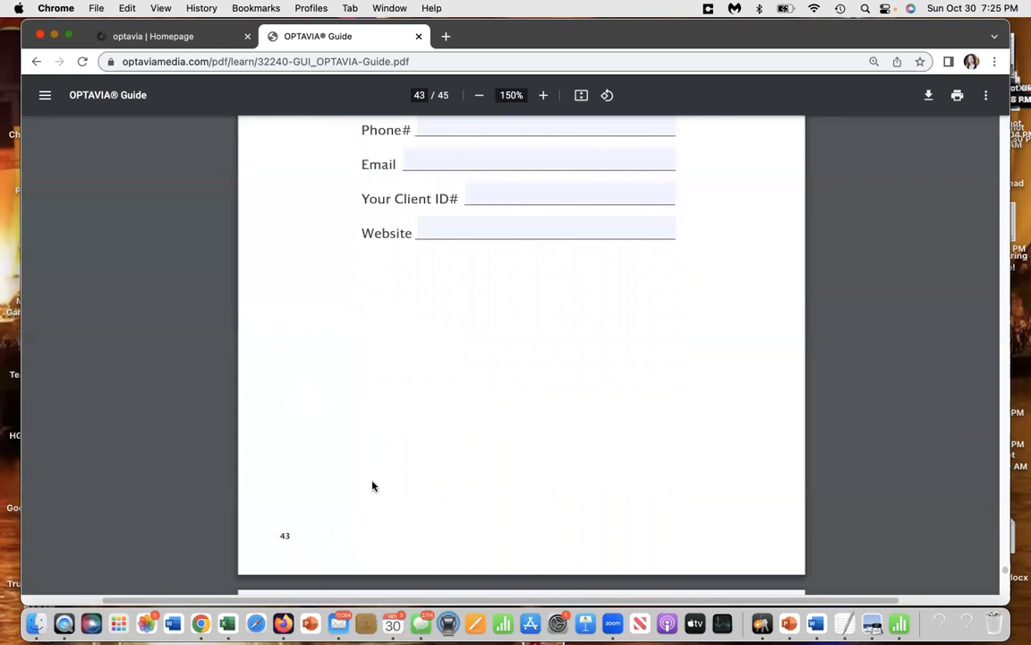
{"action": "mouse_move", "coordinate": [286, 424]}
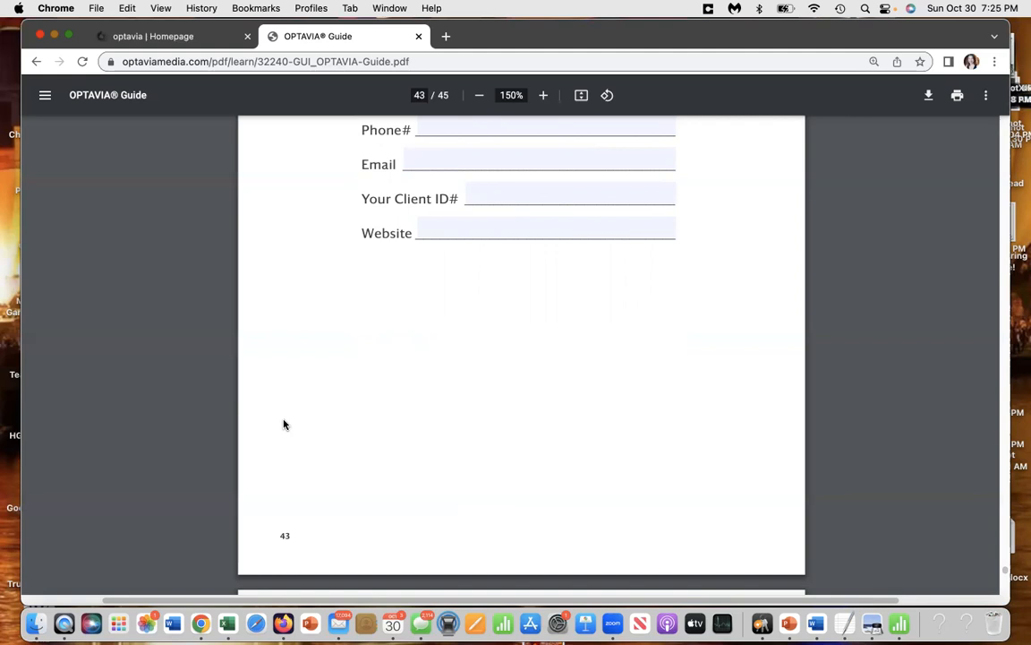
{"action": "mouse_move", "coordinate": [319, 426]}
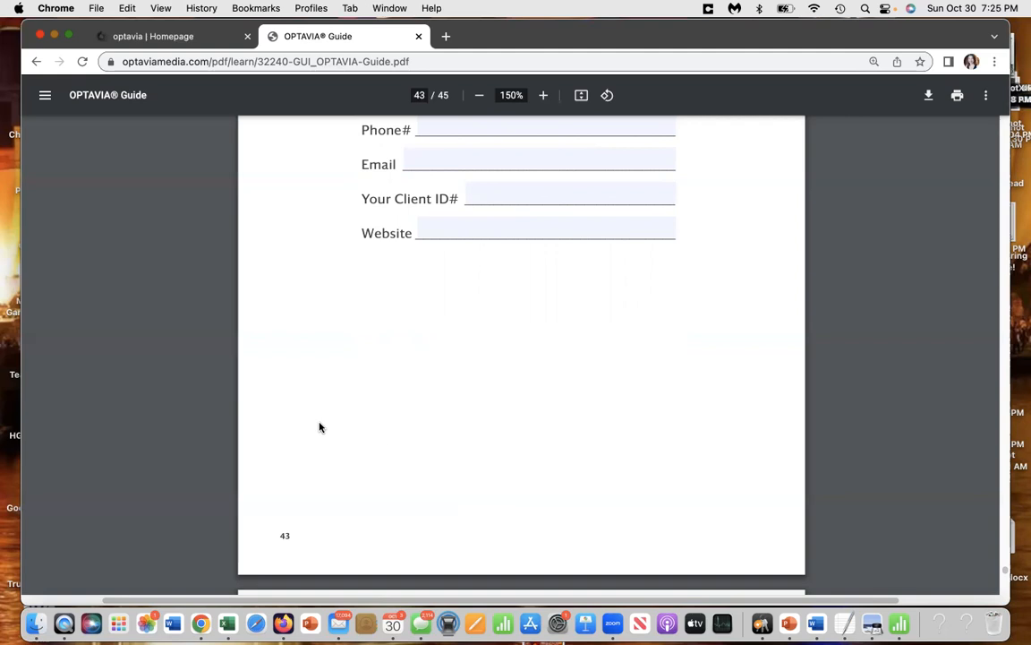
{"action": "scroll", "scroll_direction": "up", "scroll_amount": 3}
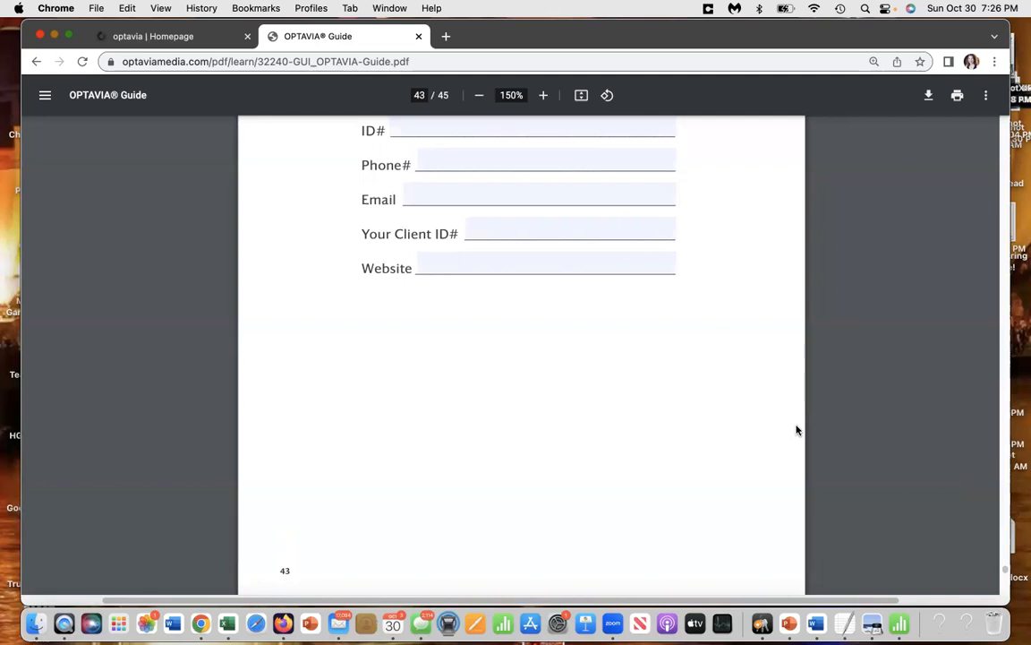
{"action": "mouse_move", "coordinate": [298, 469]}
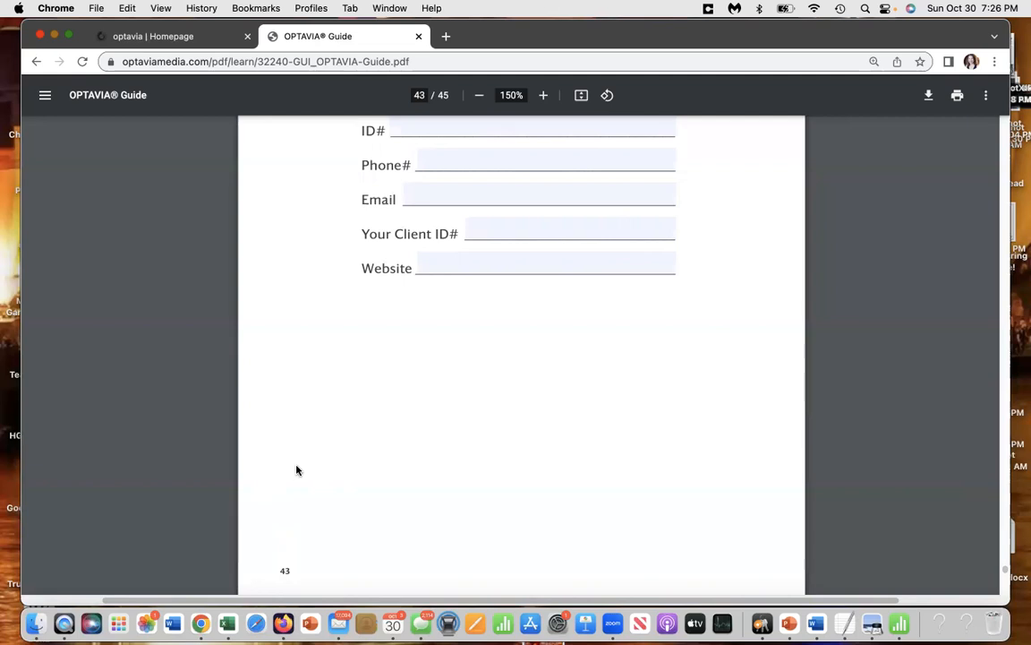
{"action": "mouse_move", "coordinate": [278, 512]}
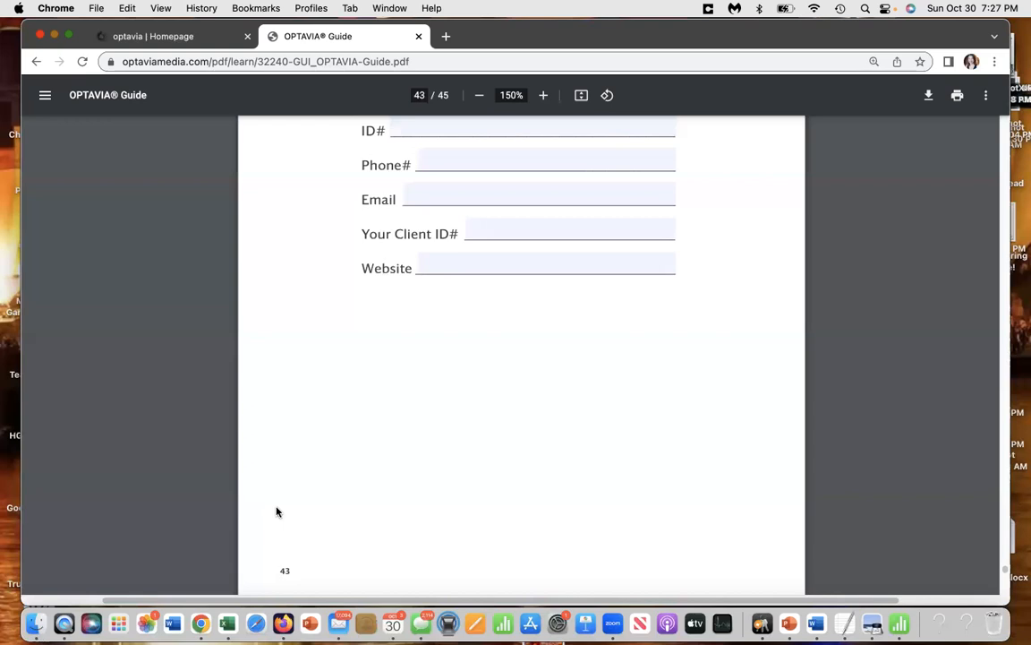
{"action": "mouse_move", "coordinate": [577, 25]}
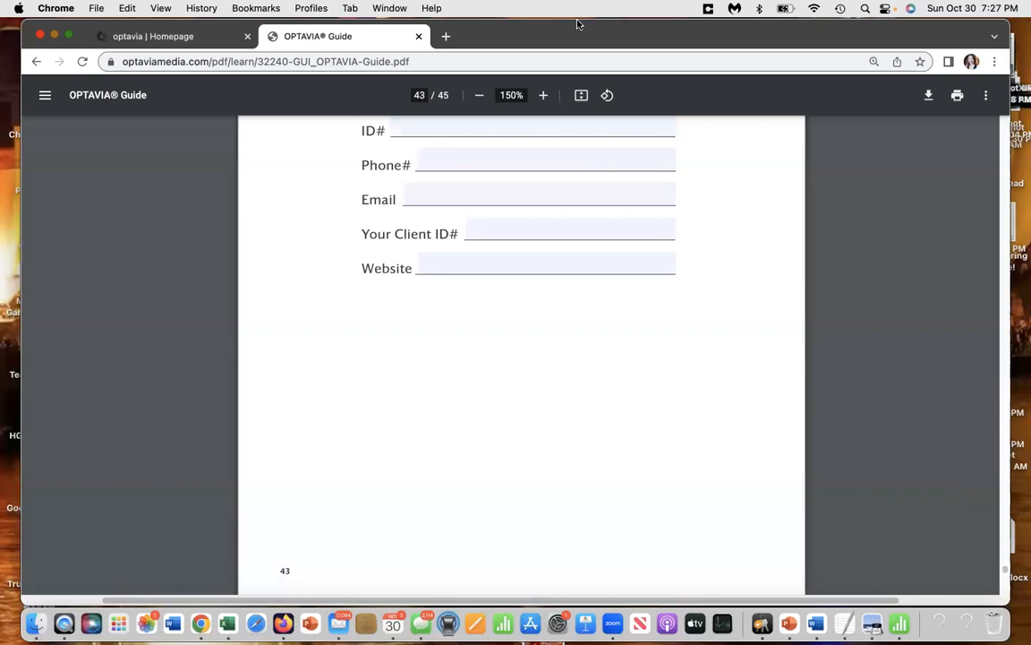
{"action": "mouse_move", "coordinate": [831, 36]}
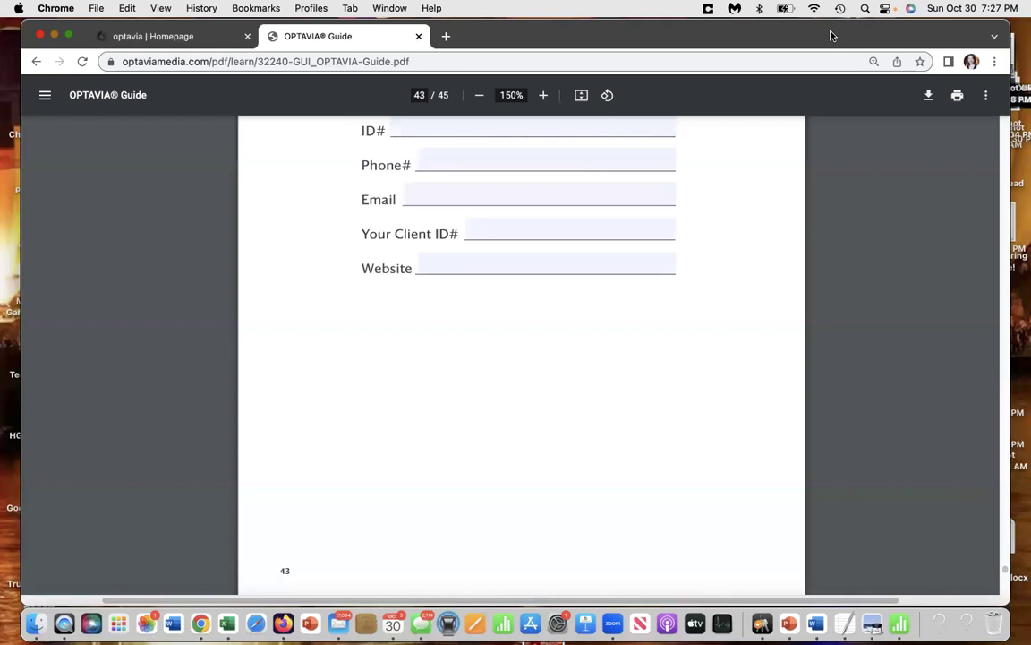